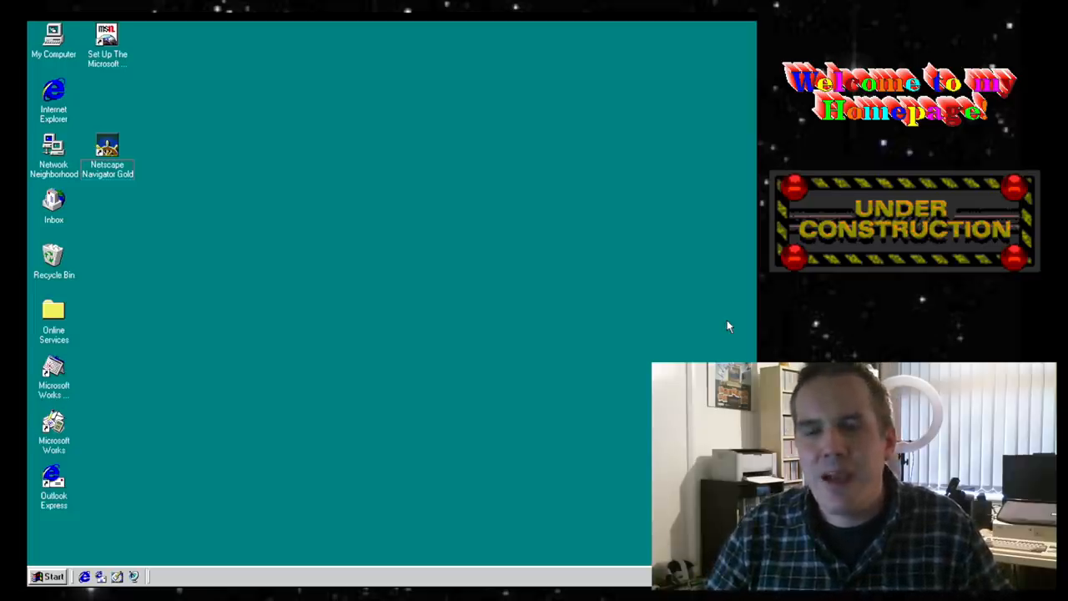
mouse_move(175, 237)
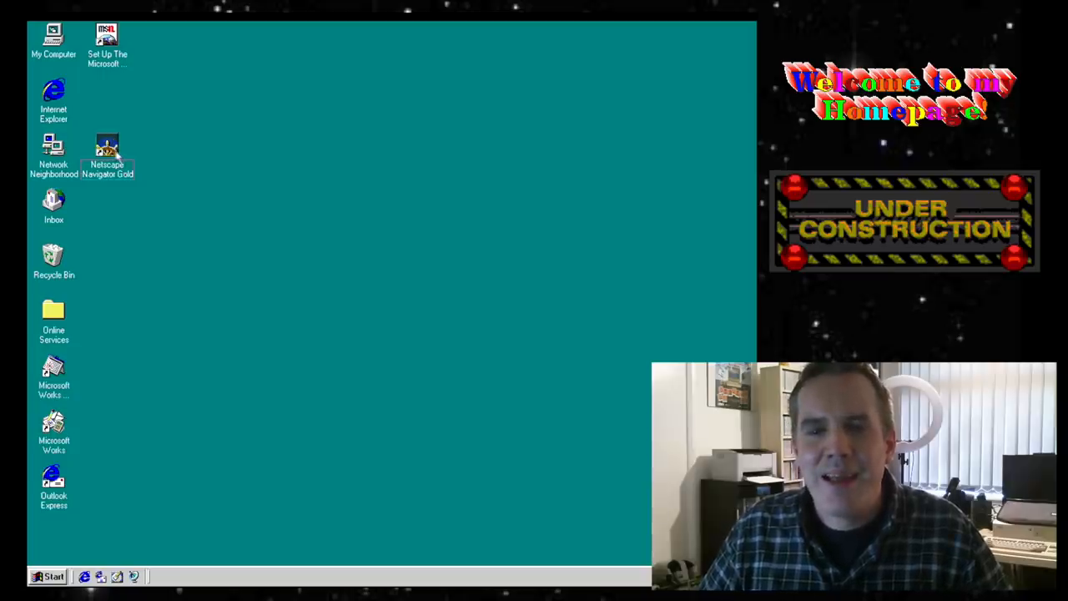
Launch Netscape Navigator Gold and scroll through theoldnet.com's visited-sites lists, guestbook and HomePages directory.
double_click(107, 150)
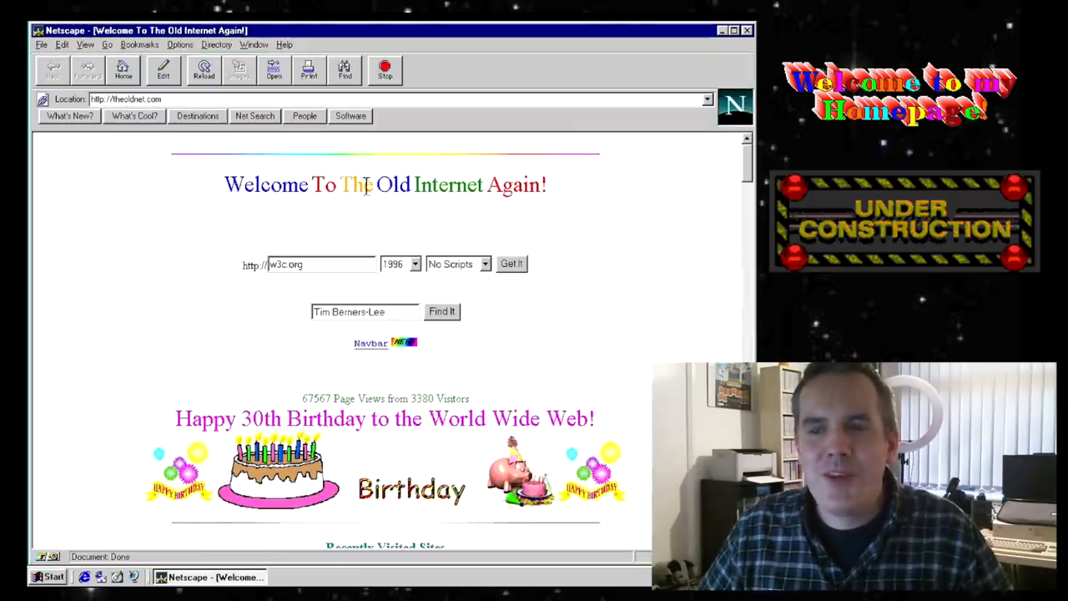
mouse_move(601, 214)
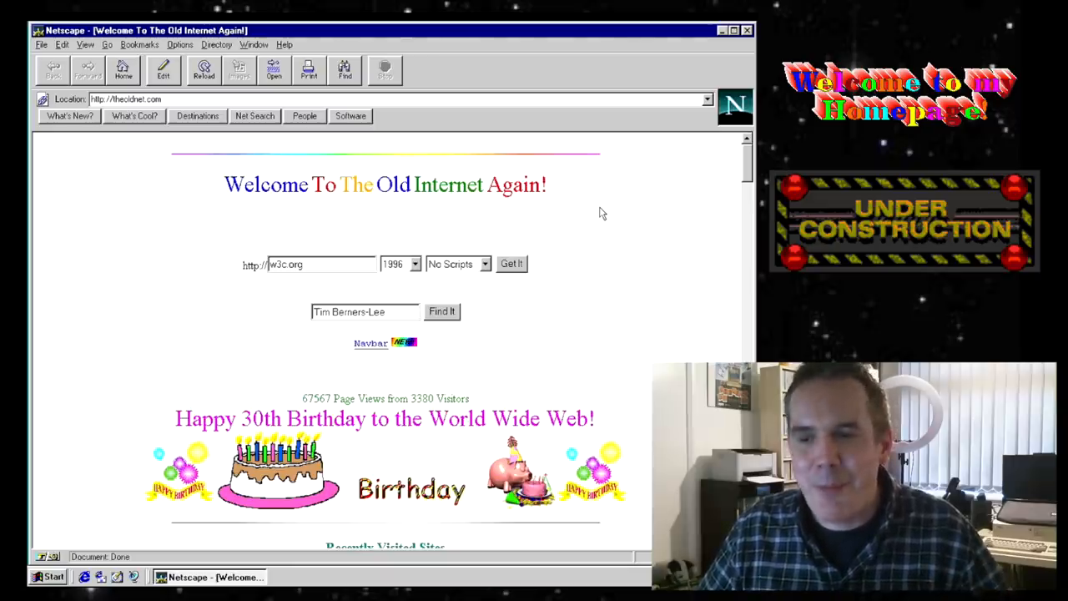
scroll(down, 3)
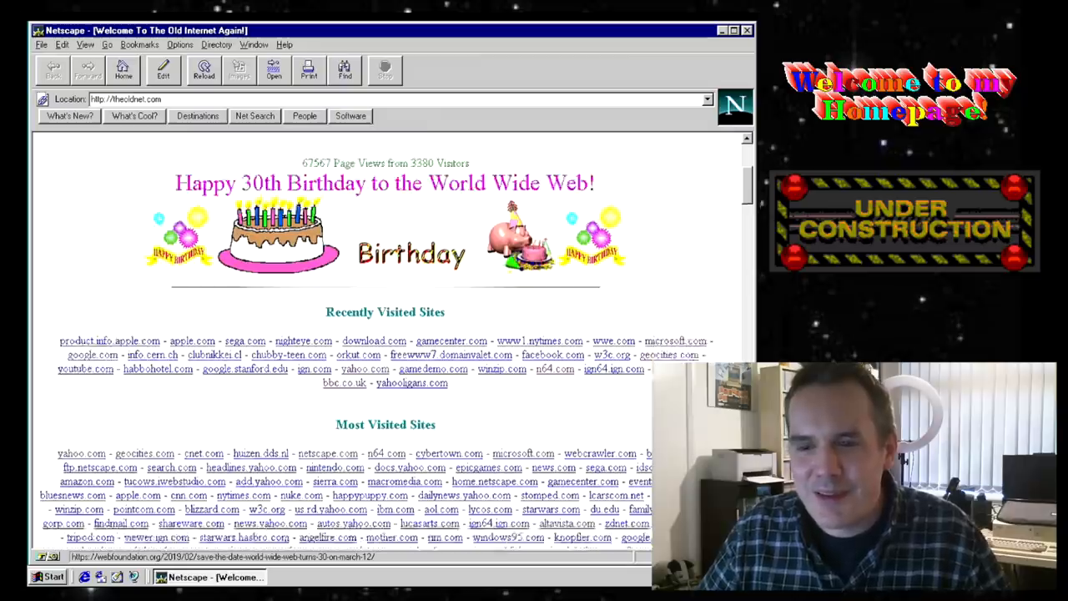
scroll(down, 3)
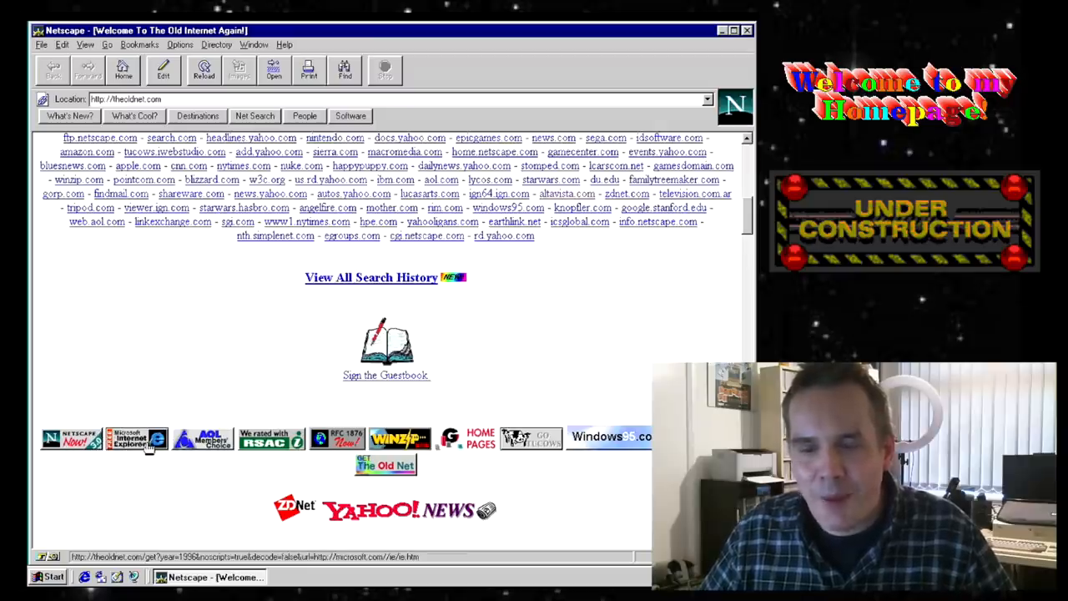
mouse_move(364, 430)
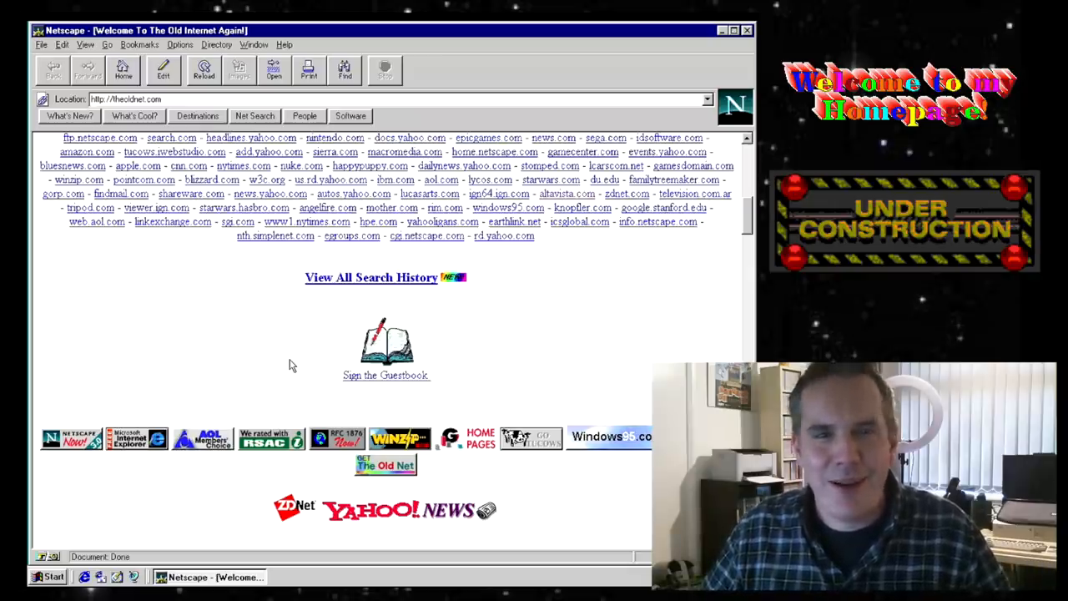
scroll(down, 3)
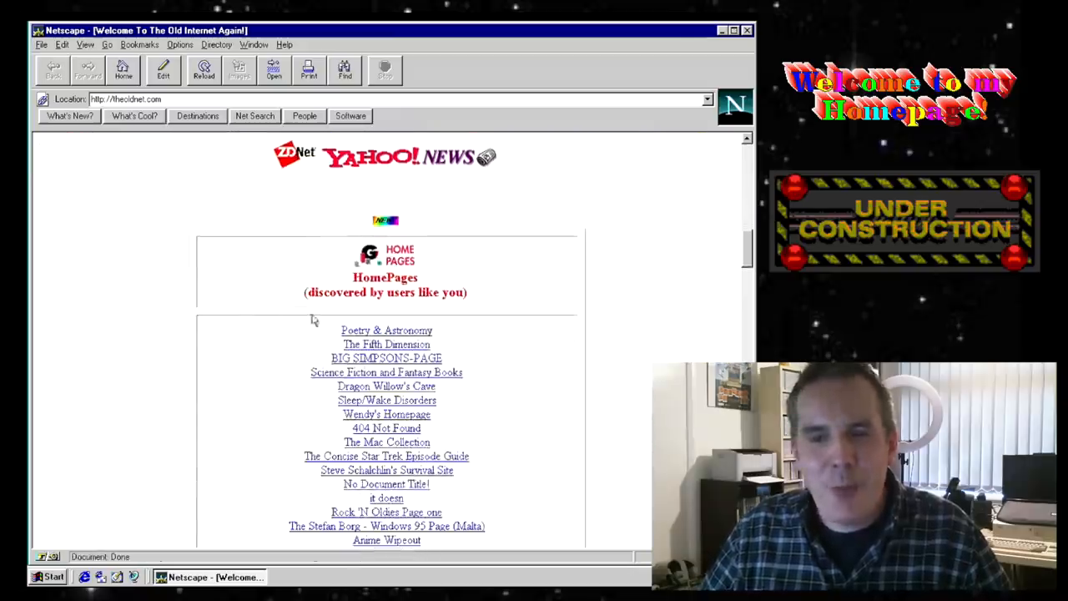
scroll(down, 3)
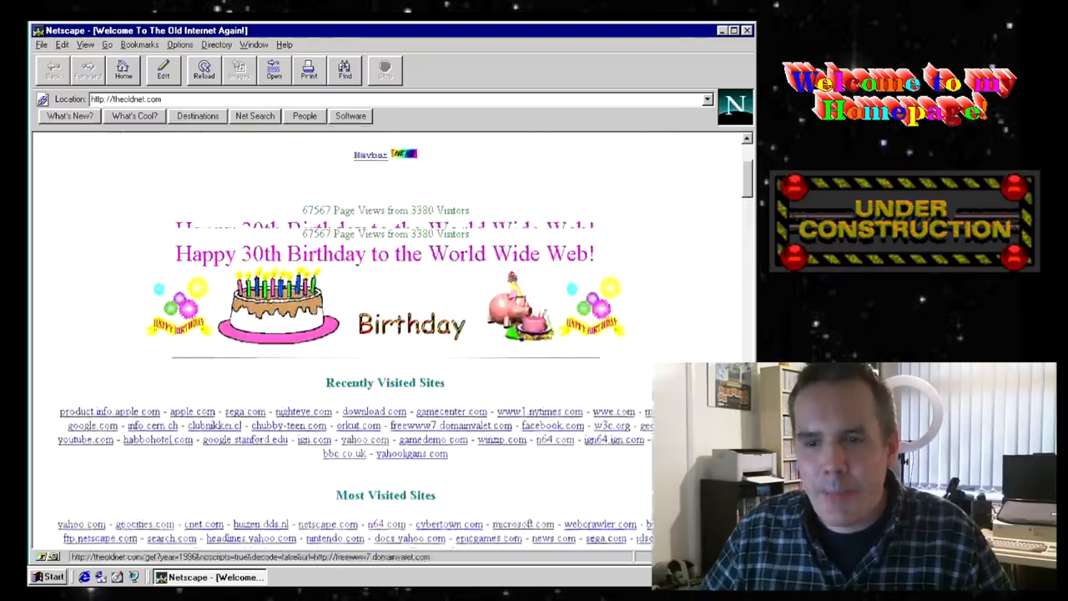
scroll(down, 3)
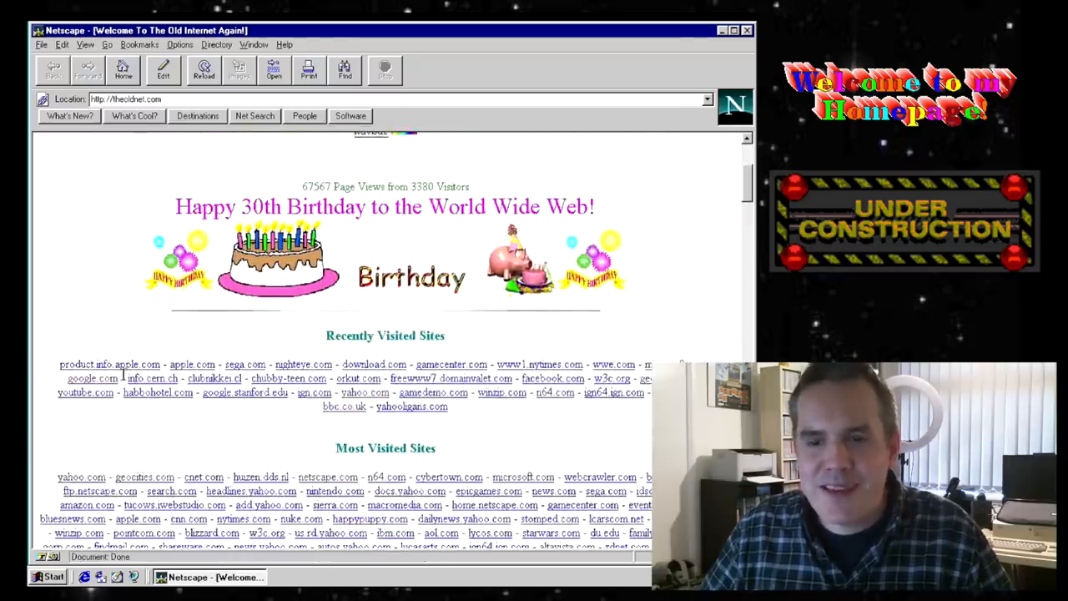
scroll(down, 3)
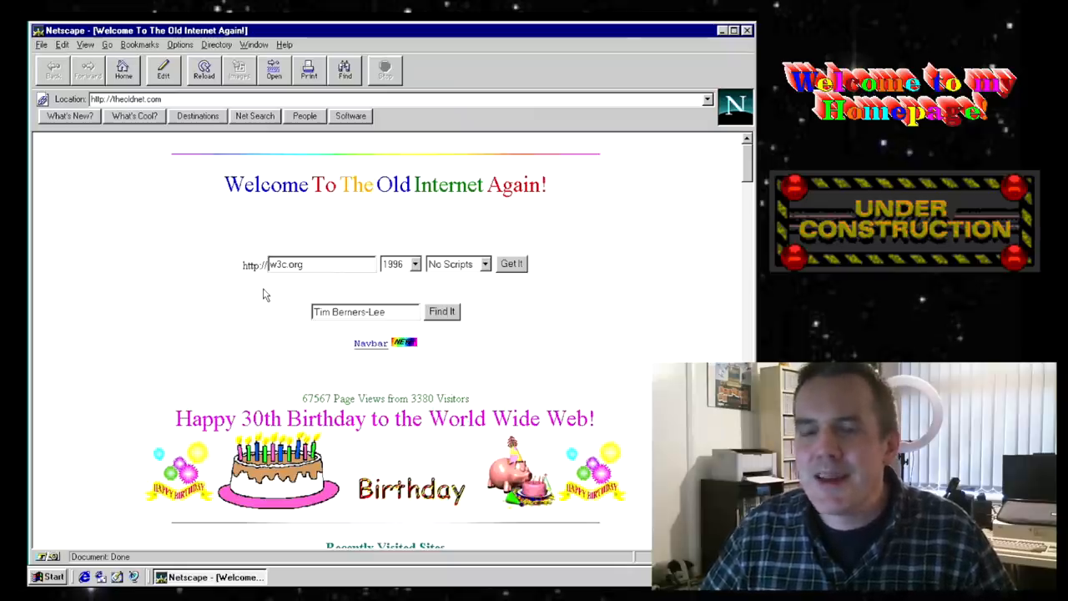
Replace w3c.org with sega.com in the Old Internet address box, keeping year 1996.
click(414, 264)
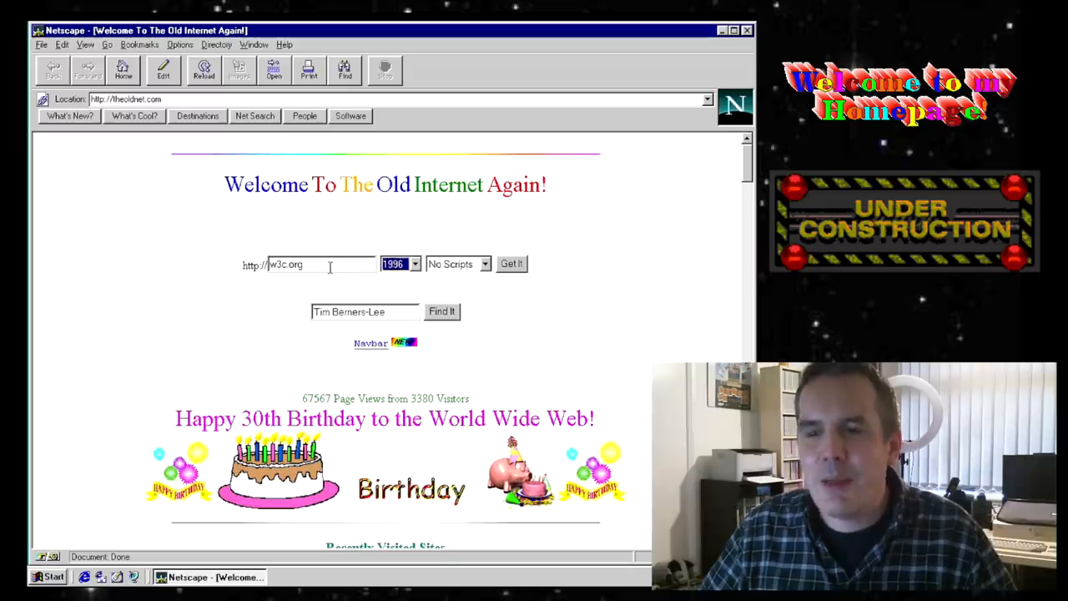
text(sega.com)
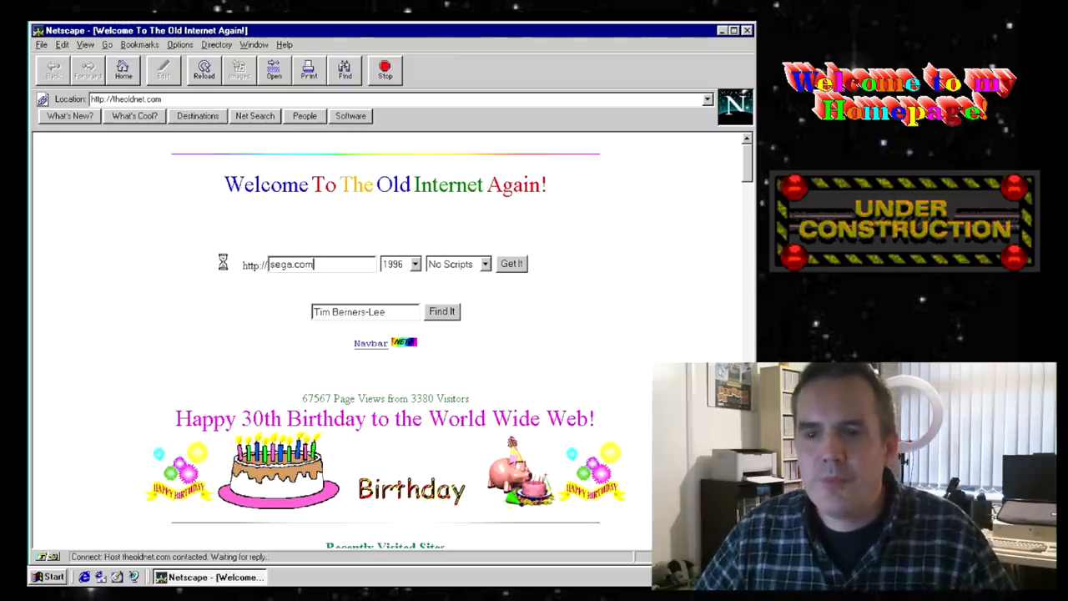
Fetch the 1996 Sega Online page and dismiss its 'File Type Not Supported' error.
click(511, 264)
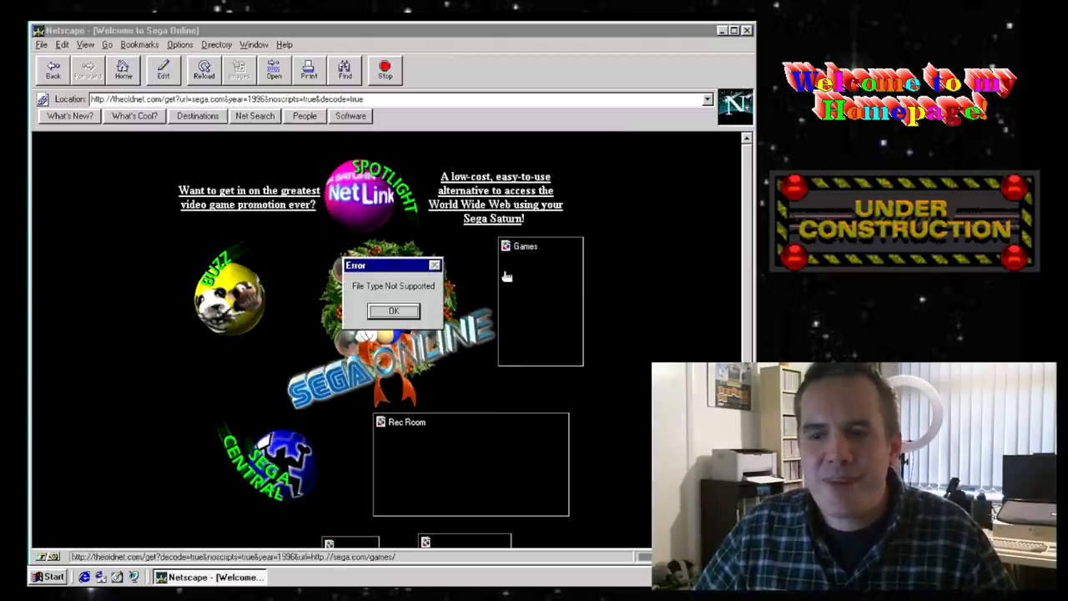
click(394, 311)
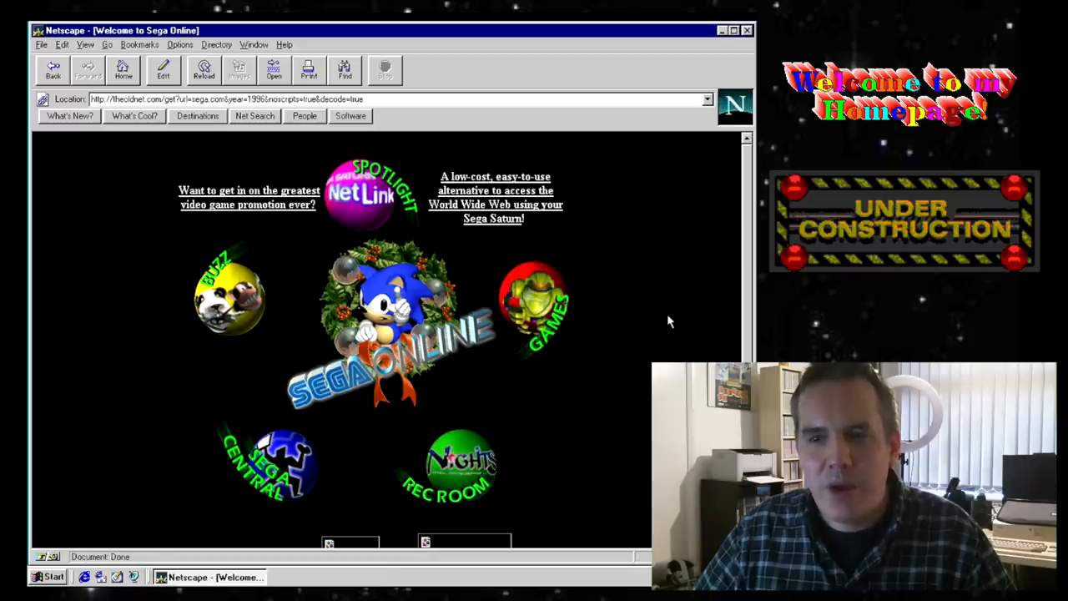
mouse_move(661, 320)
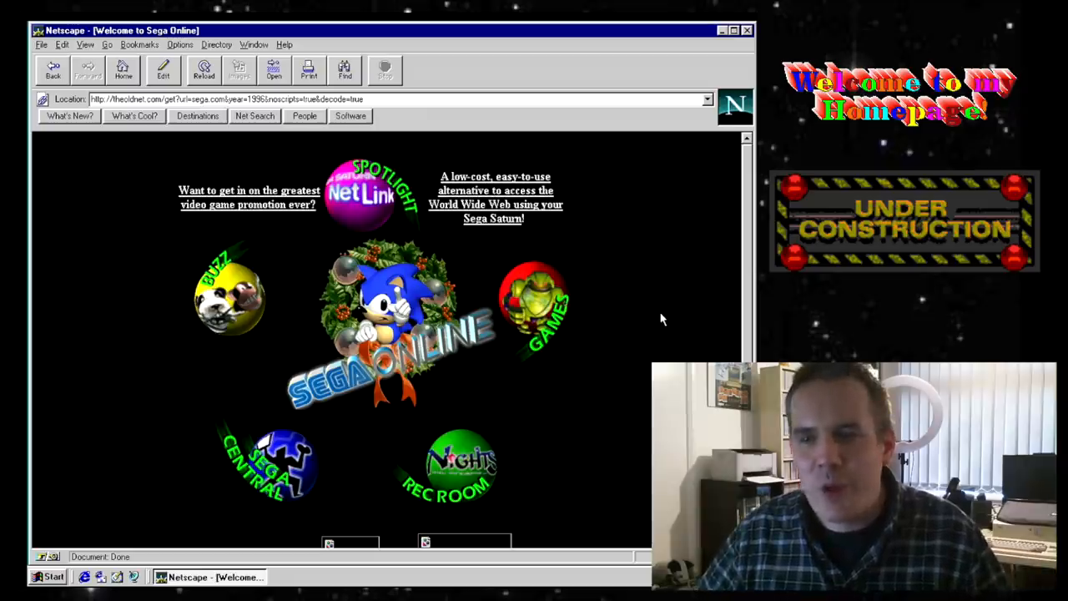
mouse_move(484, 358)
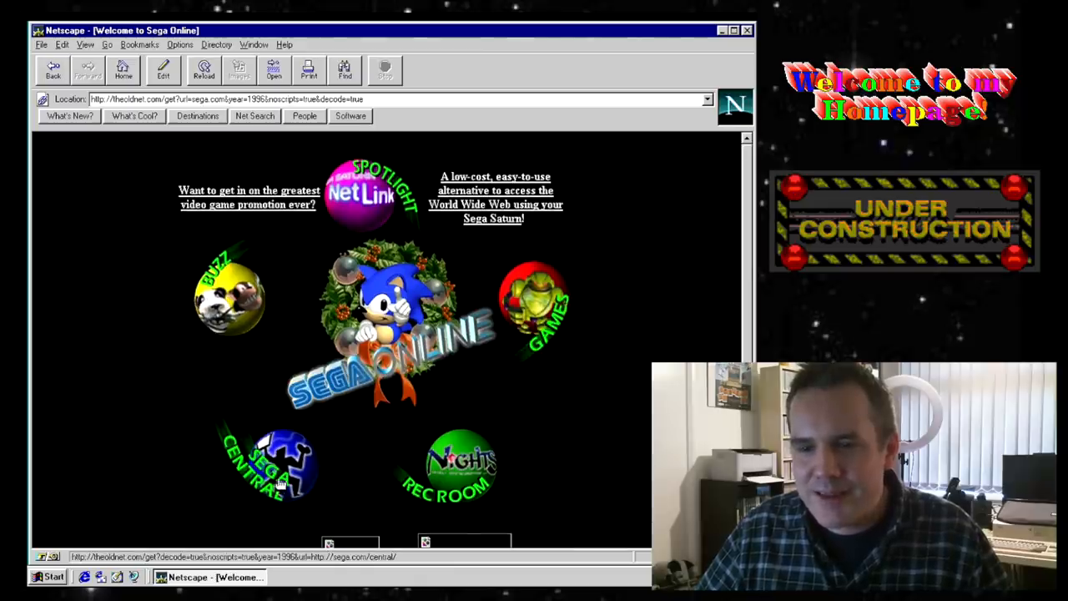
click(275, 467)
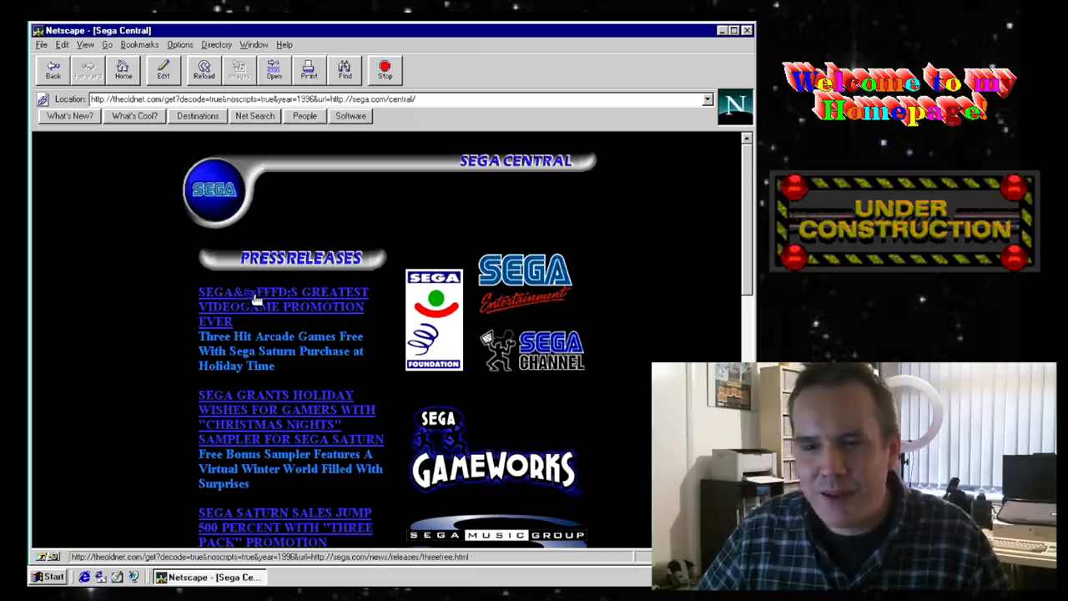
scroll(down, 3)
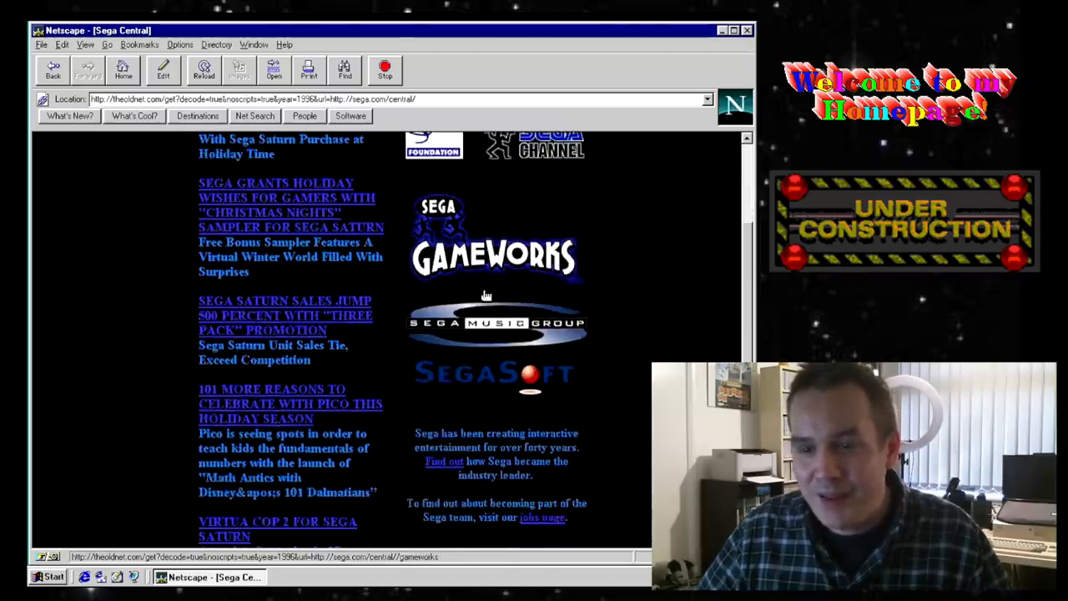
scroll(down, 3)
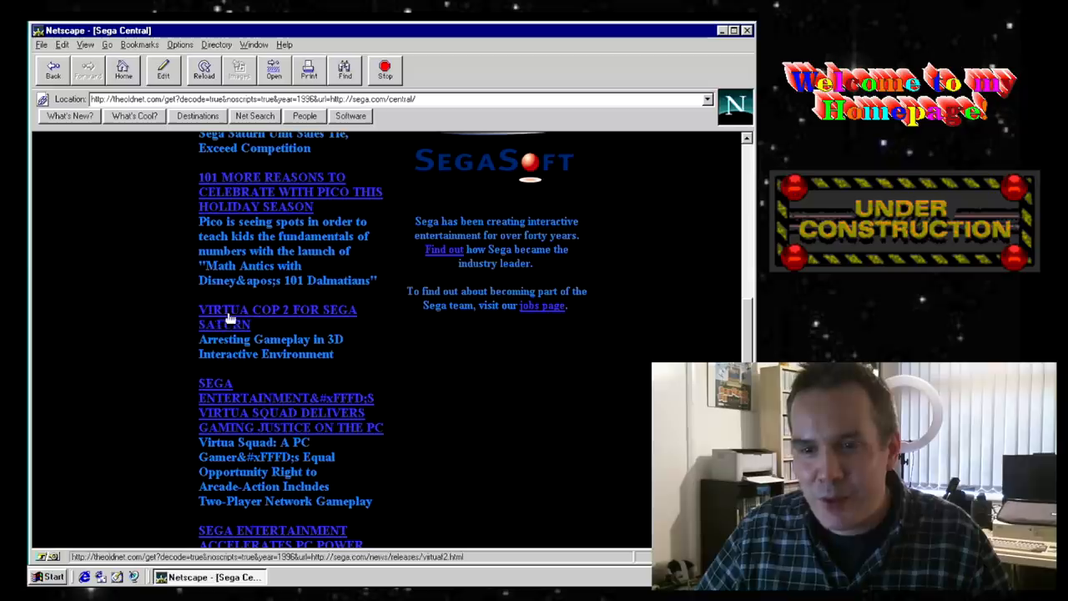
scroll(down, 3)
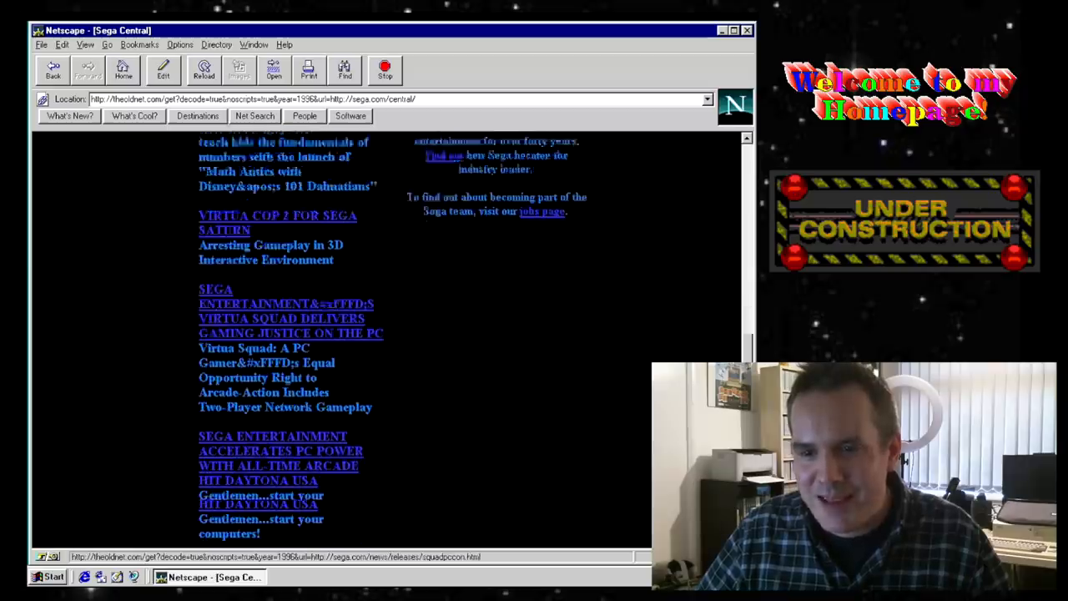
scroll(down, 3)
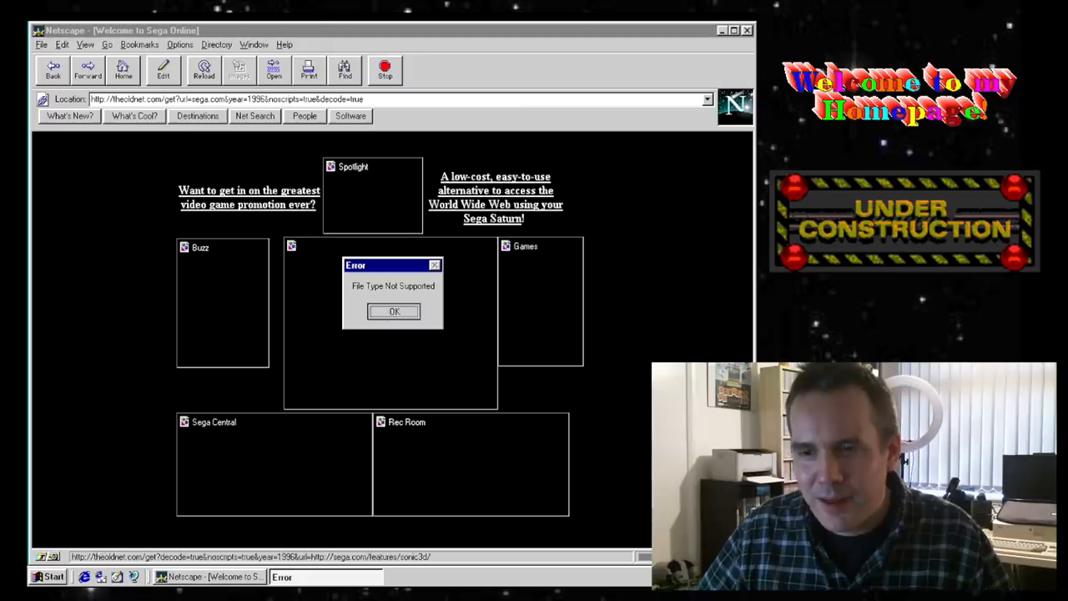
click(394, 312)
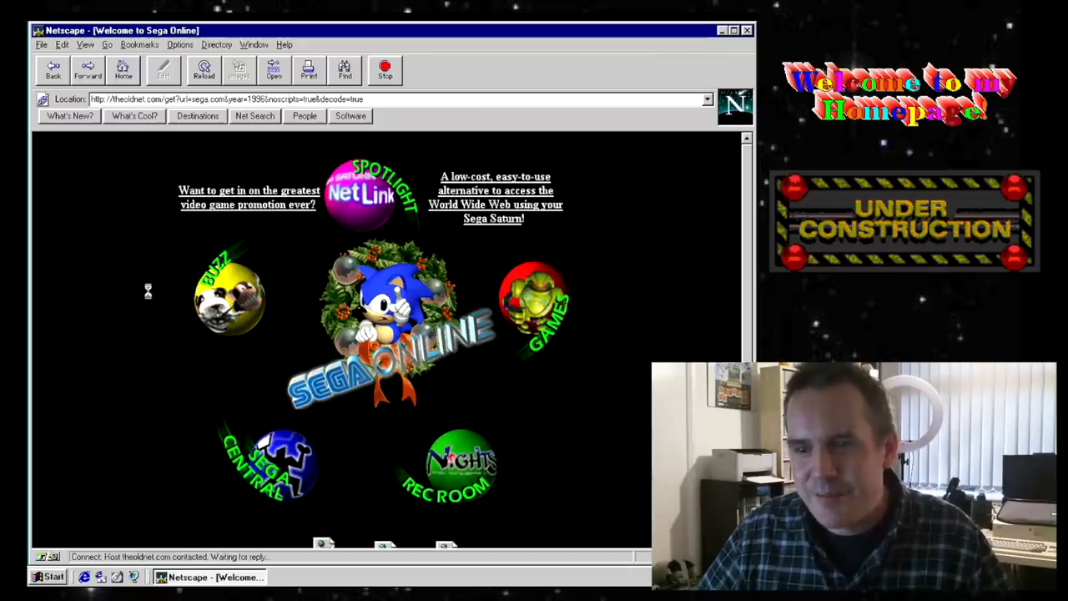
click(230, 293)
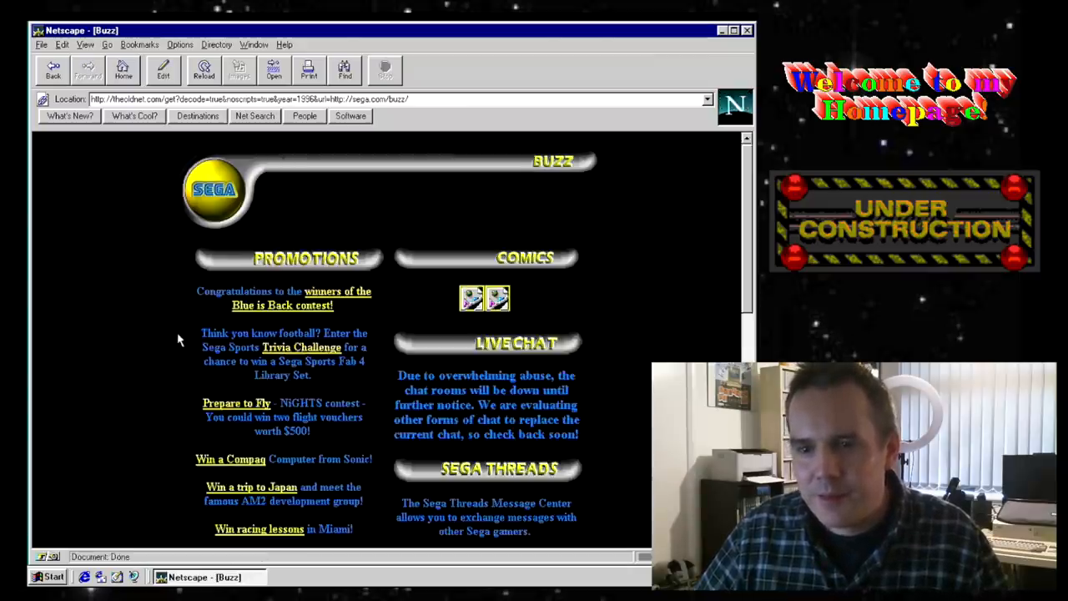
scroll(down, 3)
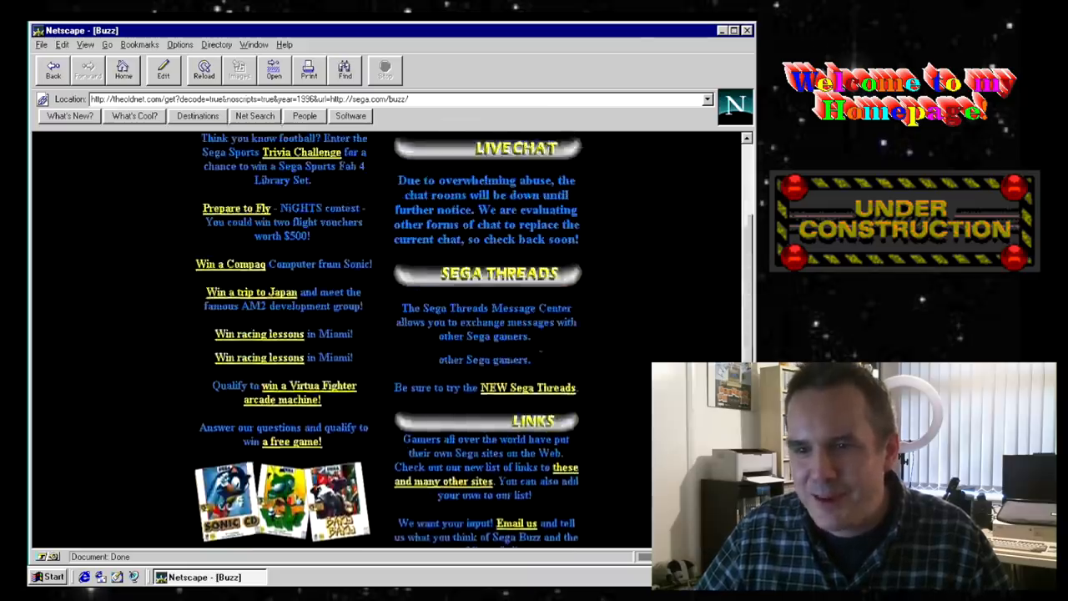
click(53, 70)
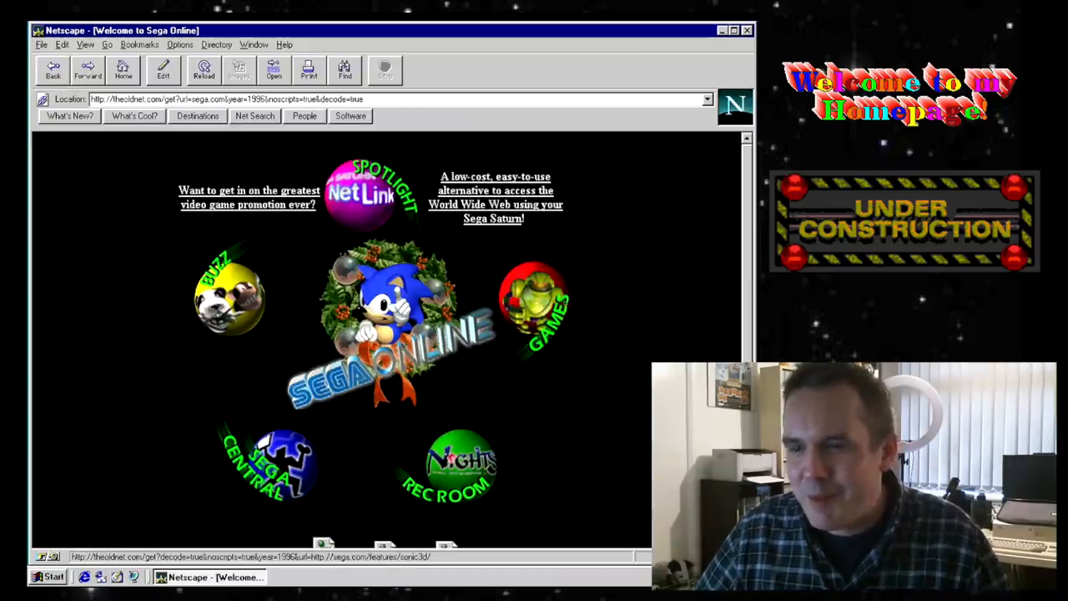
click(535, 301)
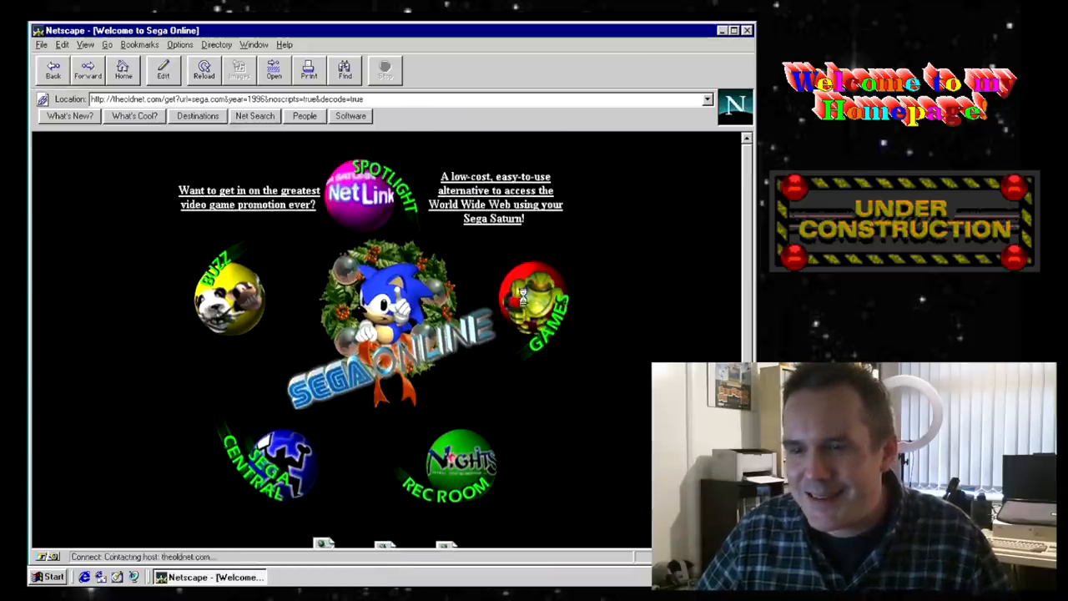
Read down the 1996 Sega Saturn page and its Saturn accessories page to the bottom.
click(538, 300)
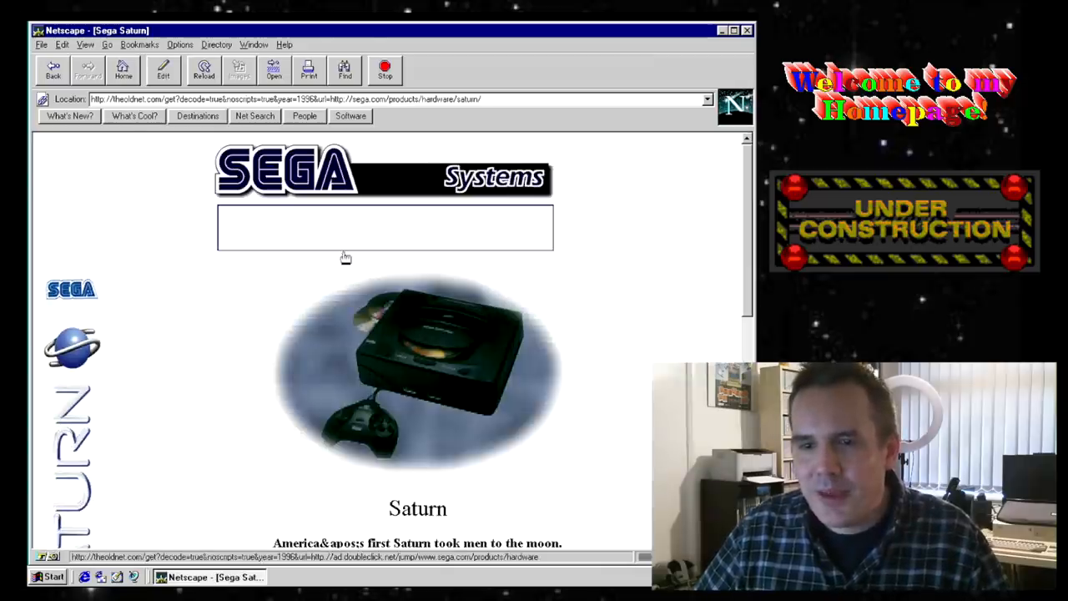
scroll(down, 3)
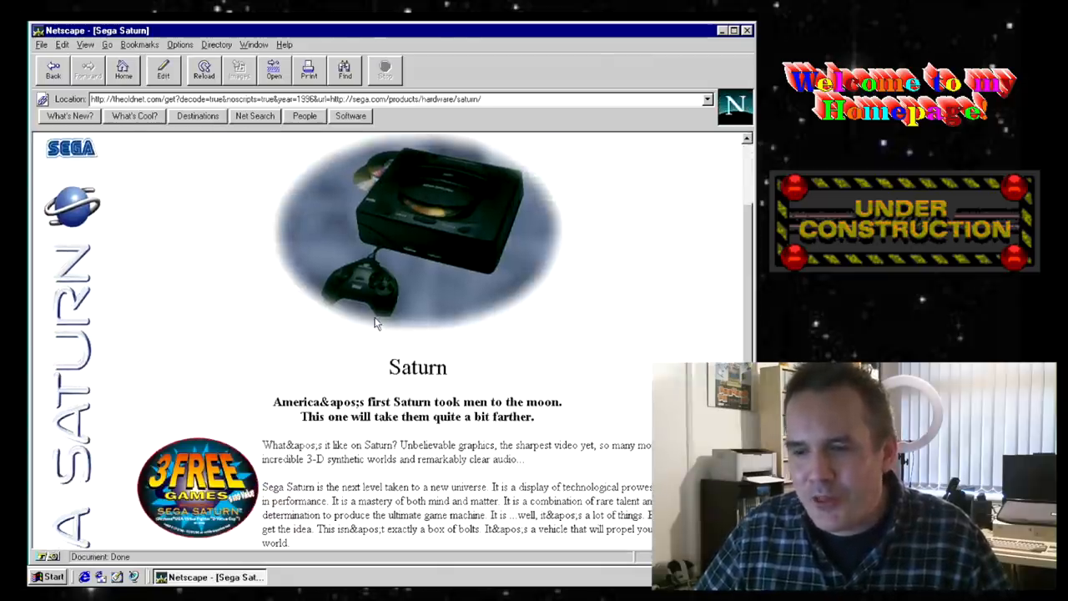
scroll(down, 3)
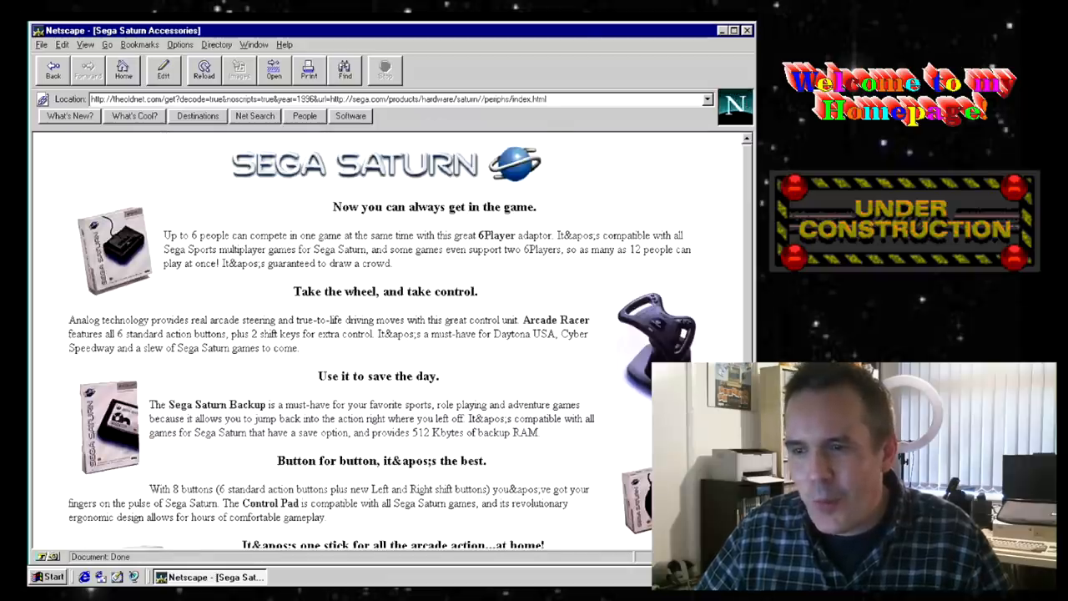
scroll(down, 3)
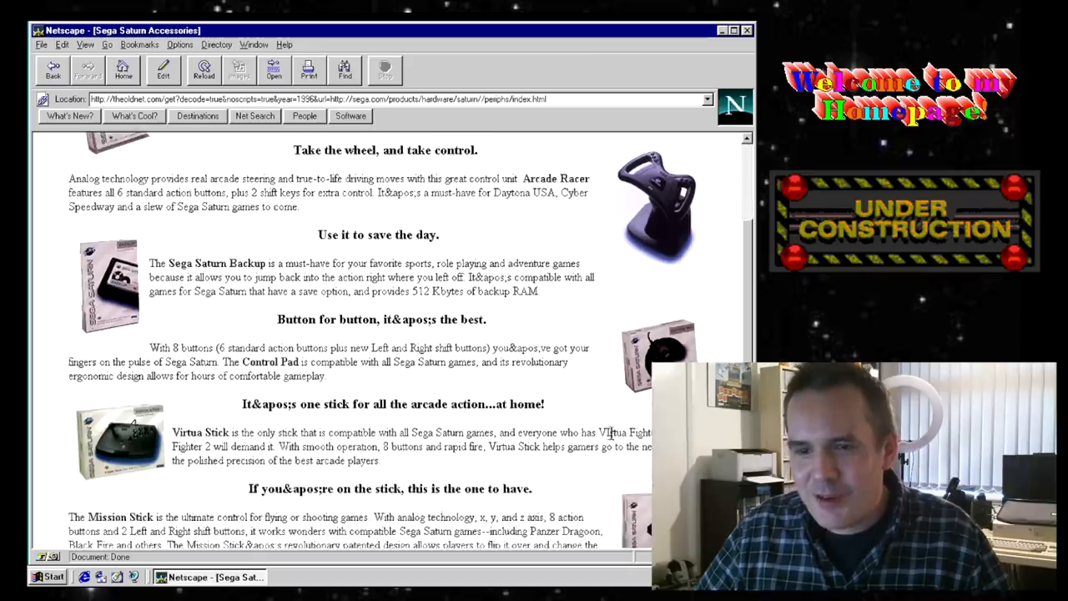
scroll(down, 3)
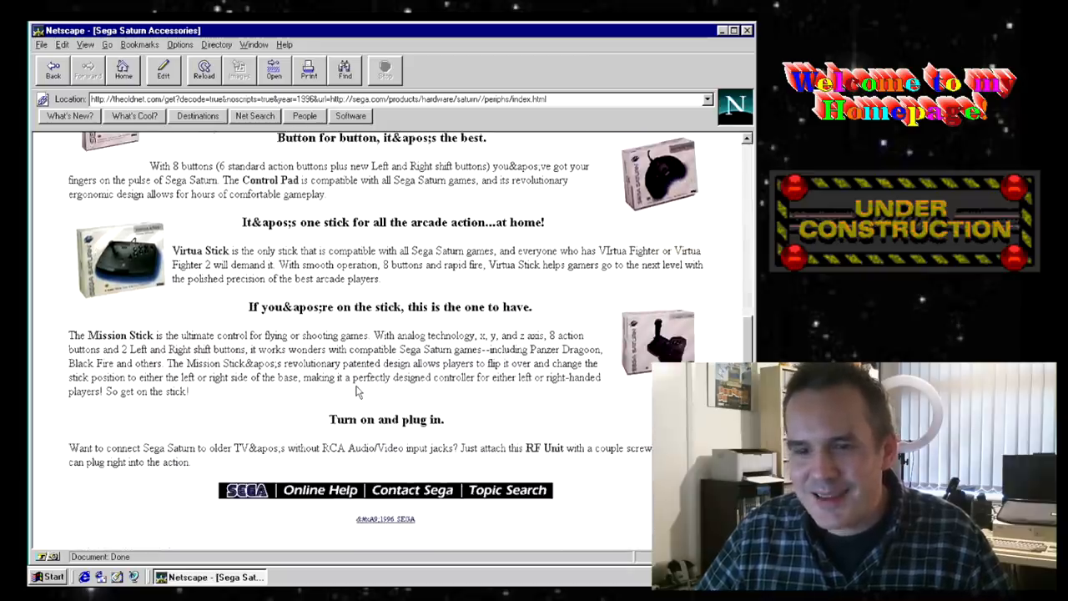
scroll(up, 3)
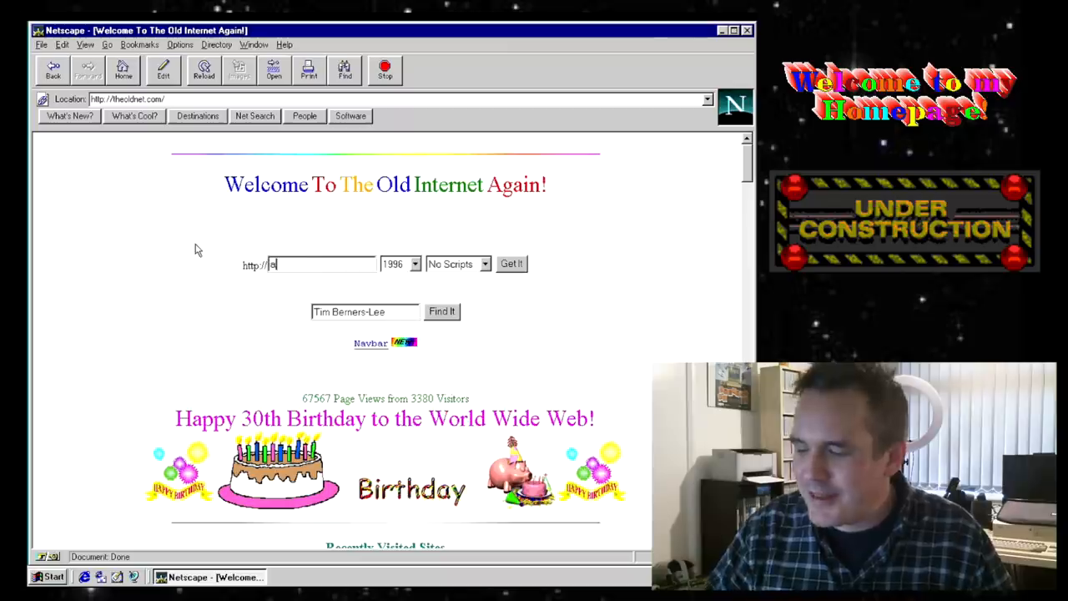
Enter apple.com in the Old Internet address box and fetch its 1996 version.
text(apple)
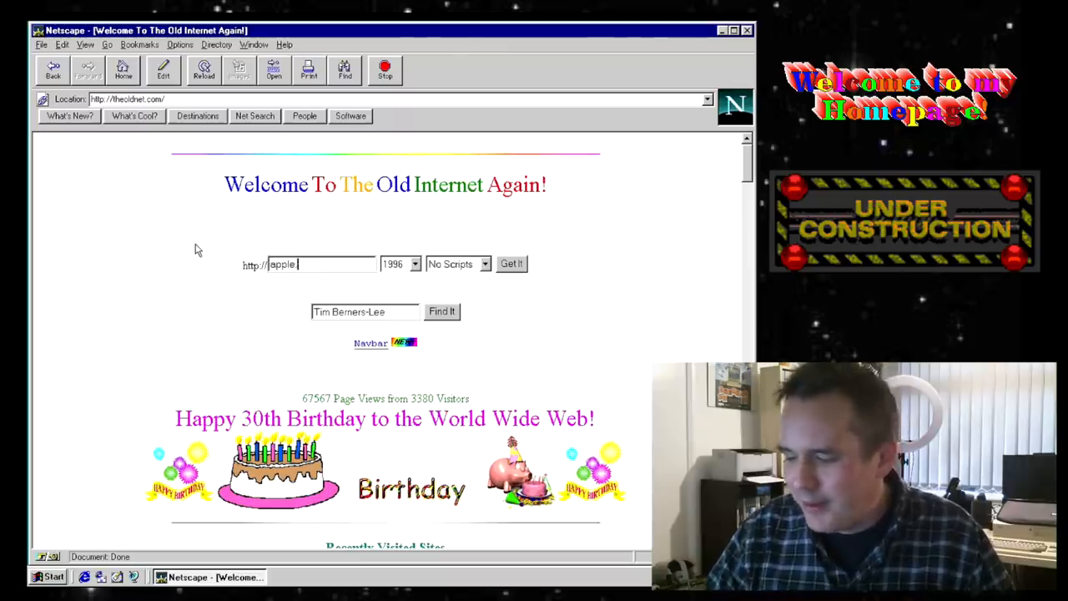
text(.com)
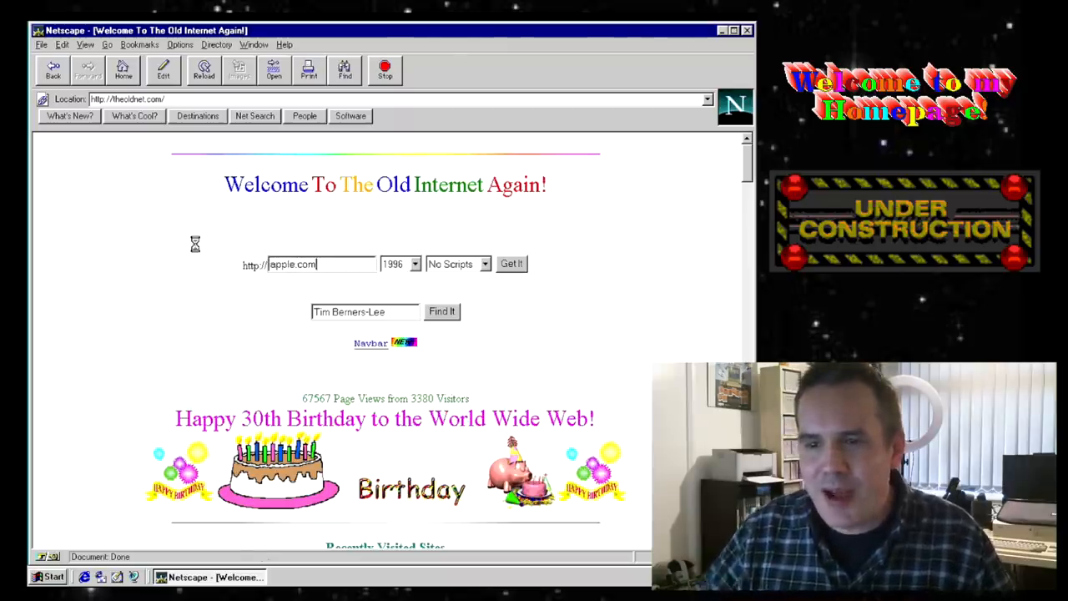
click(510, 263)
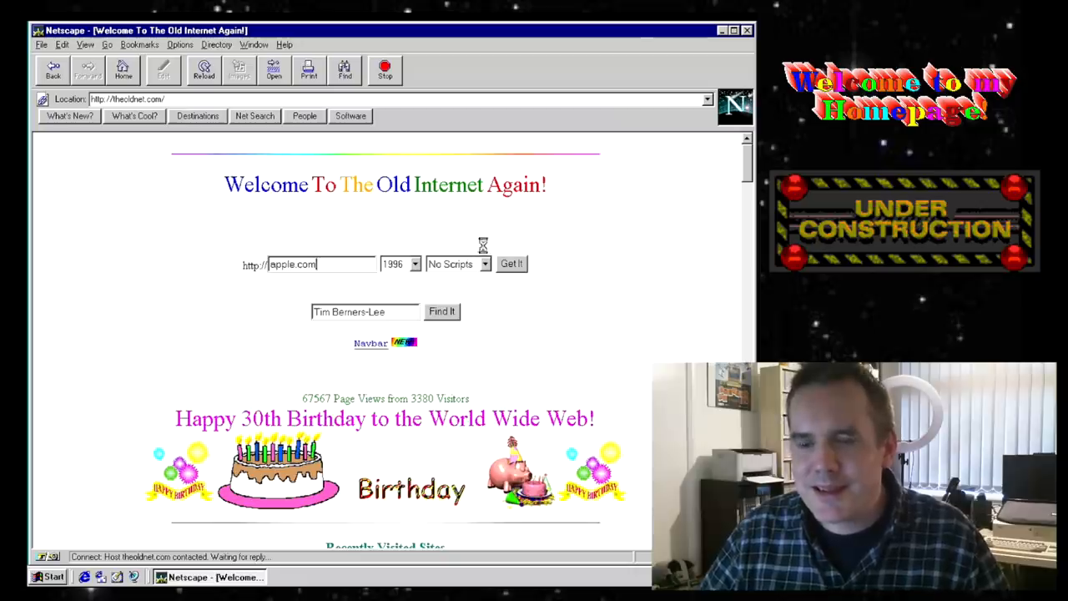
Load the 1996 Apple Computer home page and scroll down to its PowerBook 1400 press release.
click(511, 264)
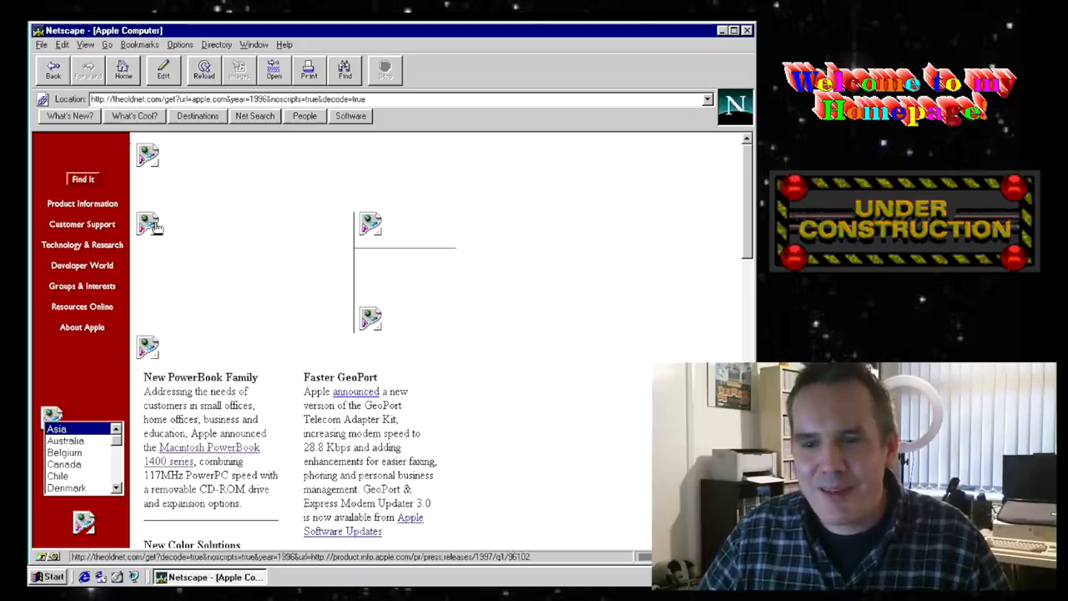
scroll(down, 3)
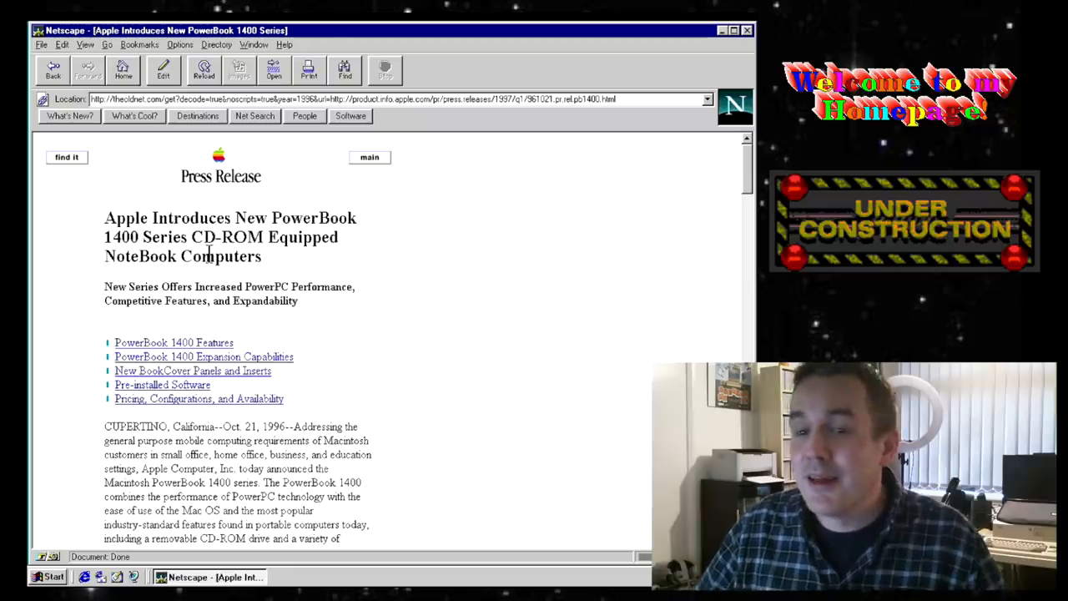
Scroll the PowerBook 1400 press release to its configurations and pricing table, selecting the word Floppy.
scroll(down, 3)
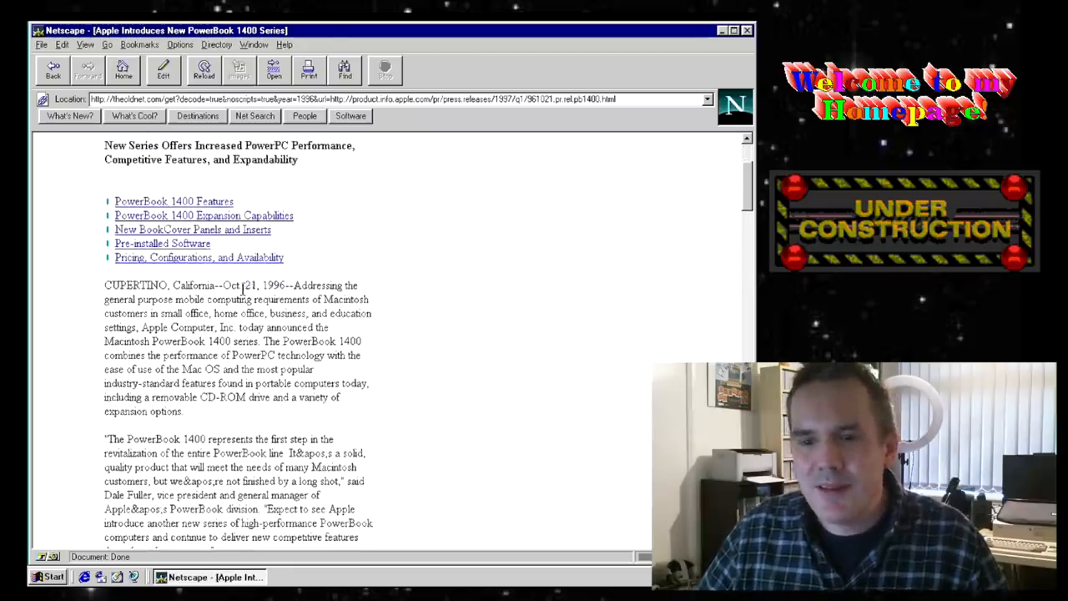
scroll(down, 3)
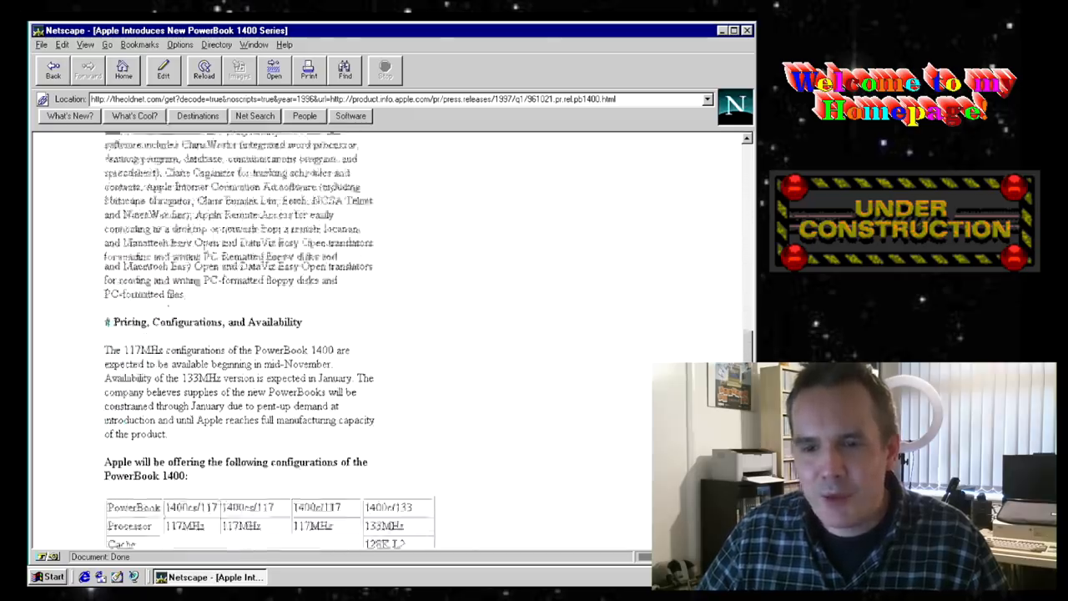
scroll(down, 3)
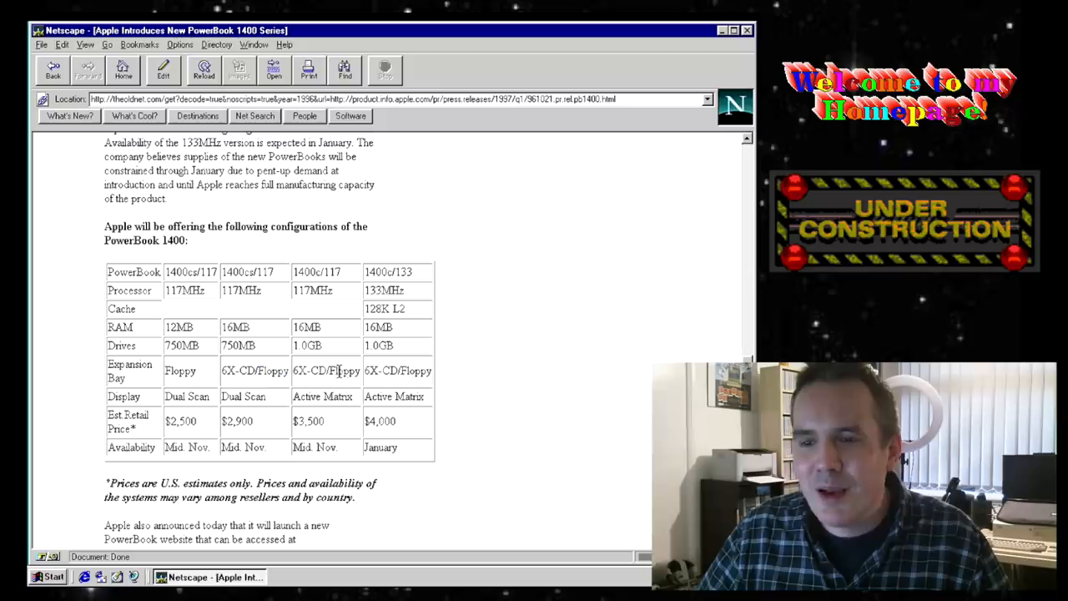
double_click(342, 371)
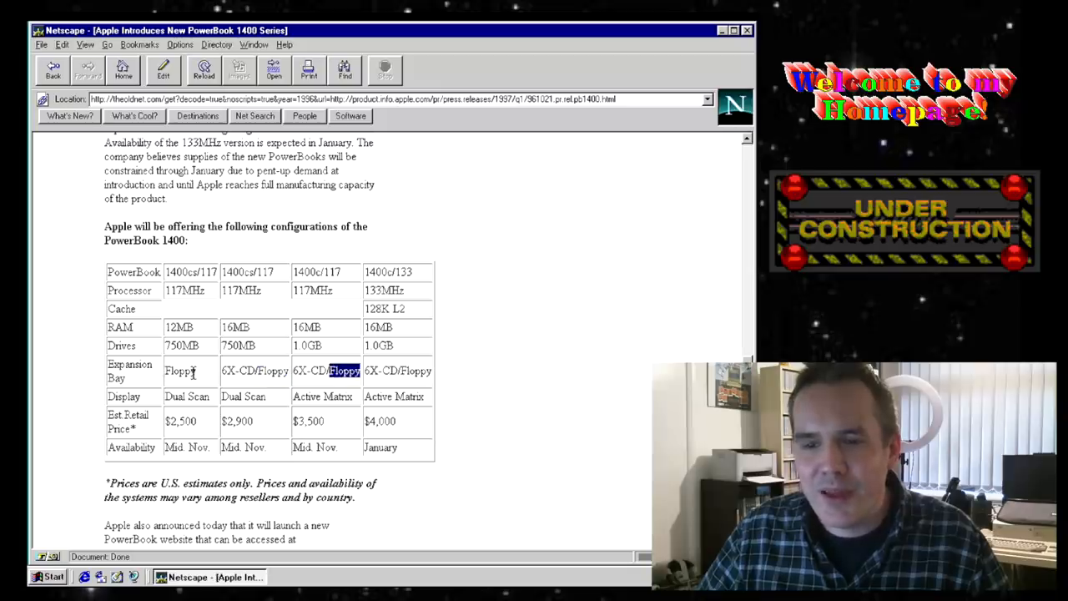
scroll(down, 3)
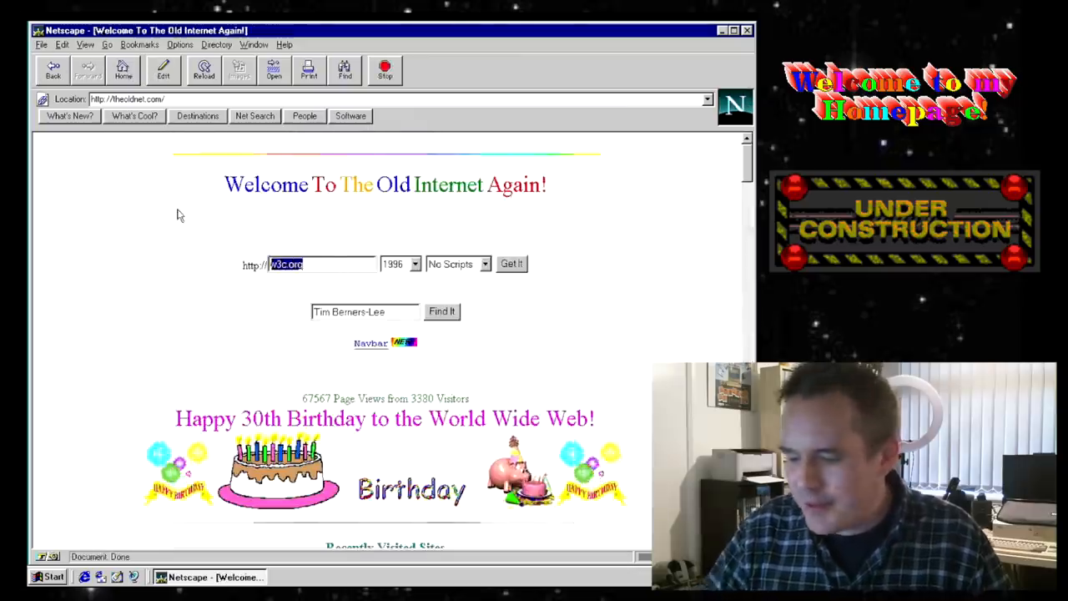
Enter bbc.co.uk in the Old Internet address box to fetch the 1996 BBC site.
text(bbc.)
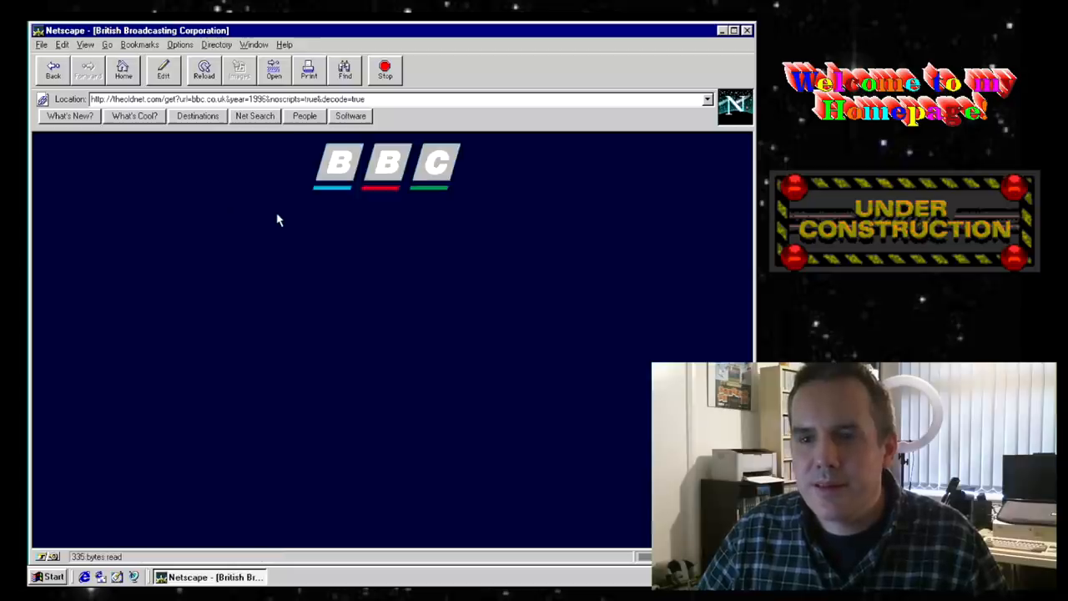
mouse_move(584, 233)
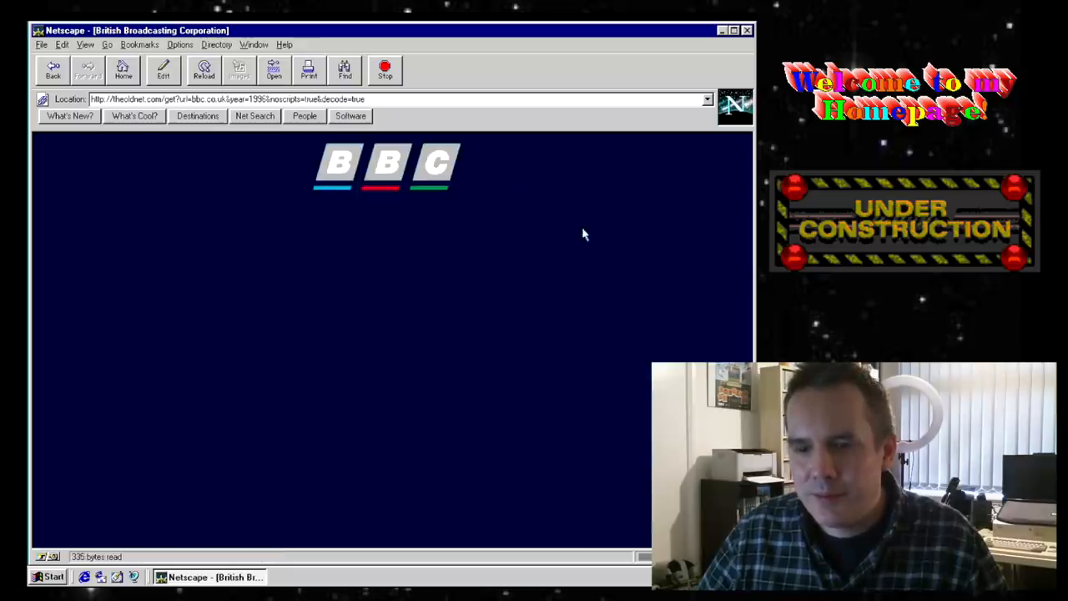
mouse_move(683, 144)
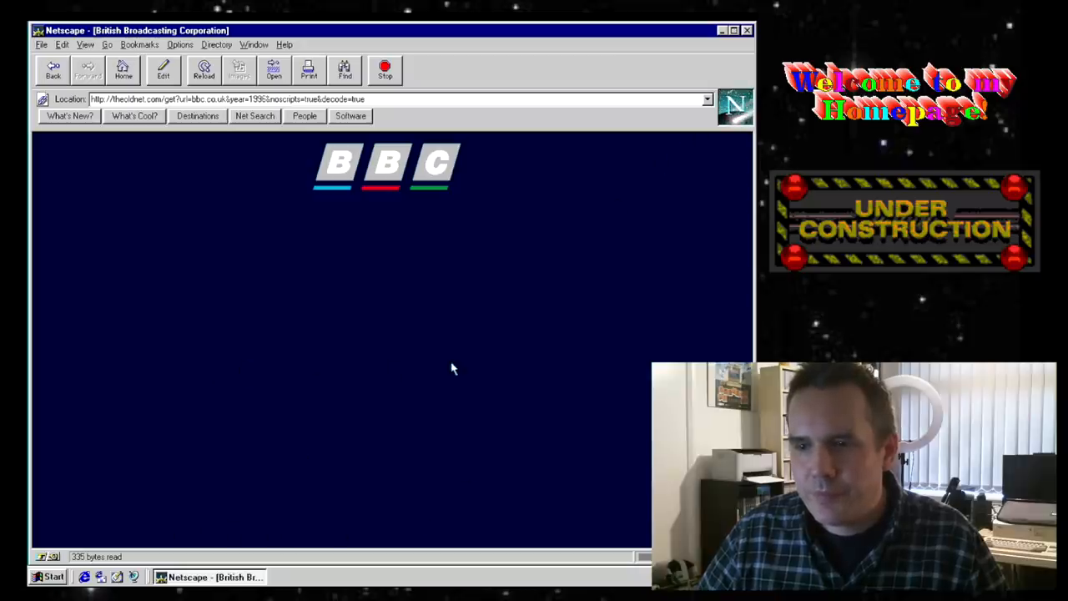
mouse_move(324, 274)
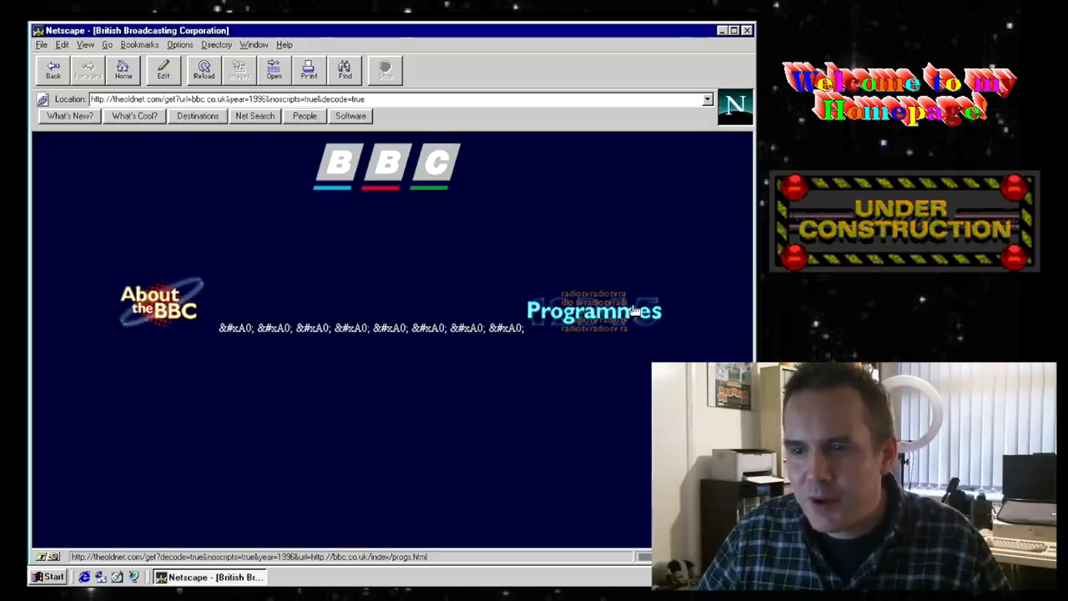
Go from the BBC Programmes section to The Big Byte programme homepage.
click(594, 310)
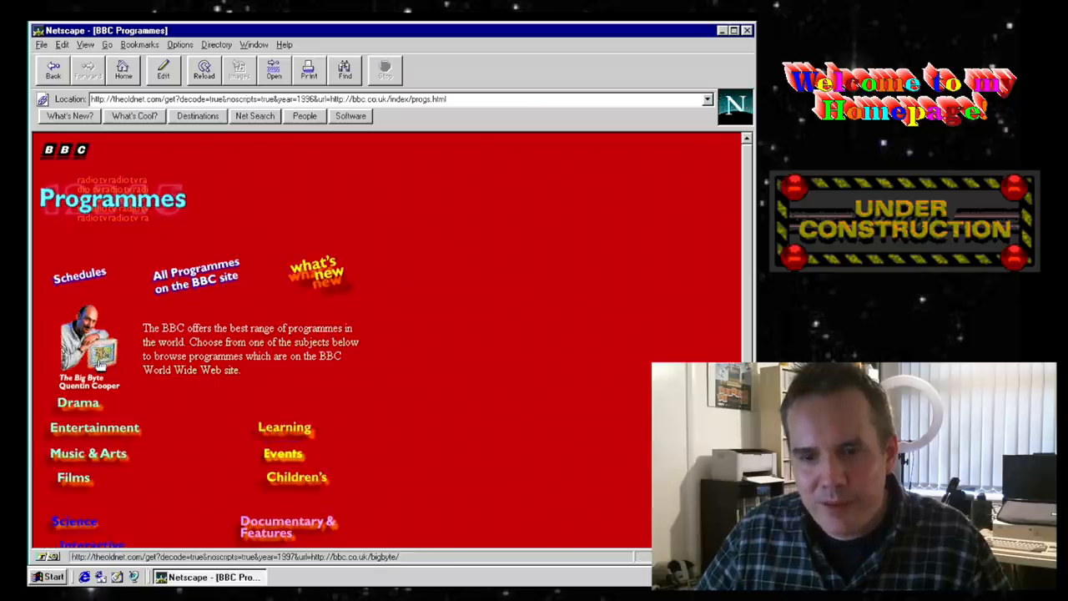
click(91, 342)
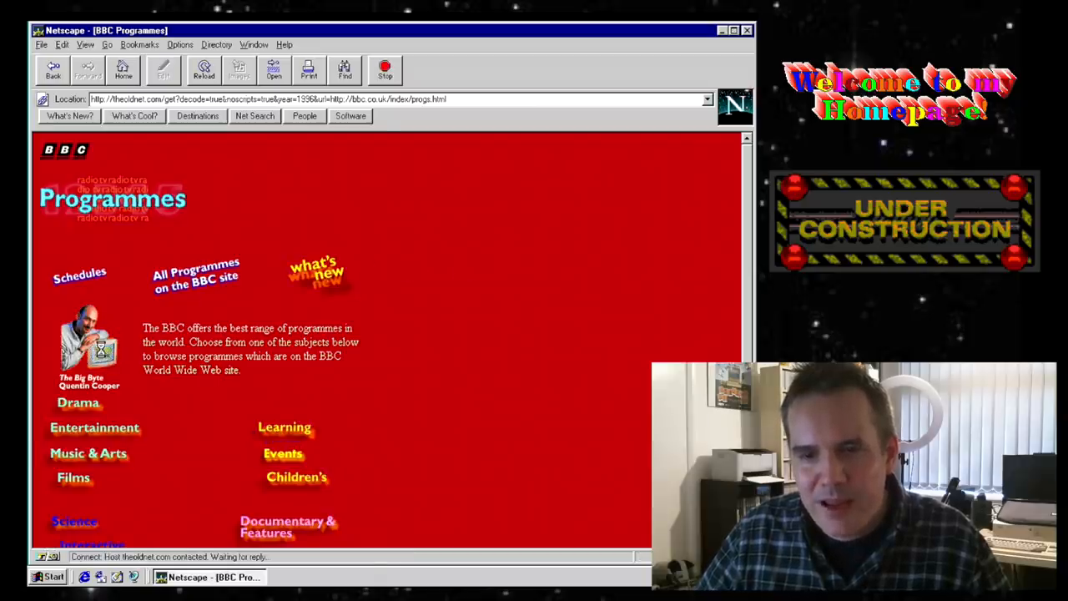
click(89, 343)
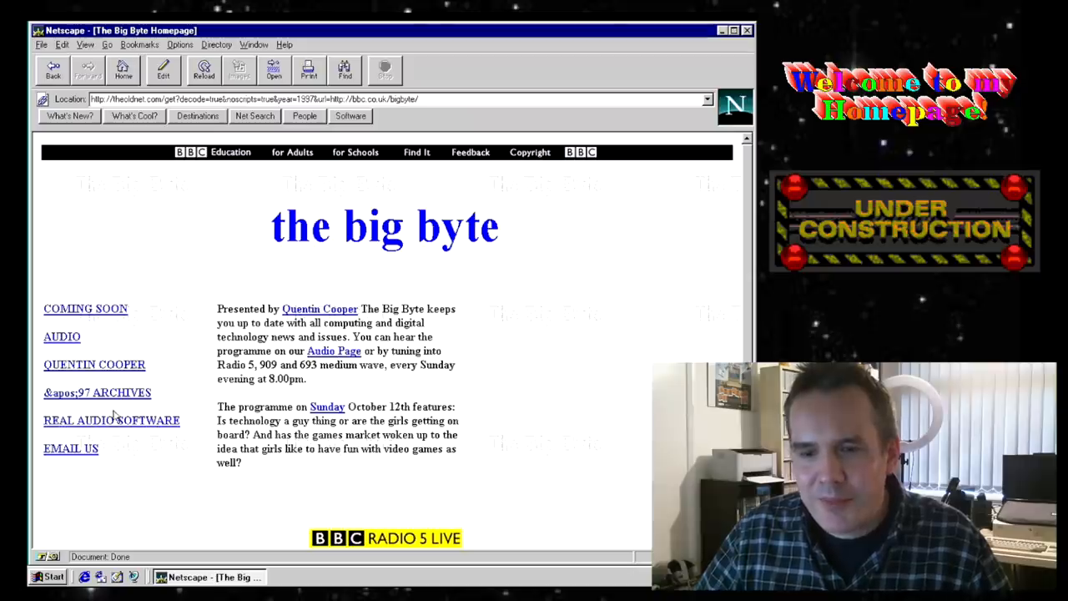
mouse_move(200, 394)
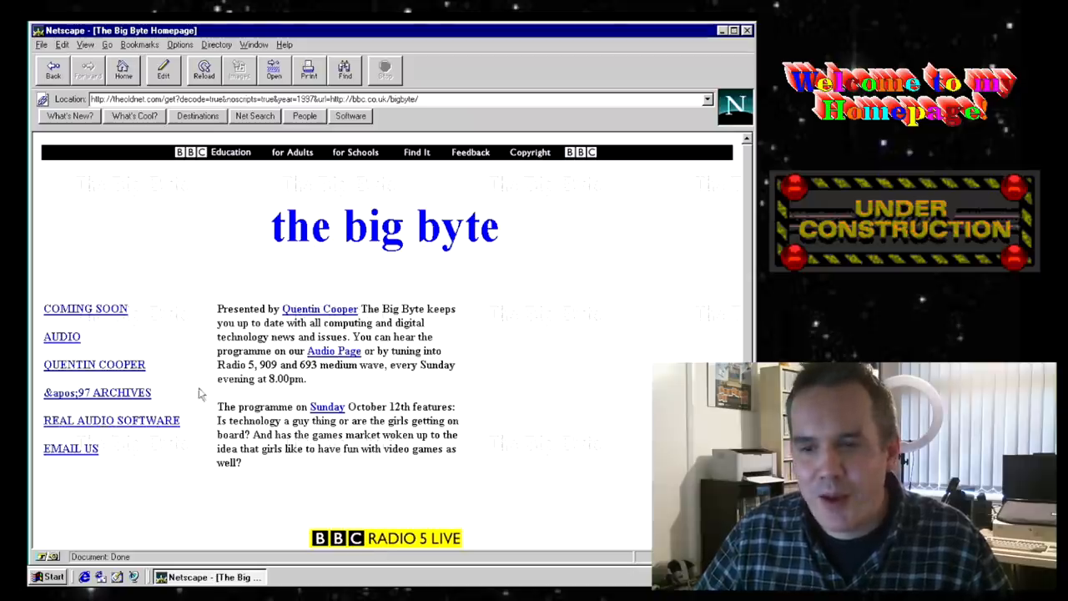
Try the Big Byte RealAudio broadcast, cancel the Unknown File Type prompt, and go back to BBC Programmes.
click(334, 351)
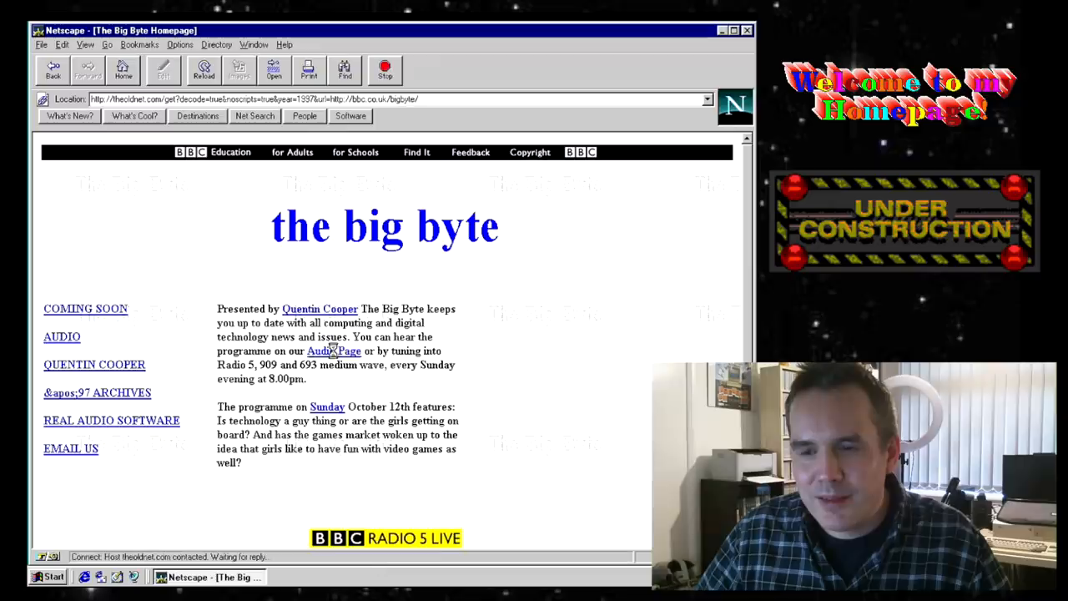
click(334, 350)
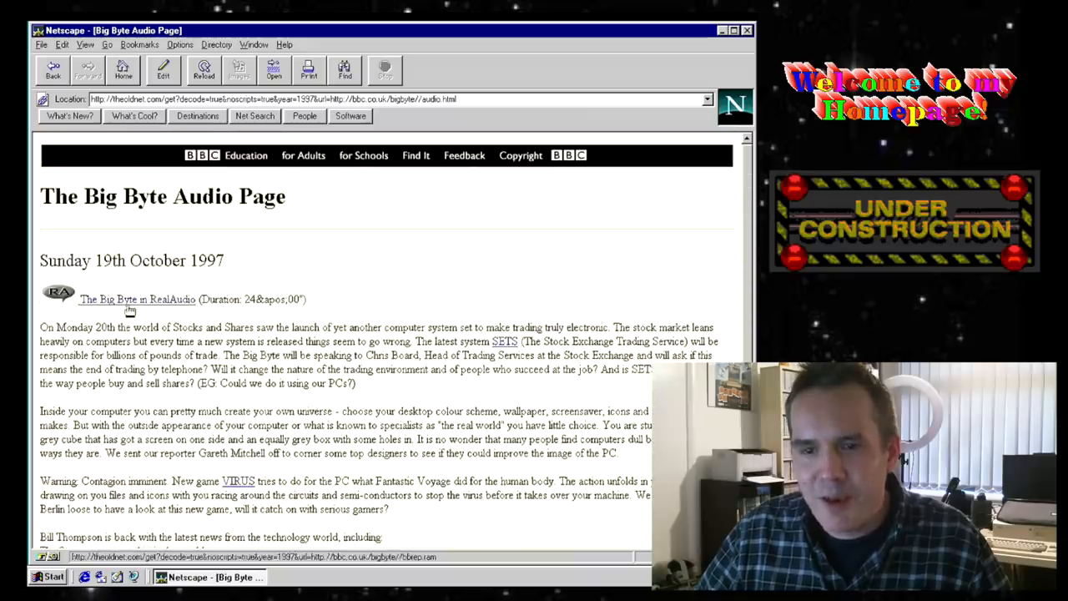
click(137, 299)
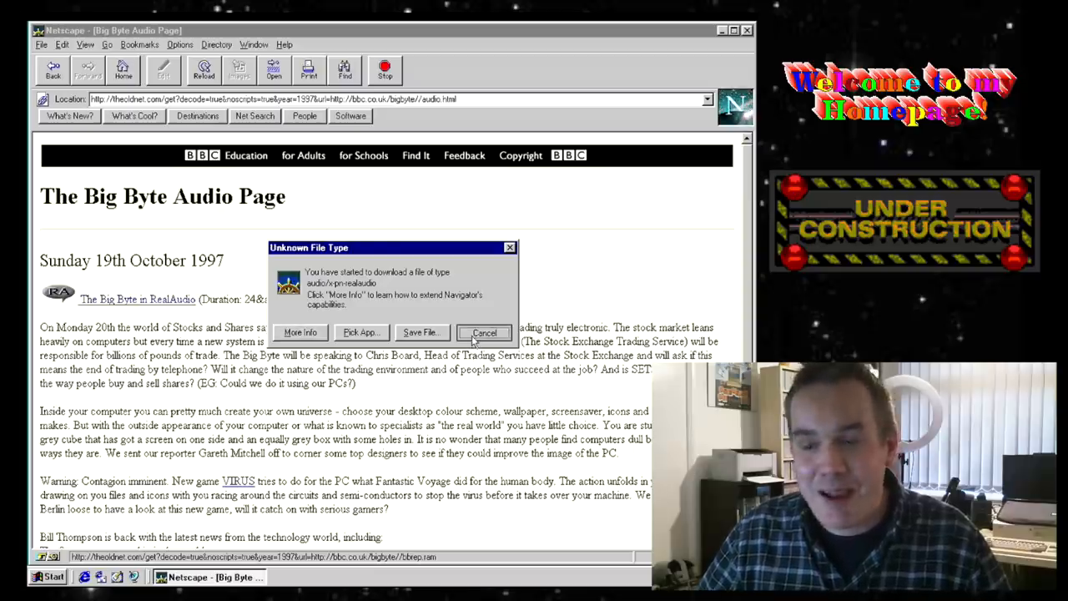
click(484, 332)
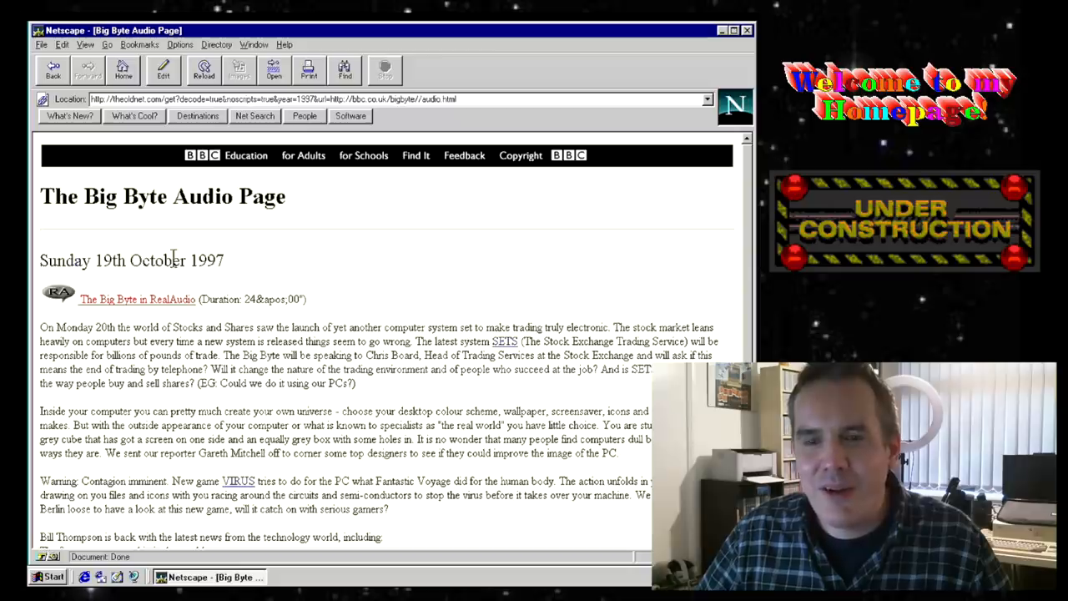
click(53, 70)
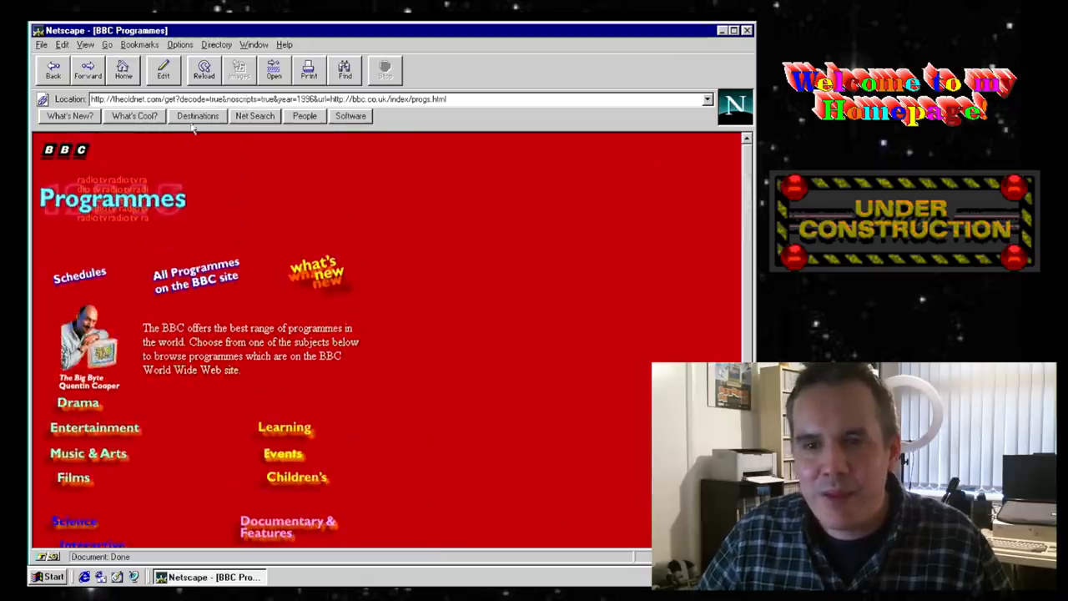
From theoldnet start page, fetch the archived 1996 bbc.co.uk/radio1 site.
click(54, 70)
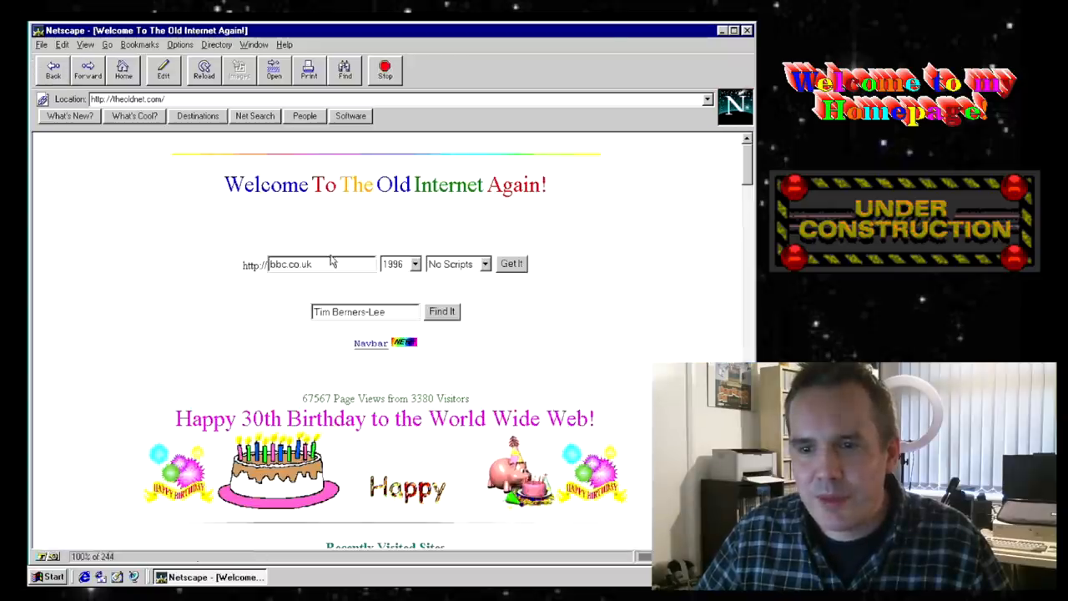
text(/f)
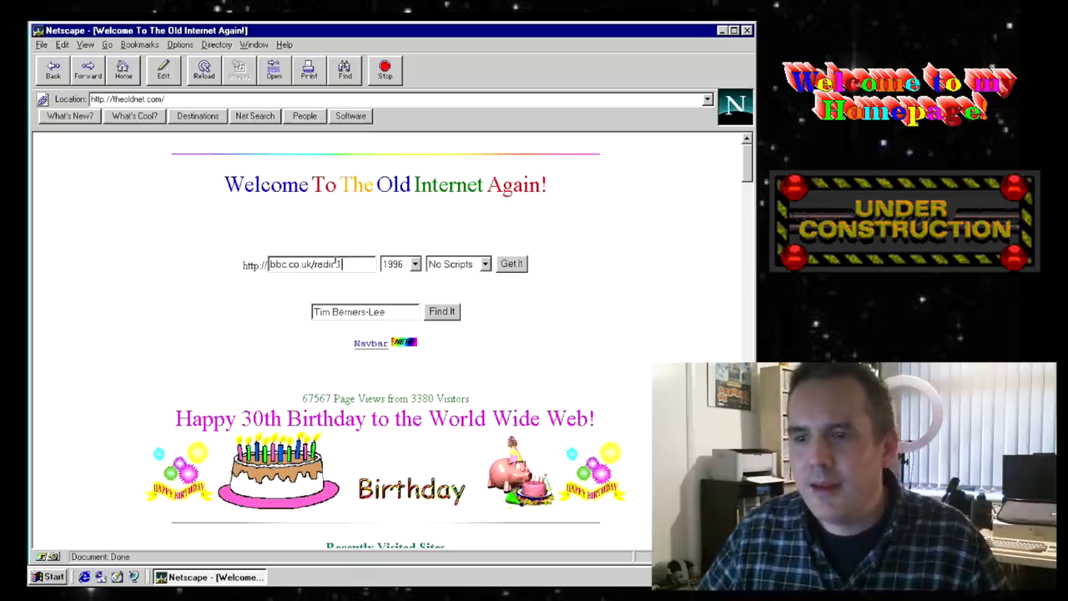
click(510, 264)
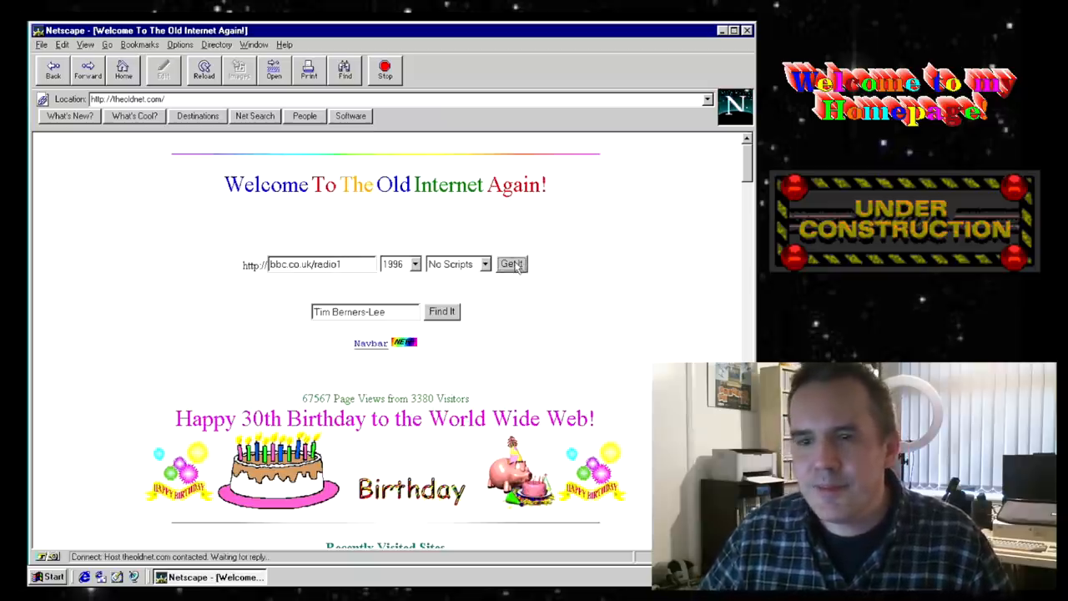
click(511, 264)
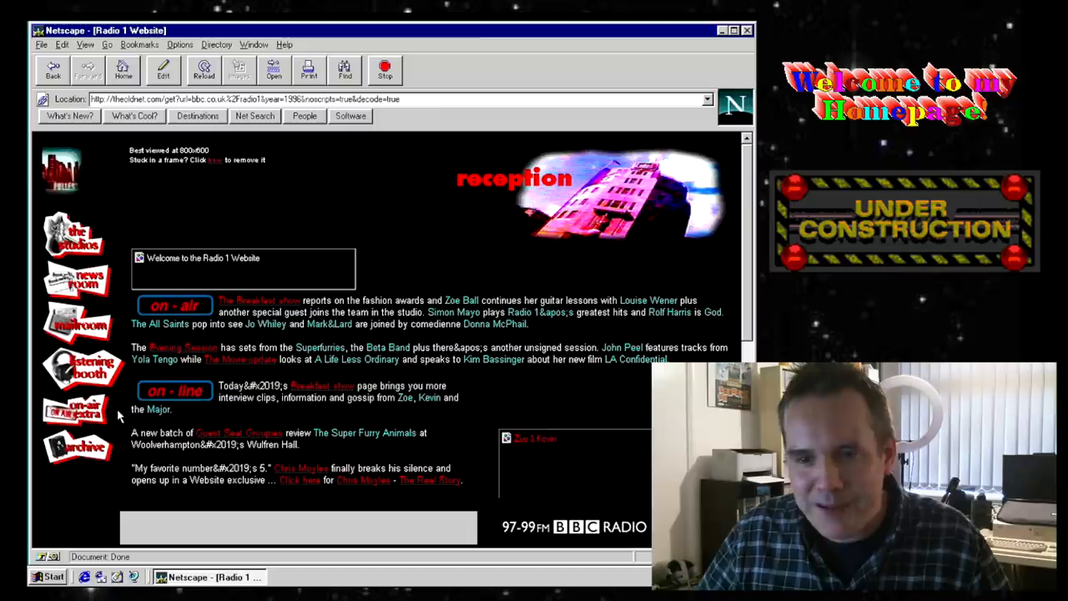
Browse Radio 1's On-Air Extra to the Danny Rampling Love Groove Dance Party 04/10/97 tracklist.
click(174, 390)
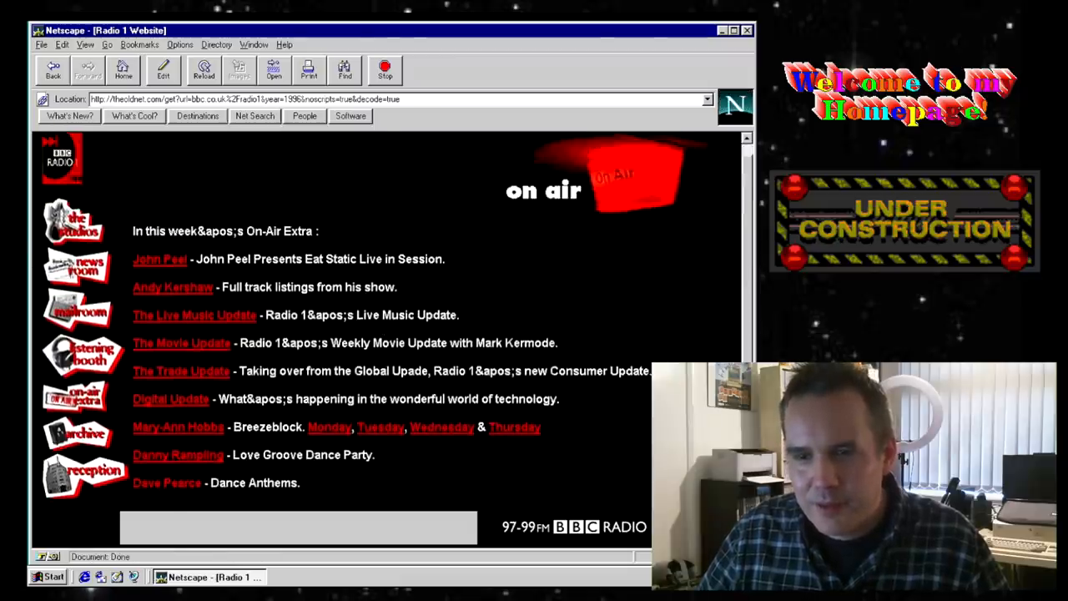
scroll(down, 3)
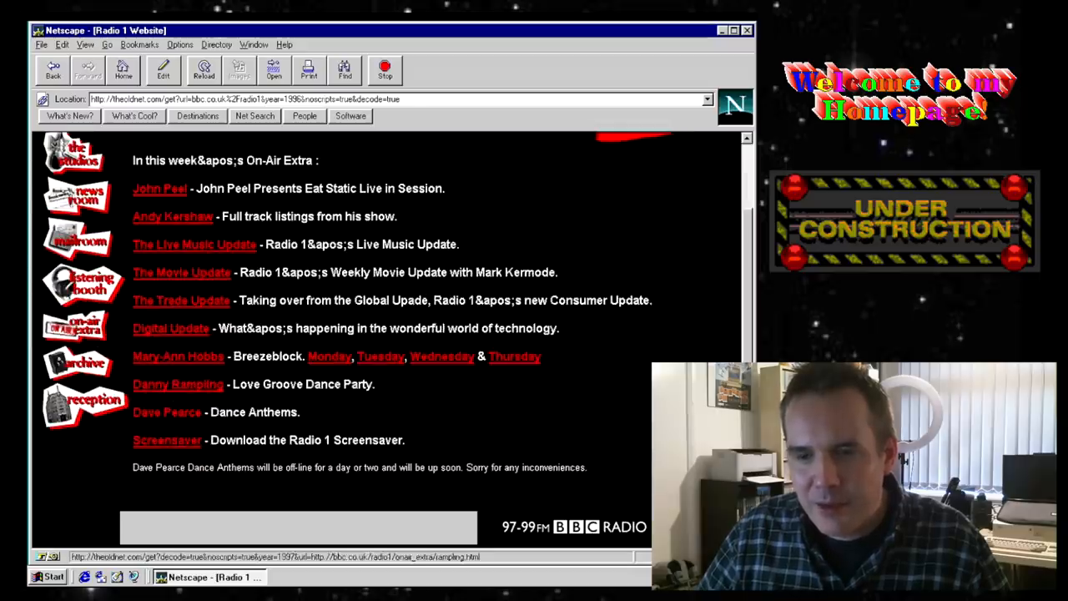
click(177, 384)
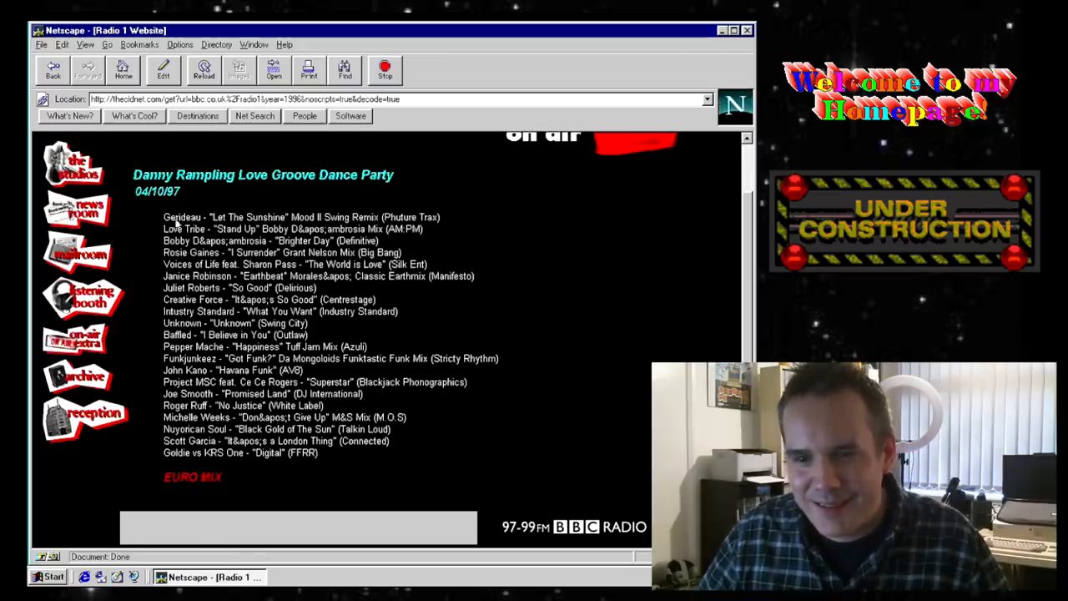
scroll(down, 3)
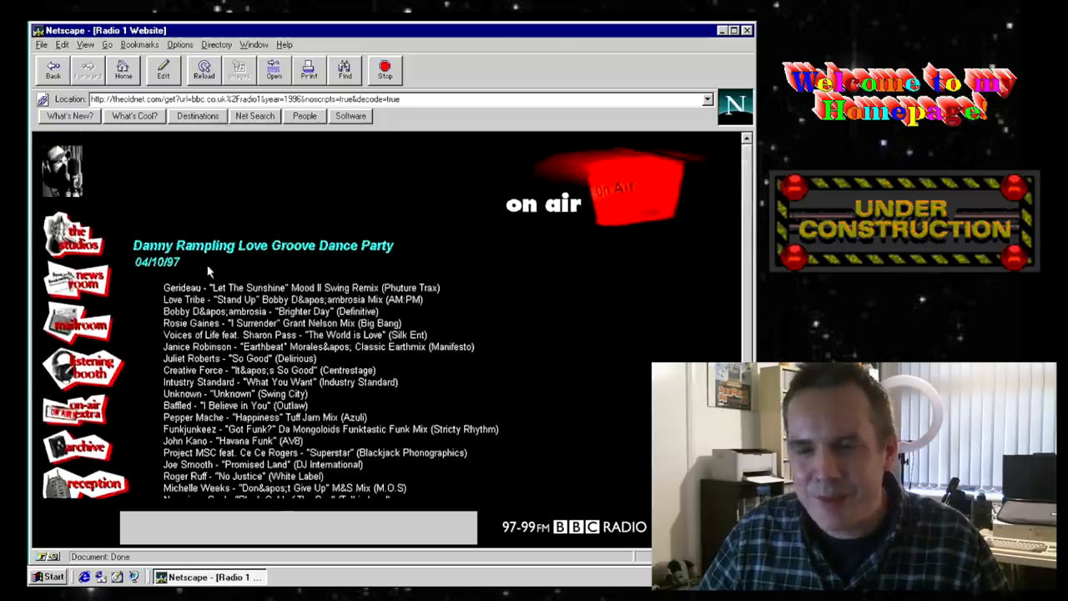
scroll(down, 3)
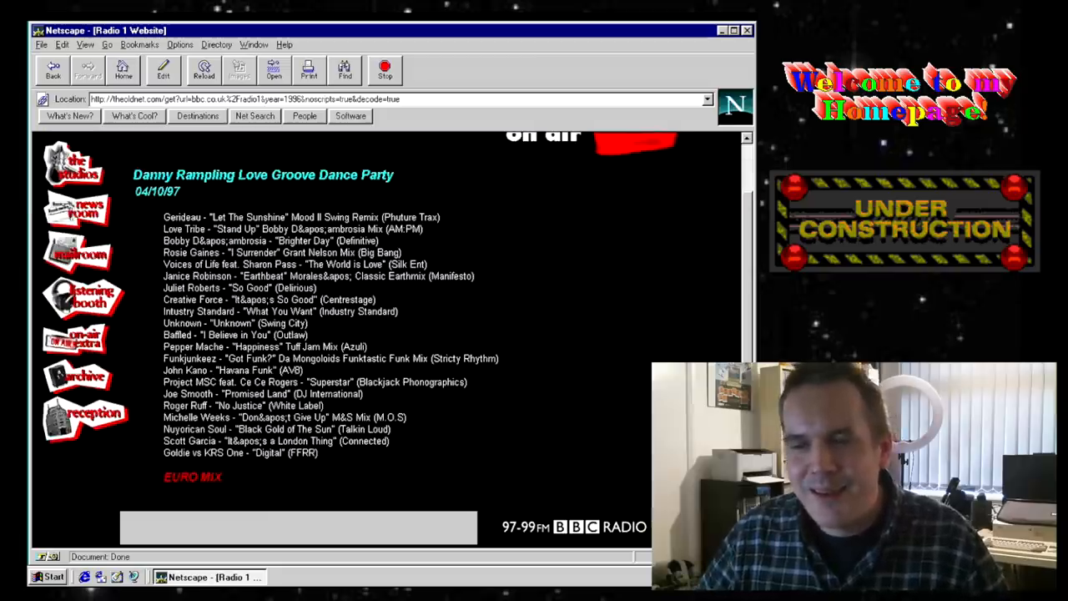
mouse_move(54, 70)
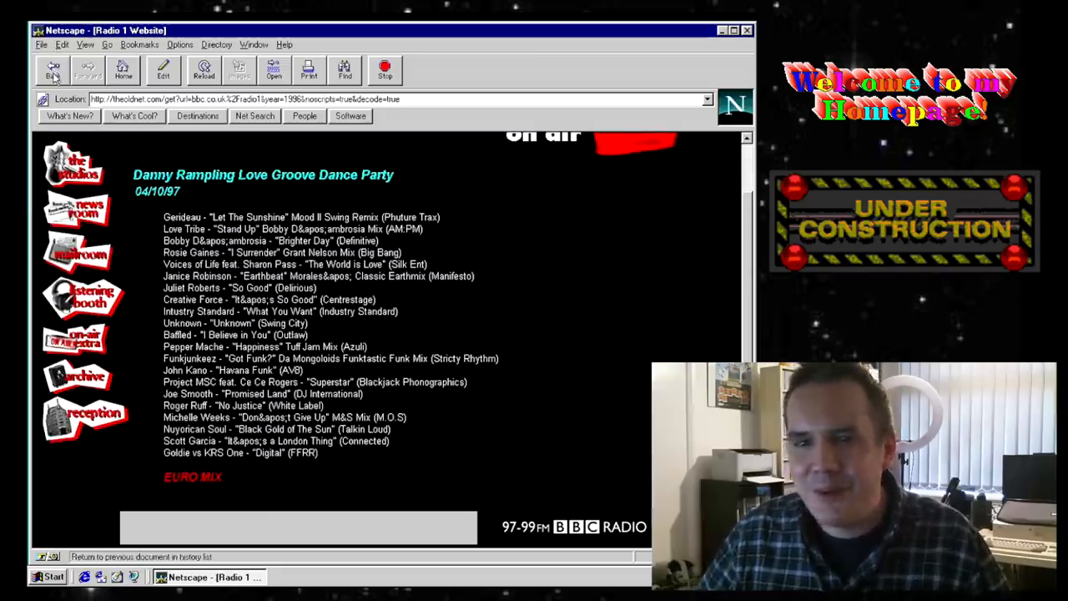
From theoldnet start page, load nintendo.com as archived in 1996.
click(53, 71)
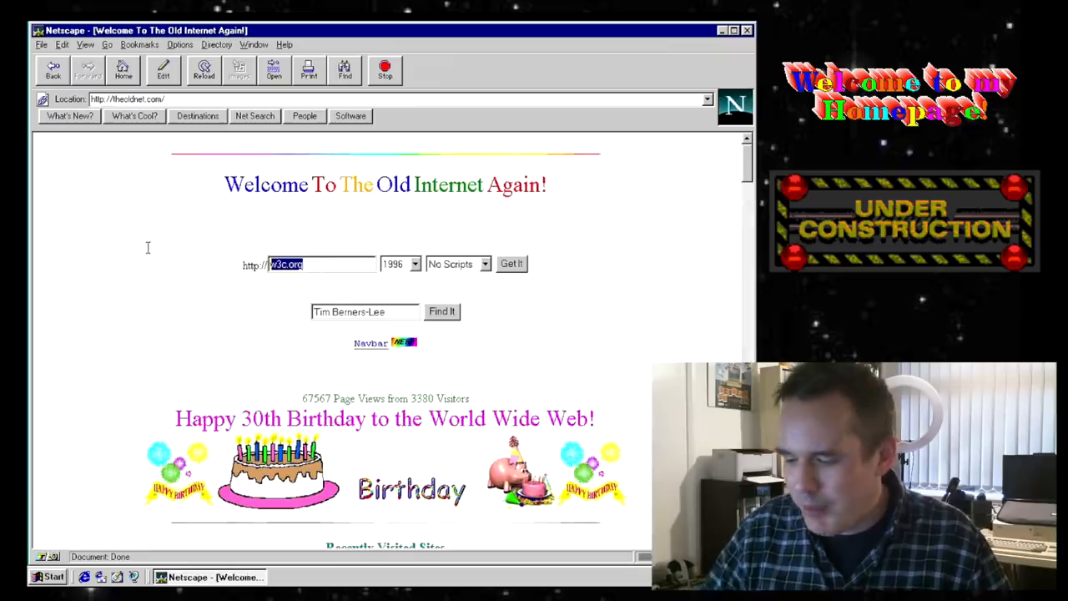
text(nintendo)
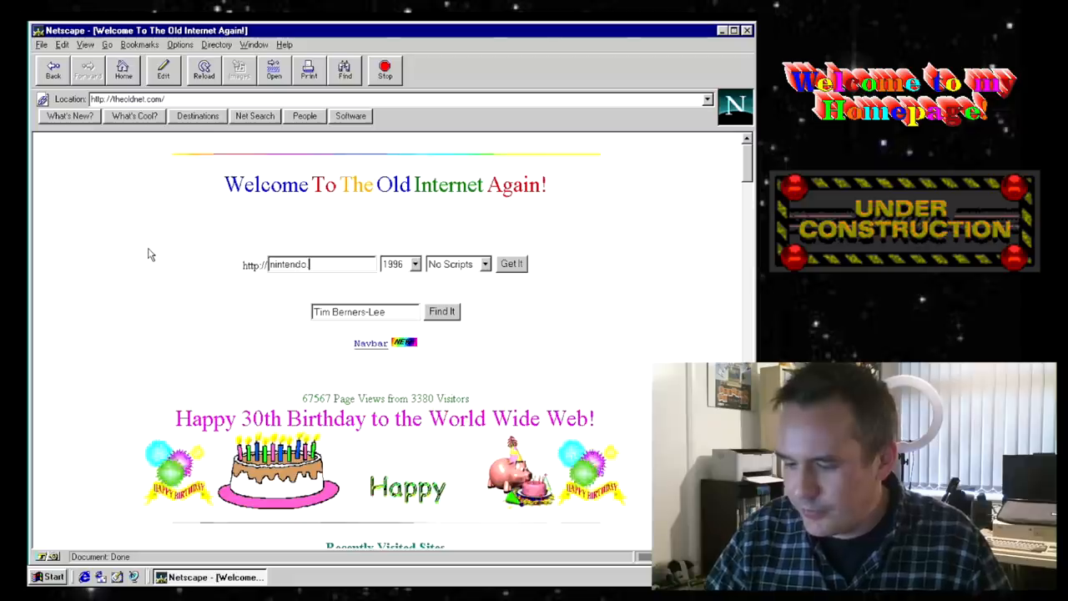
text(.com)
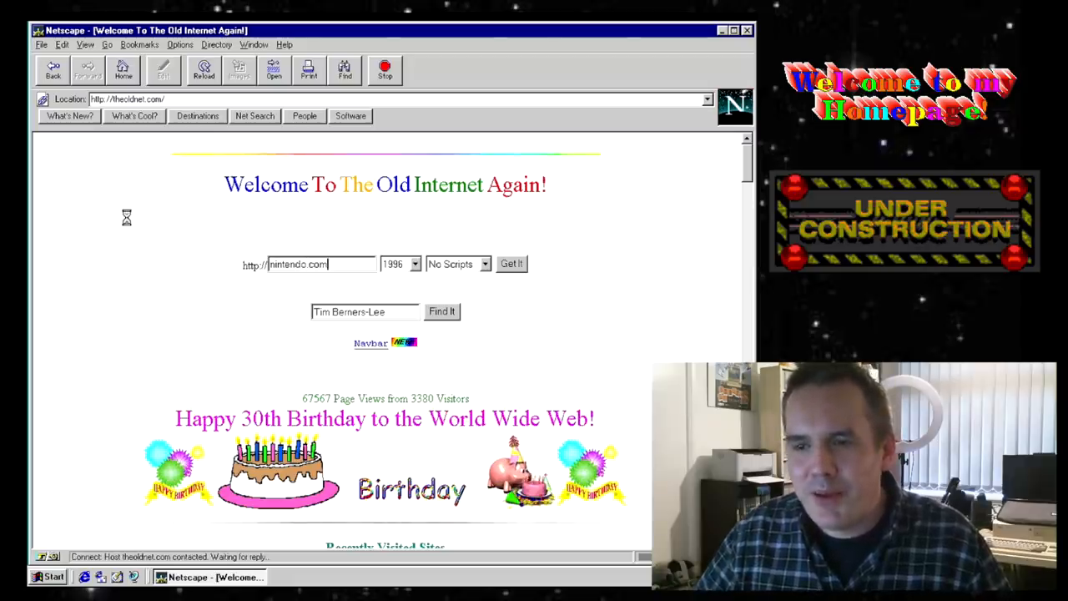
click(510, 264)
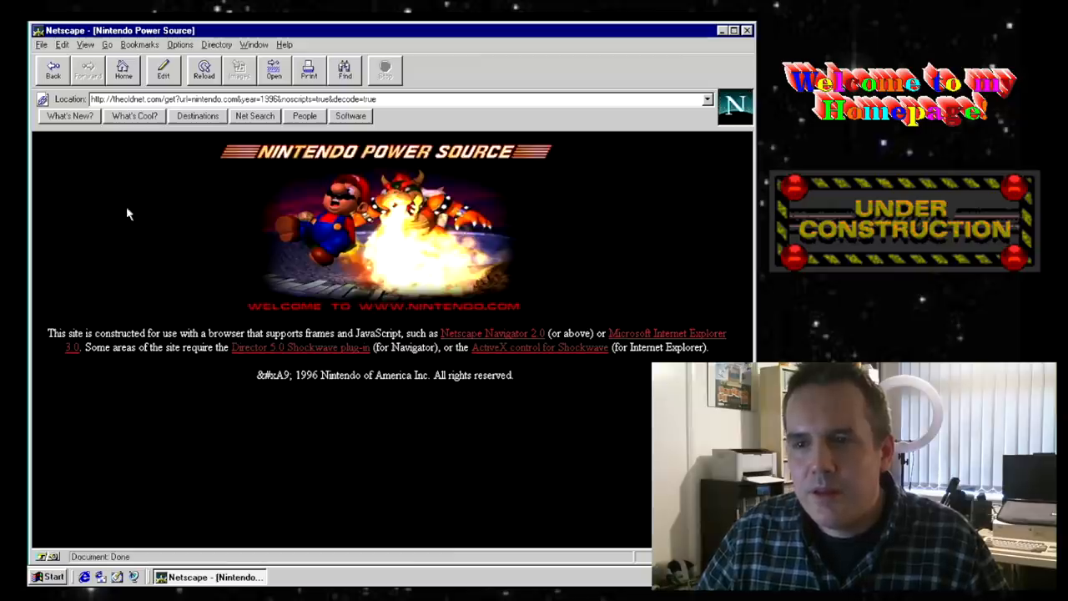
mouse_move(284, 354)
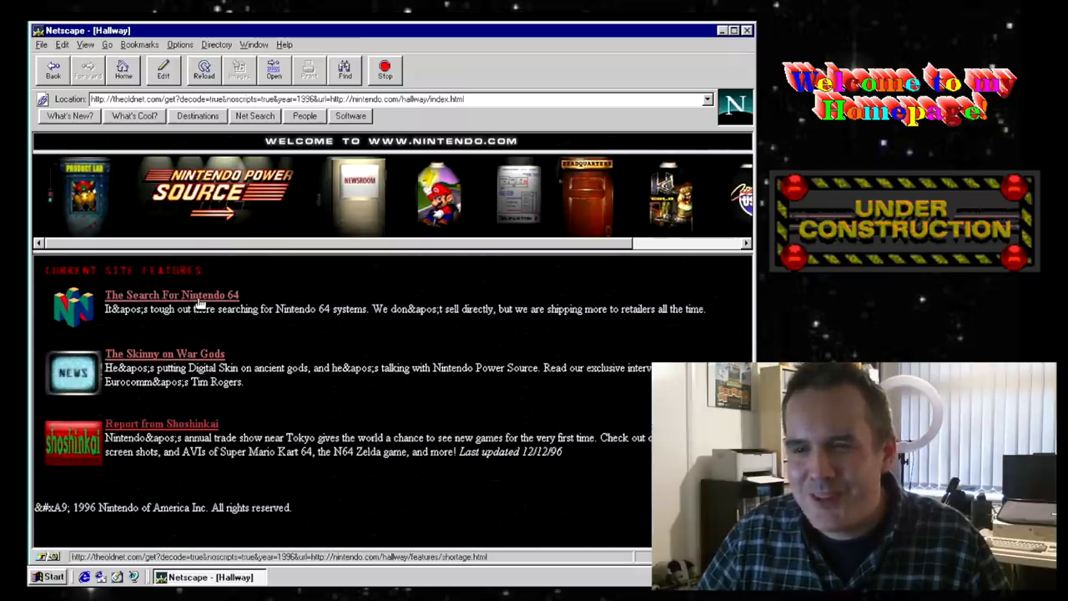
click(172, 294)
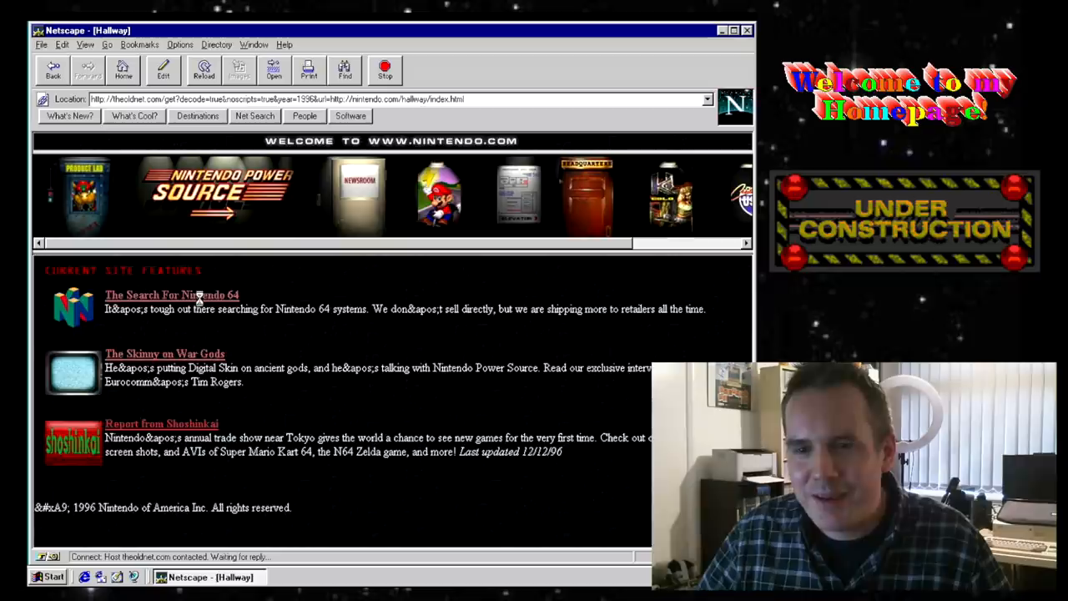
click(170, 294)
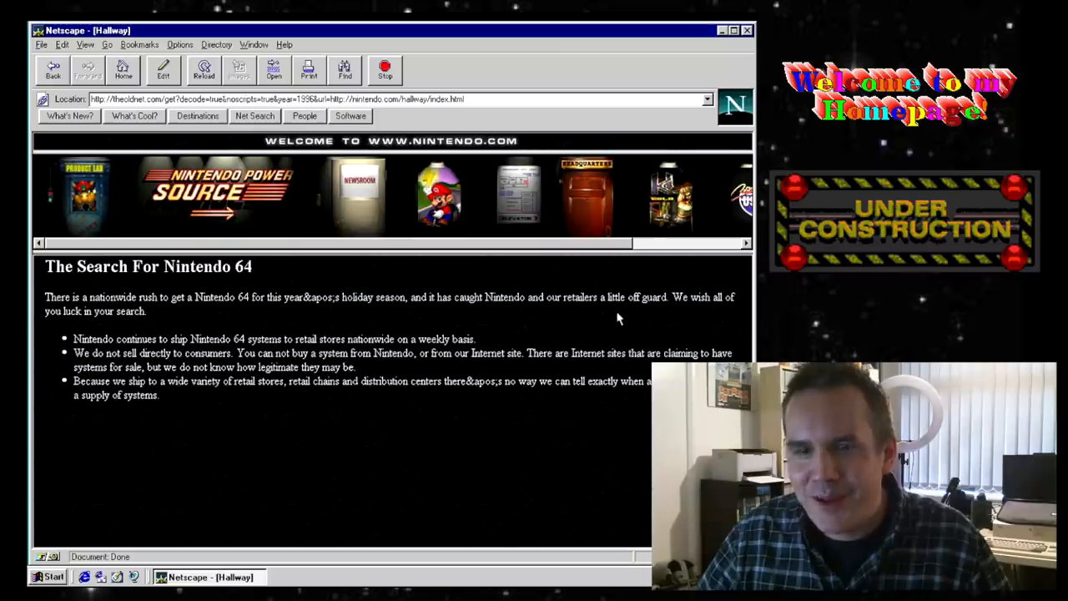
mouse_move(593, 332)
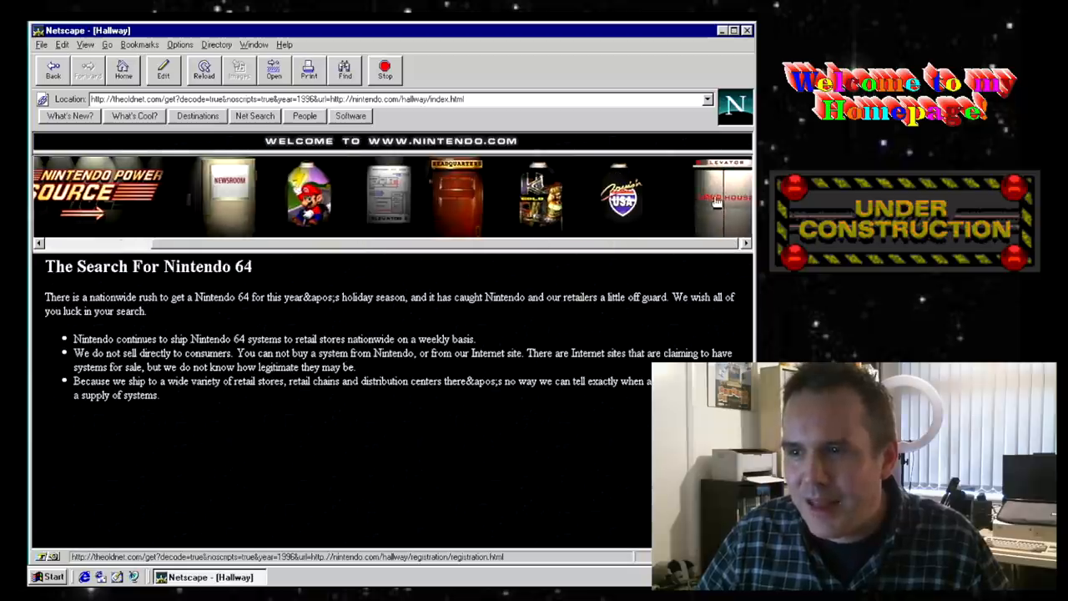
click(715, 198)
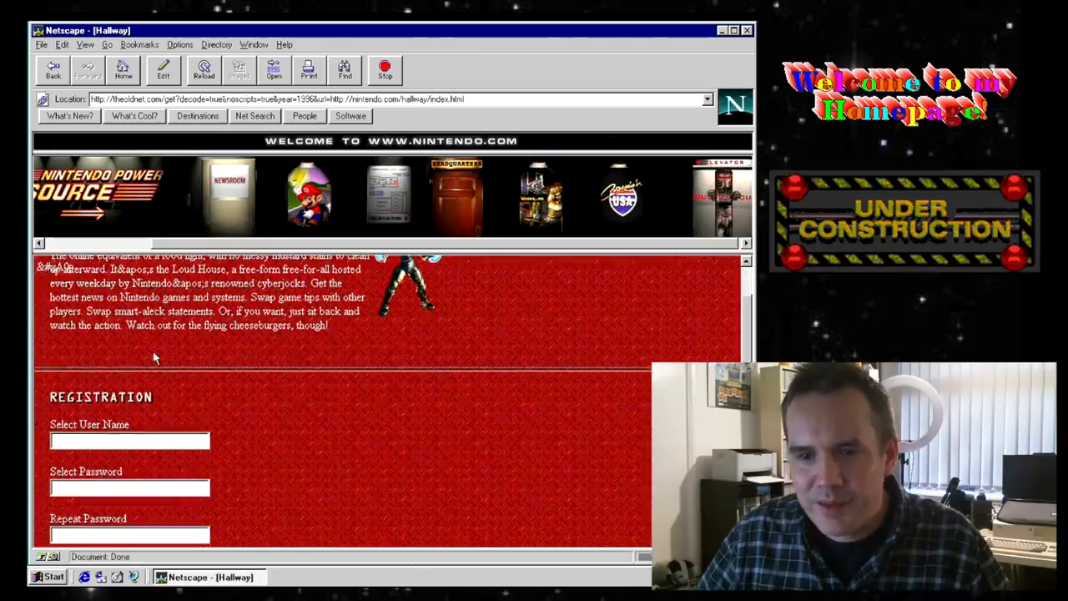
scroll(down, 3)
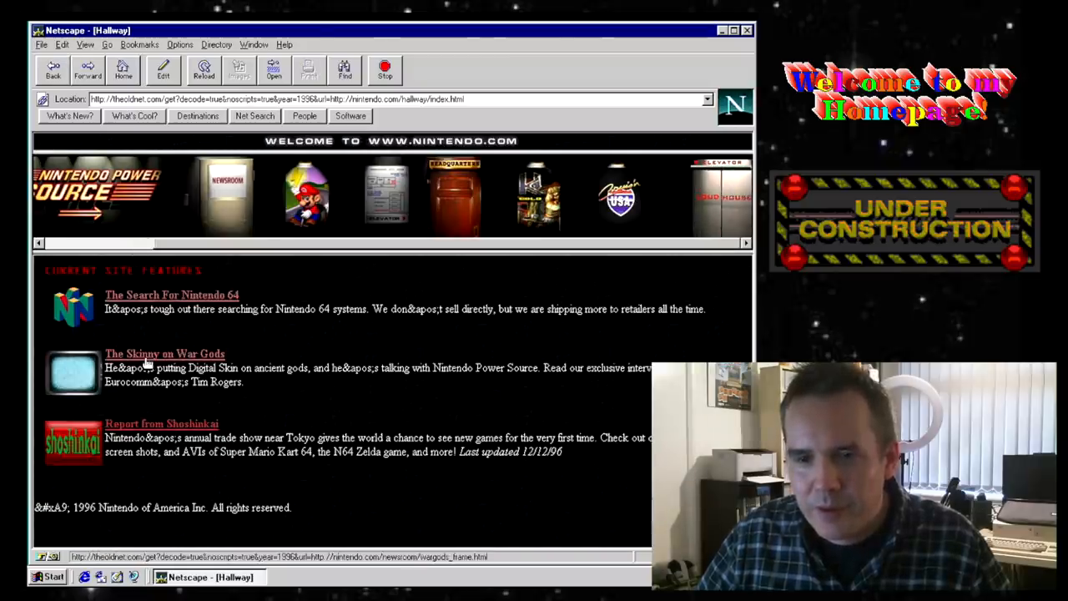
View Nintendo's War Gods News Room and interviews list, then return to theoldnet home.
click(163, 354)
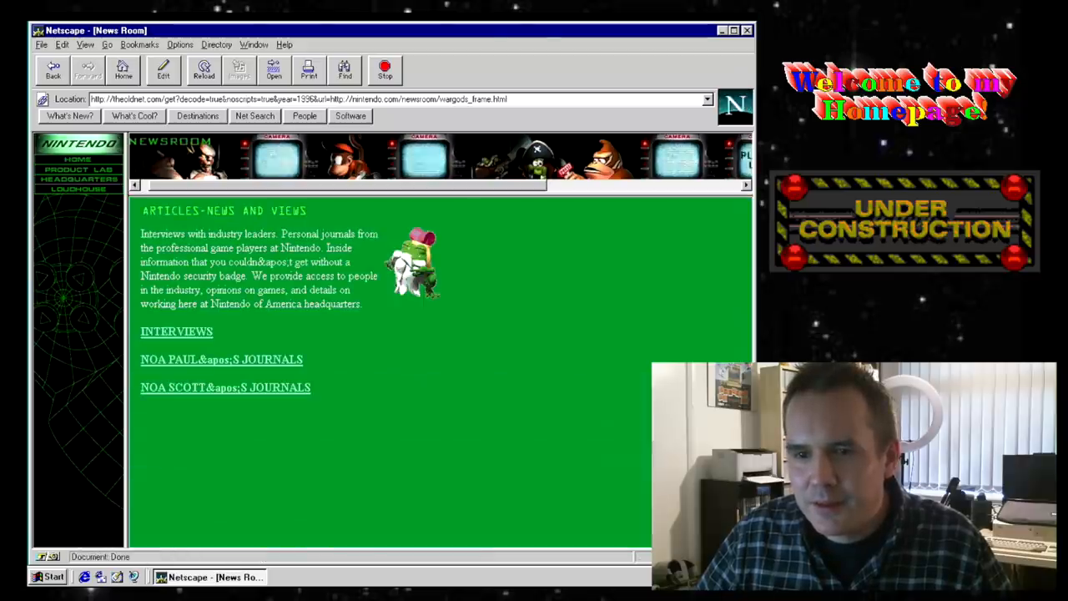
click(177, 331)
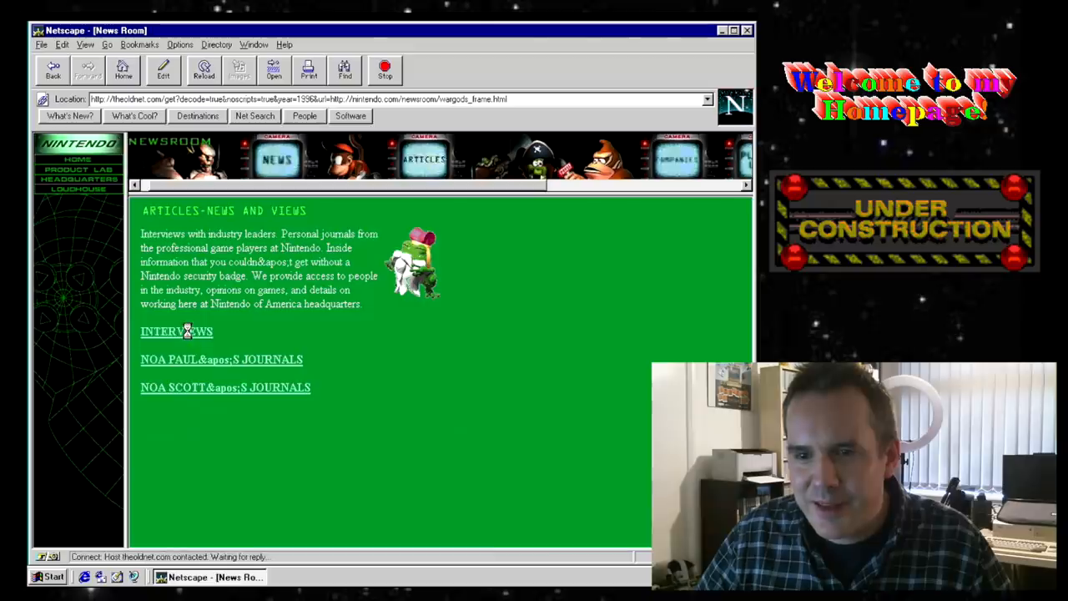
click(177, 331)
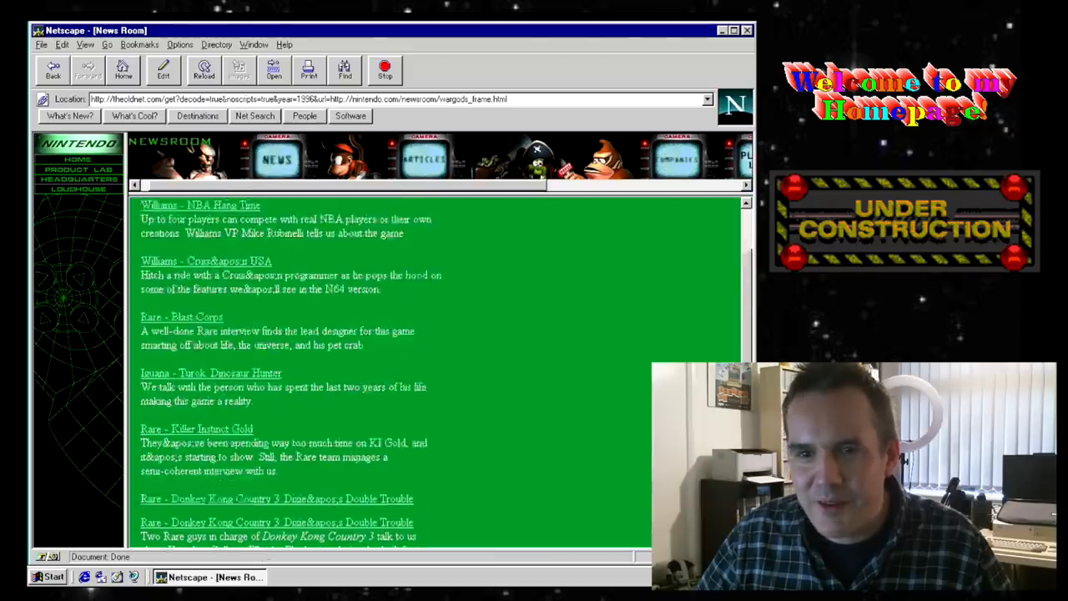
click(123, 70)
text(n64 c)
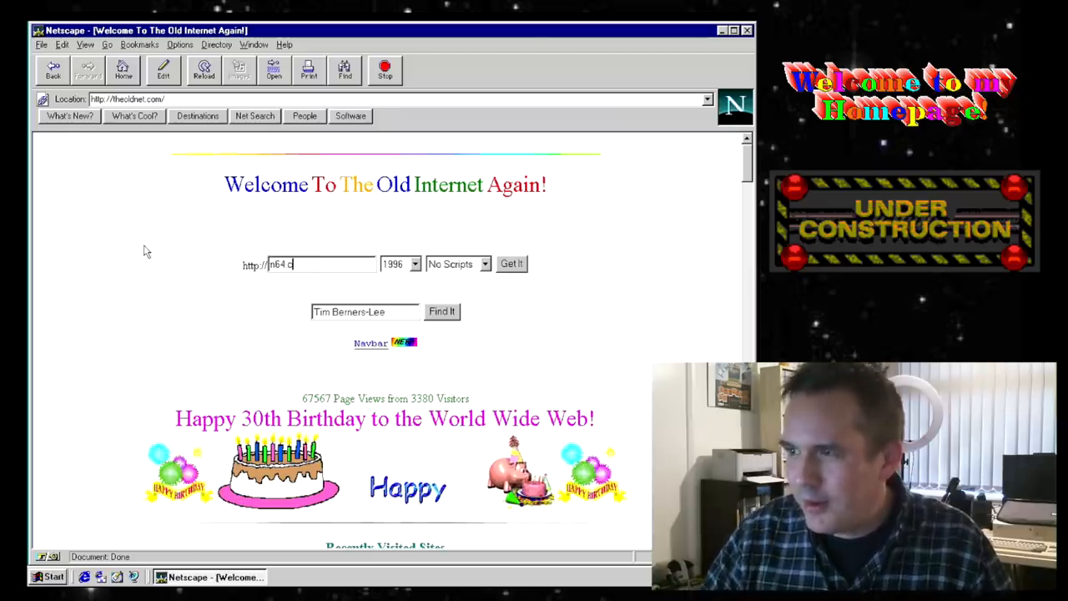
Load the archived n64.com site and read down its 1996 news page.
click(511, 263)
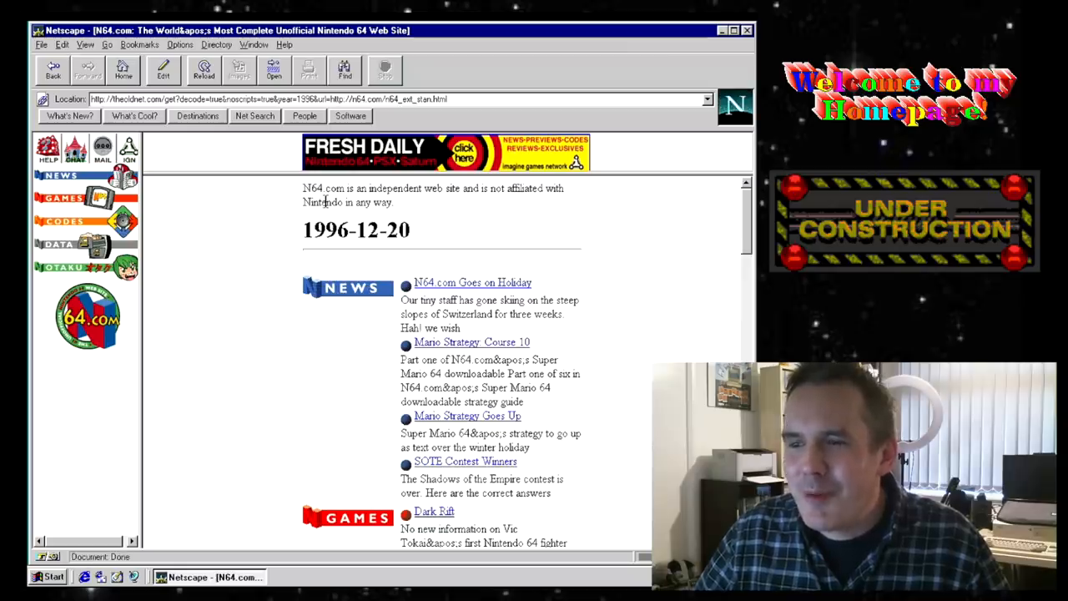
scroll(down, 3)
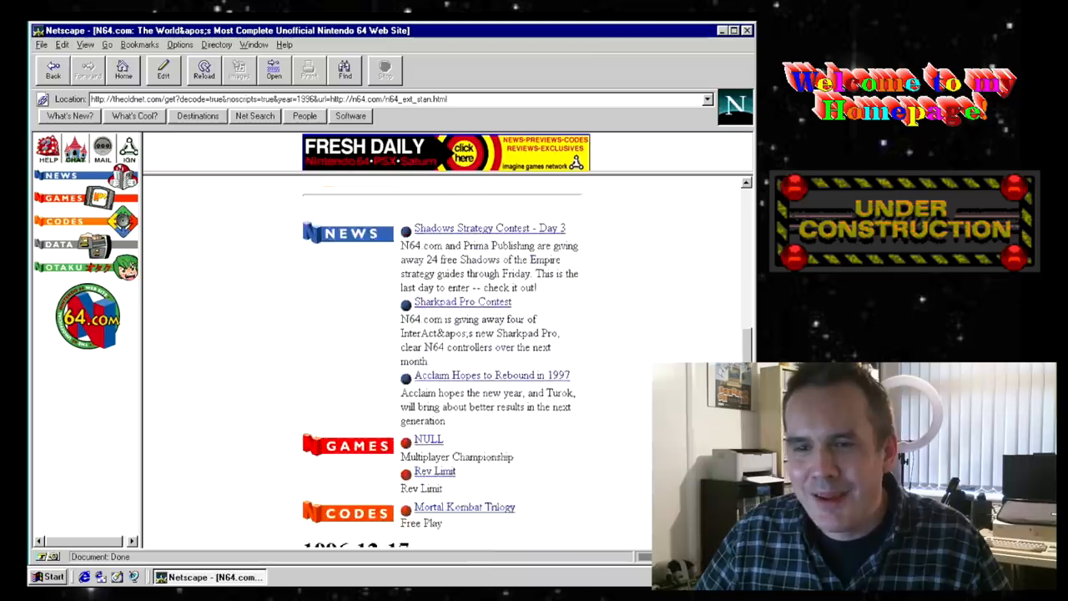
scroll(down, 3)
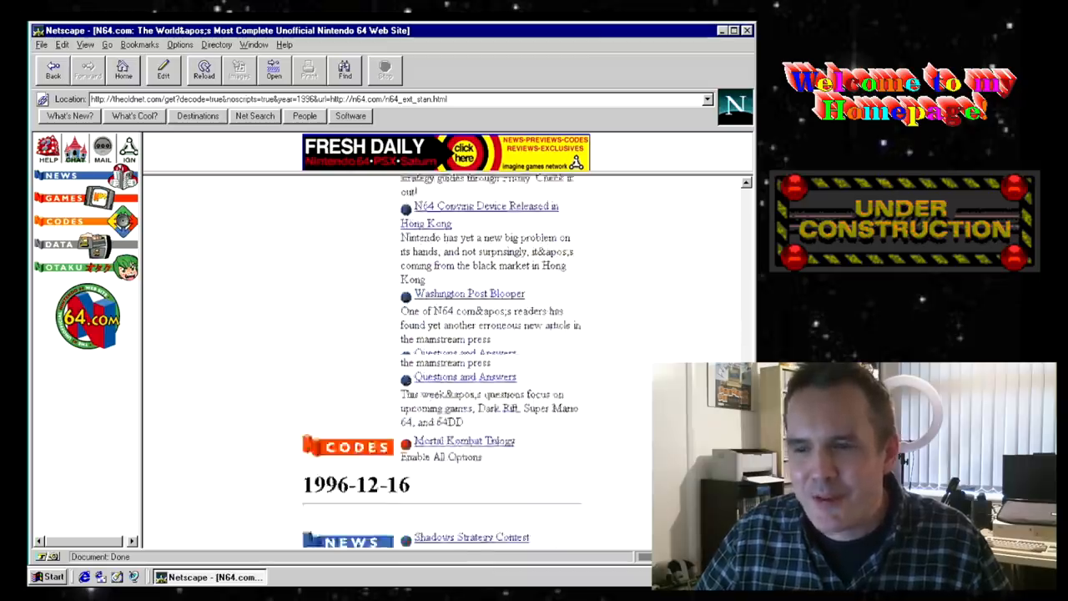
scroll(down, 3)
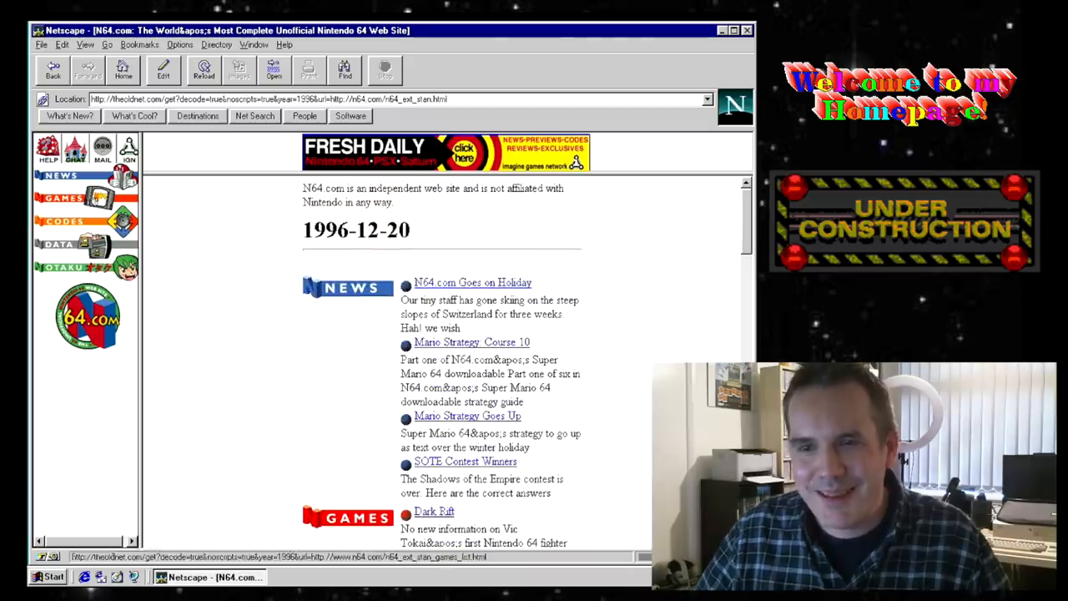
Browse N64.com's Games section and Doom 64 preview, then return to theoldnet home.
click(60, 197)
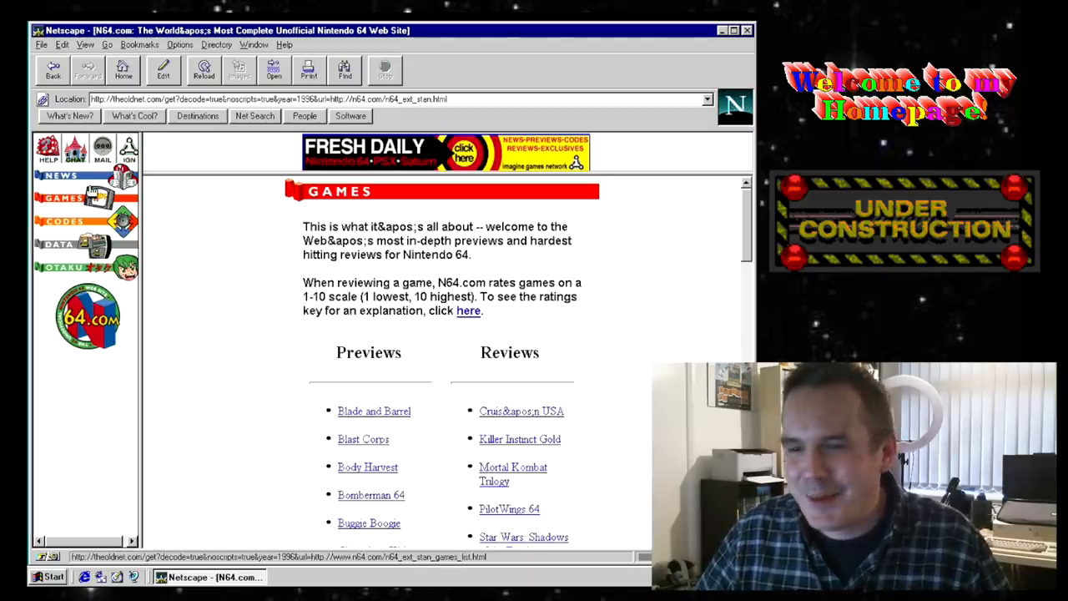
scroll(down, 3)
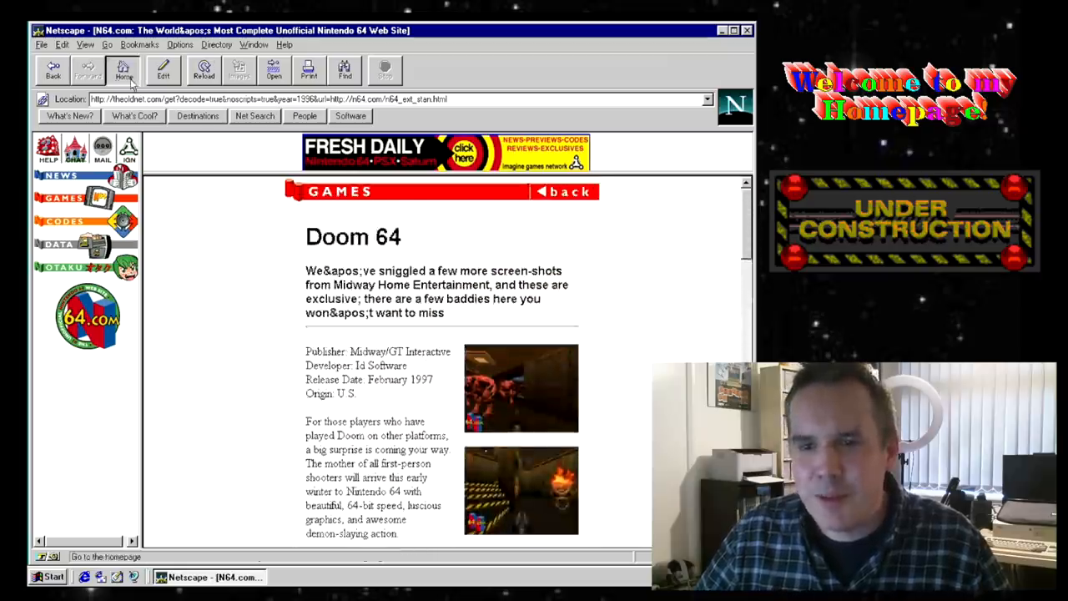
click(124, 70)
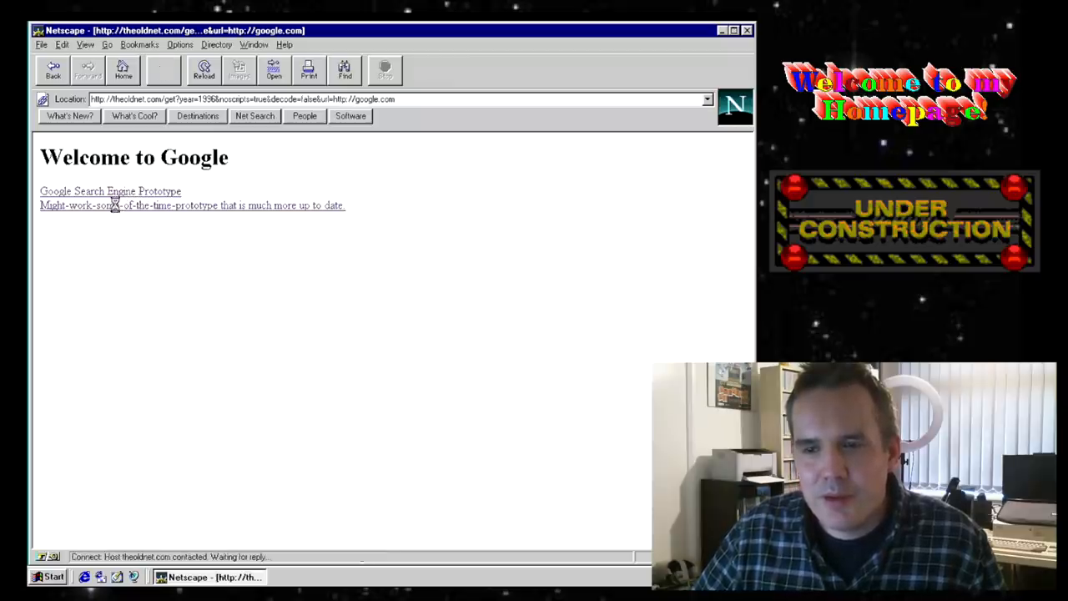
Visit the early alpha Google prototype, then the Stanford Google Search Engine Prototype.
click(117, 205)
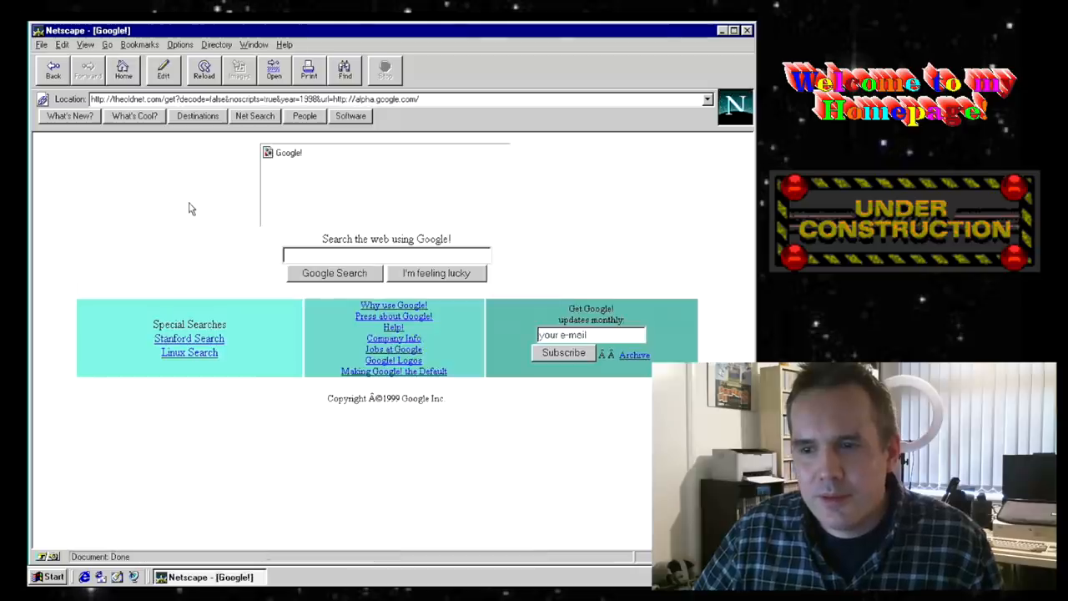
mouse_move(323, 389)
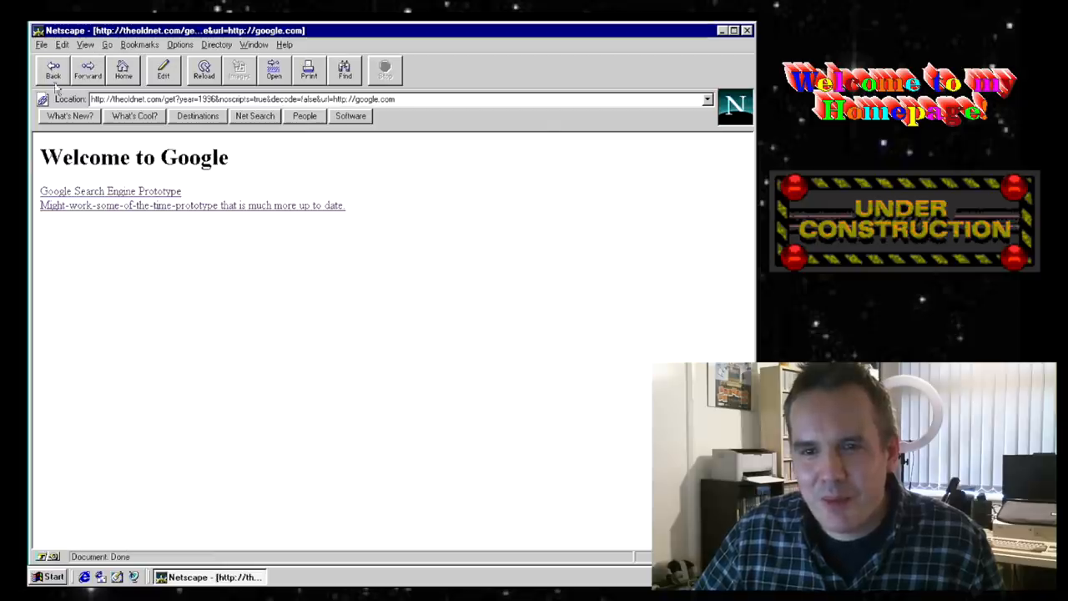
click(110, 191)
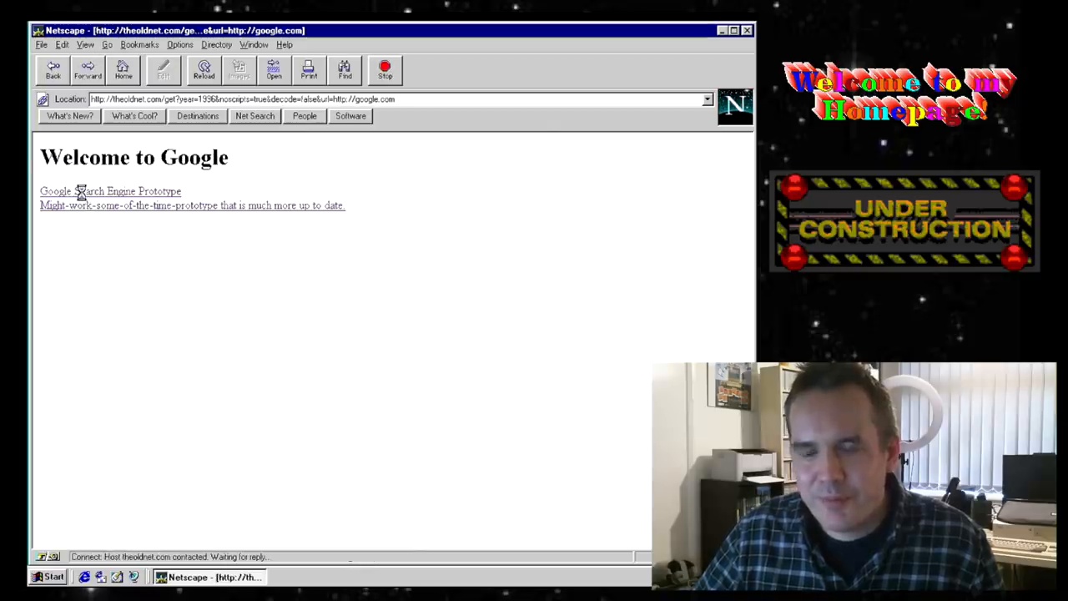
click(110, 190)
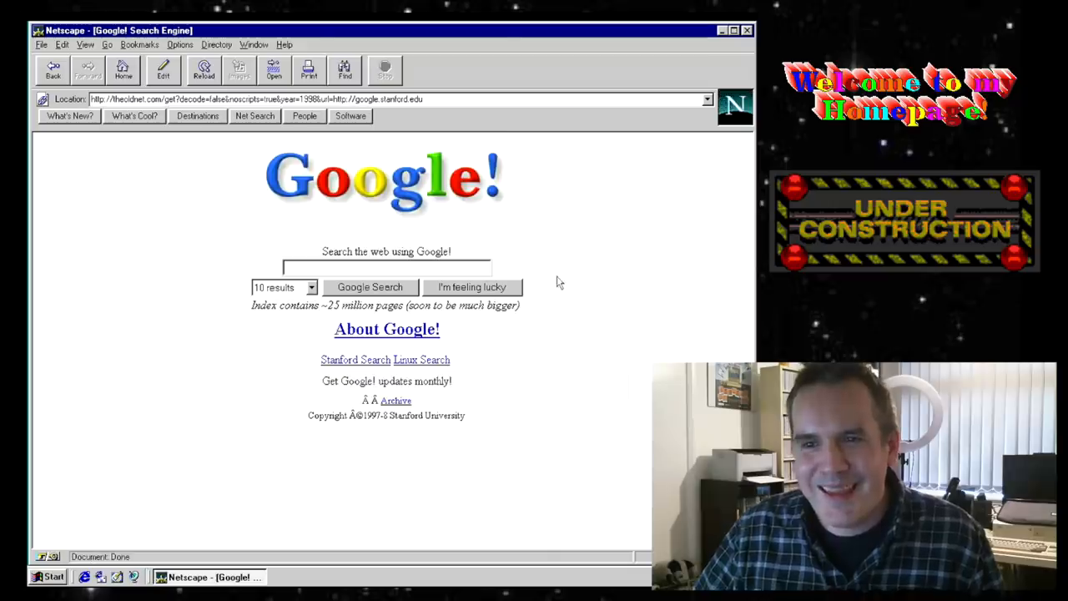
mouse_move(251, 165)
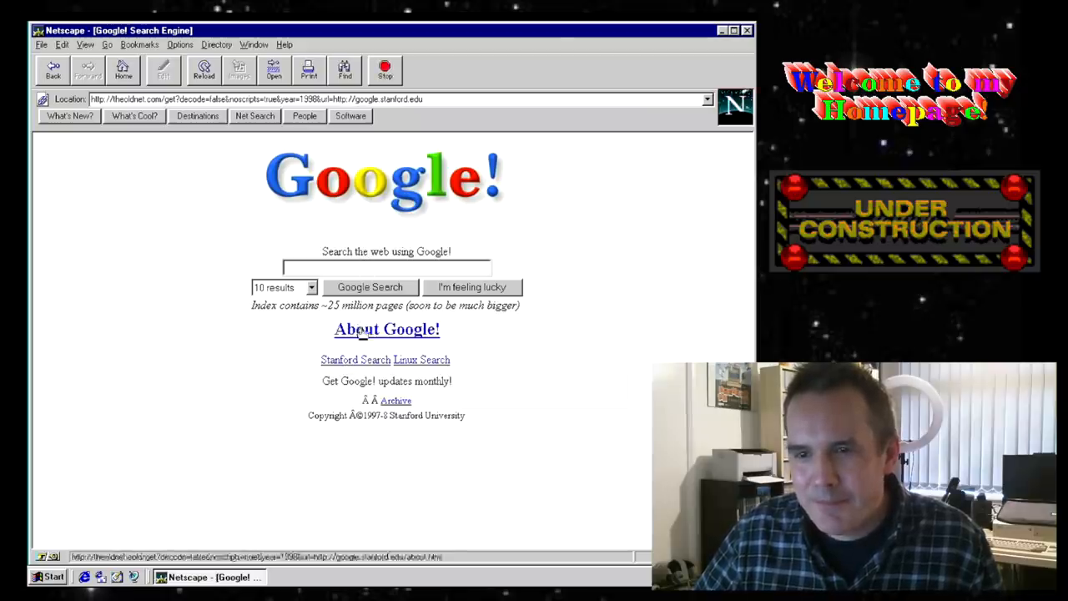
Read the About Google credits page, then go back to theoldnet home and select the URL field.
click(388, 329)
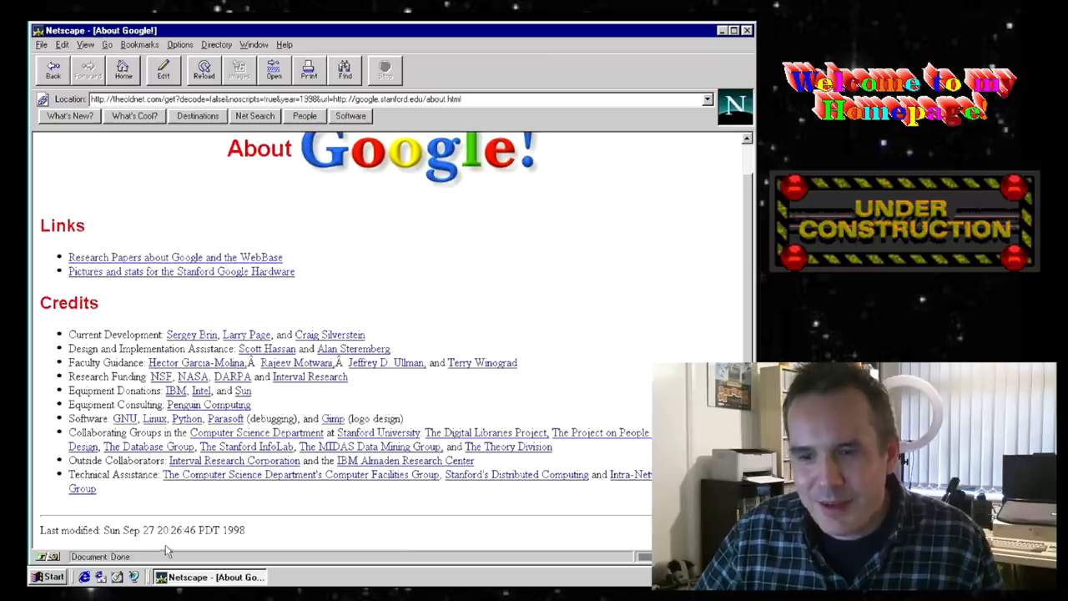
click(204, 70)
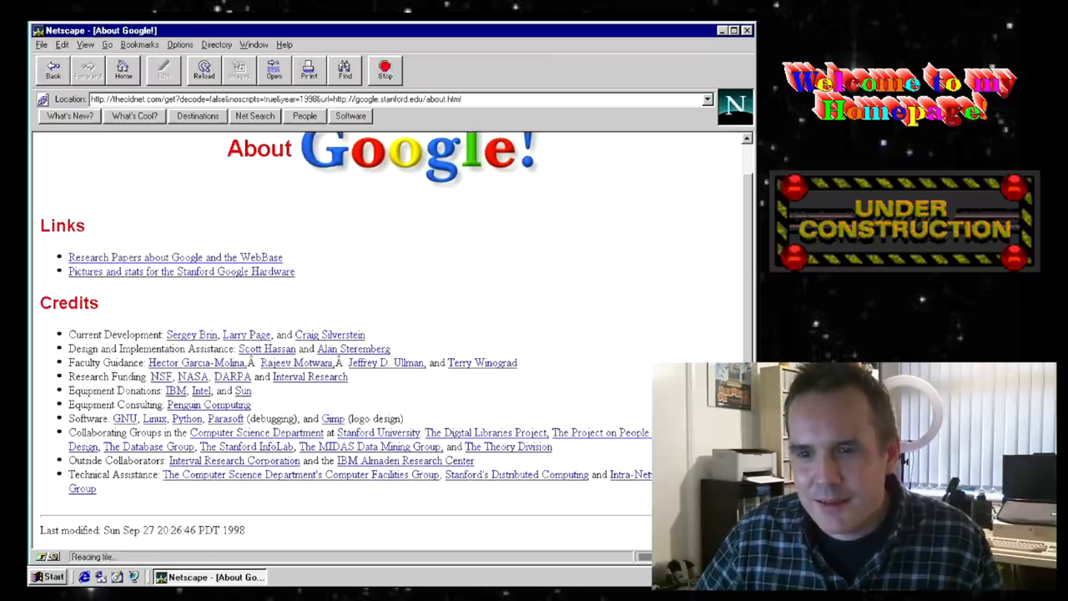
click(53, 71)
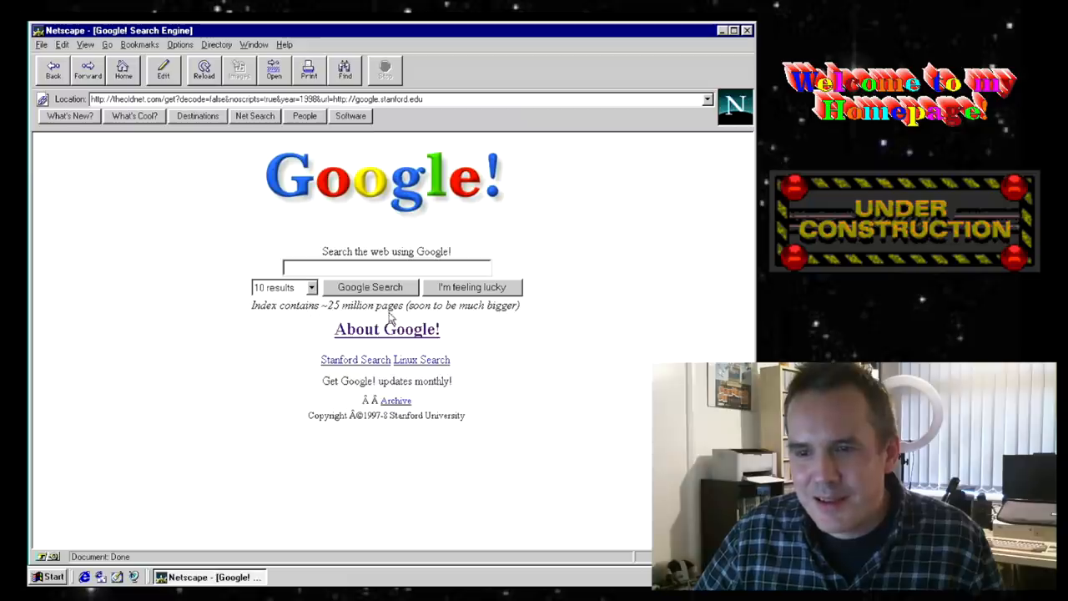
drag(407, 303, 485, 304)
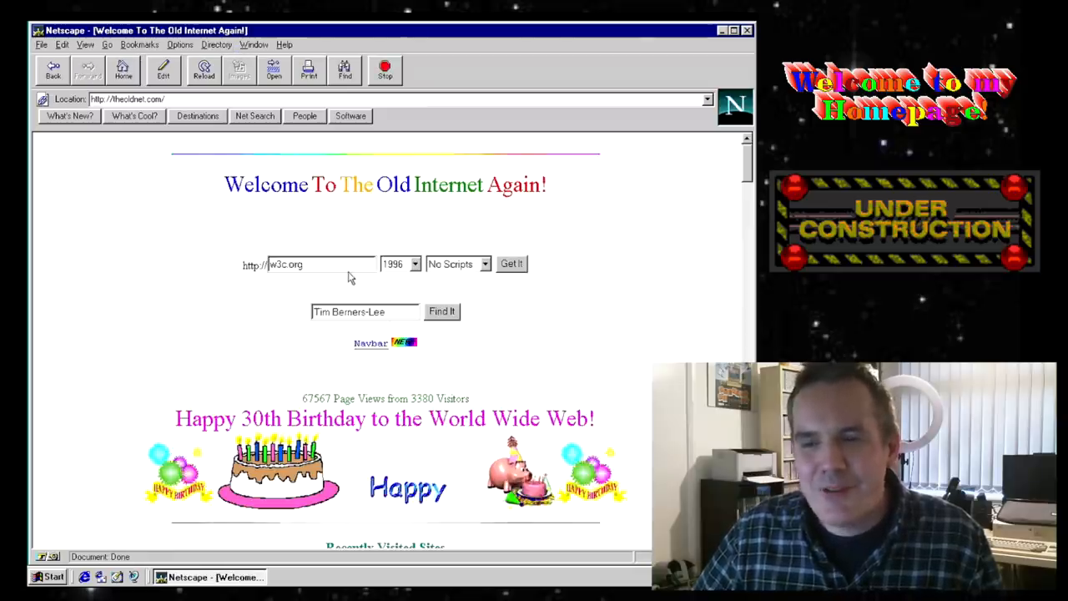
Load the archived 1996 altavista.com site from theoldnet.
text(e)
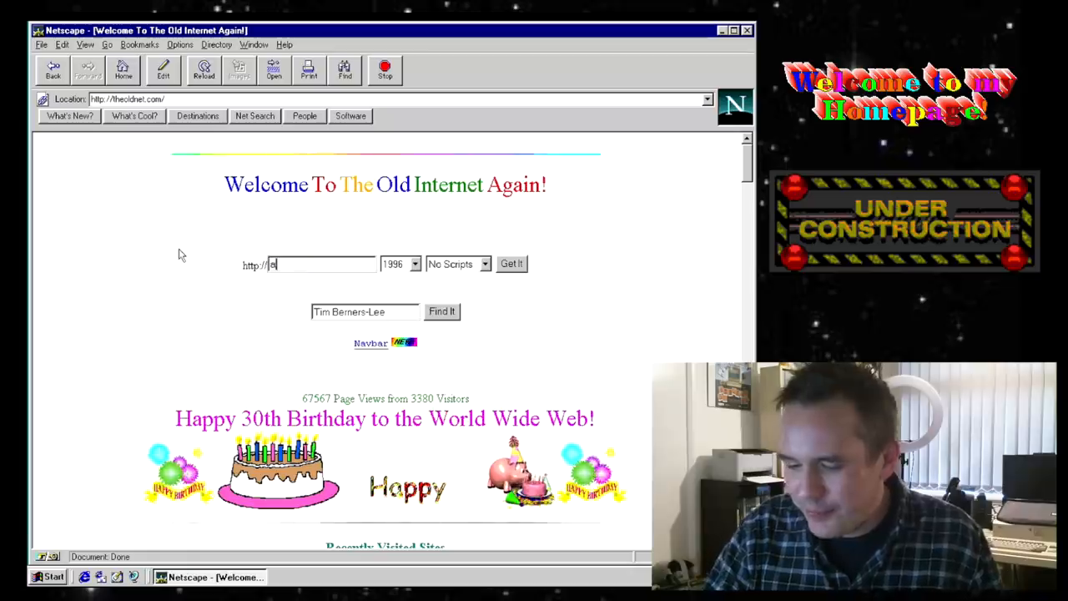
text(altev)
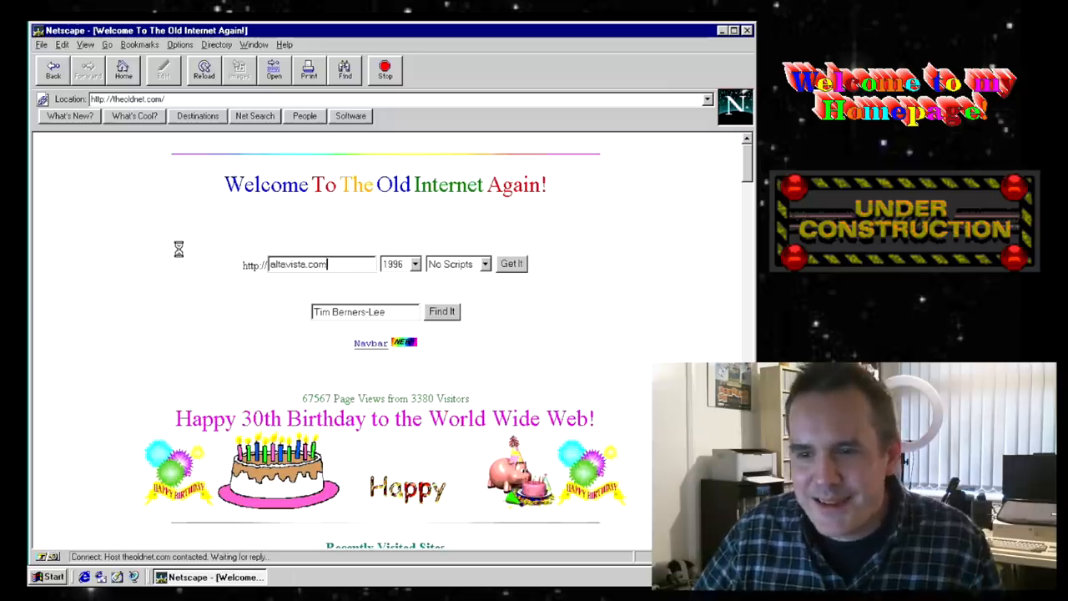
click(511, 264)
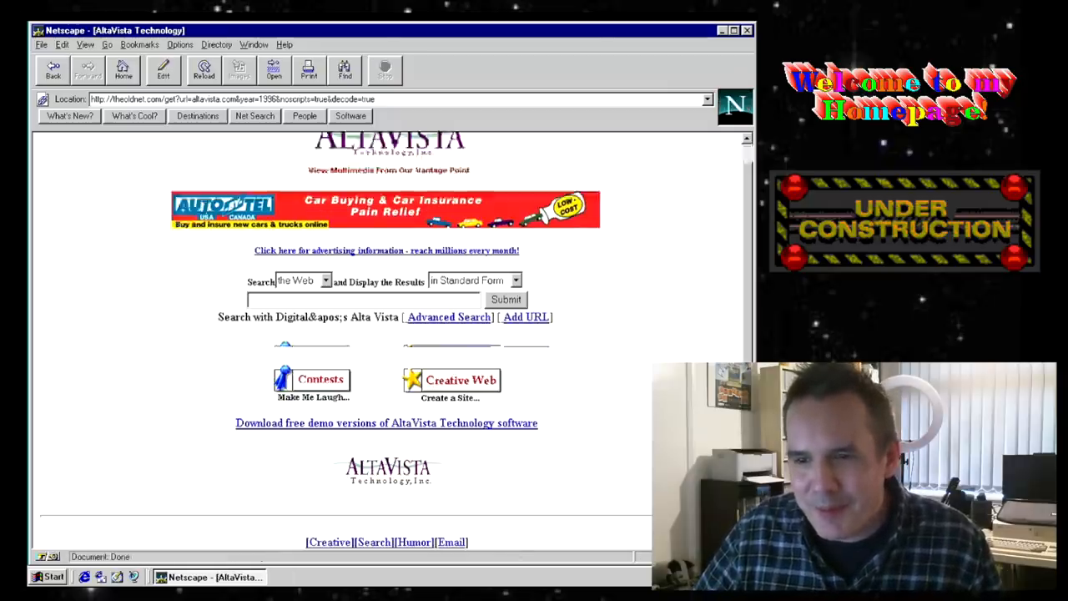
scroll(down, 3)
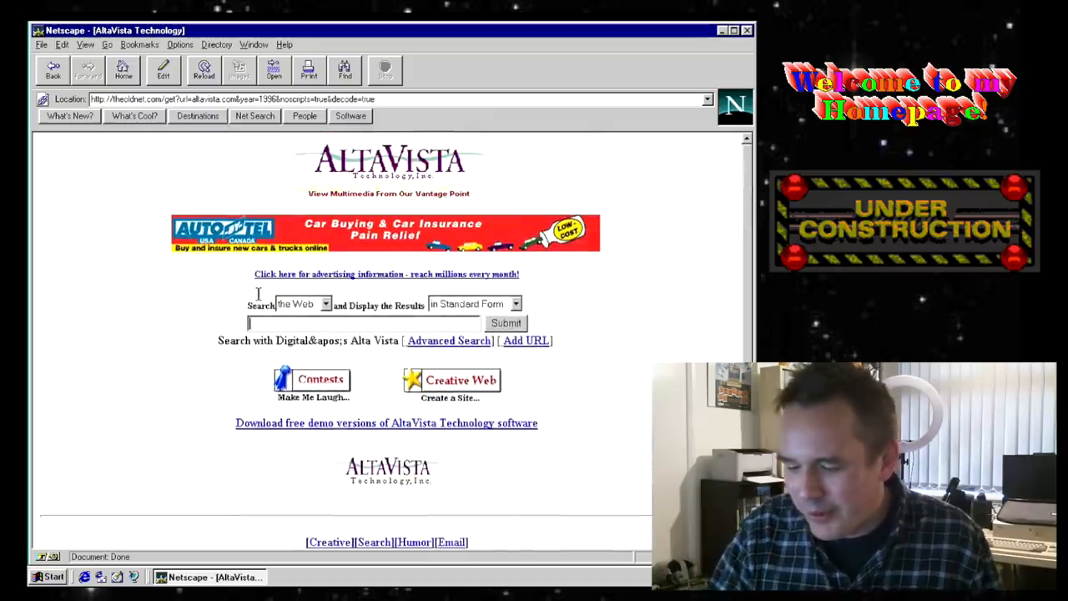
Attempt an AltaVista search for 'dean wood' and dismiss the secure-connection error.
text(de)
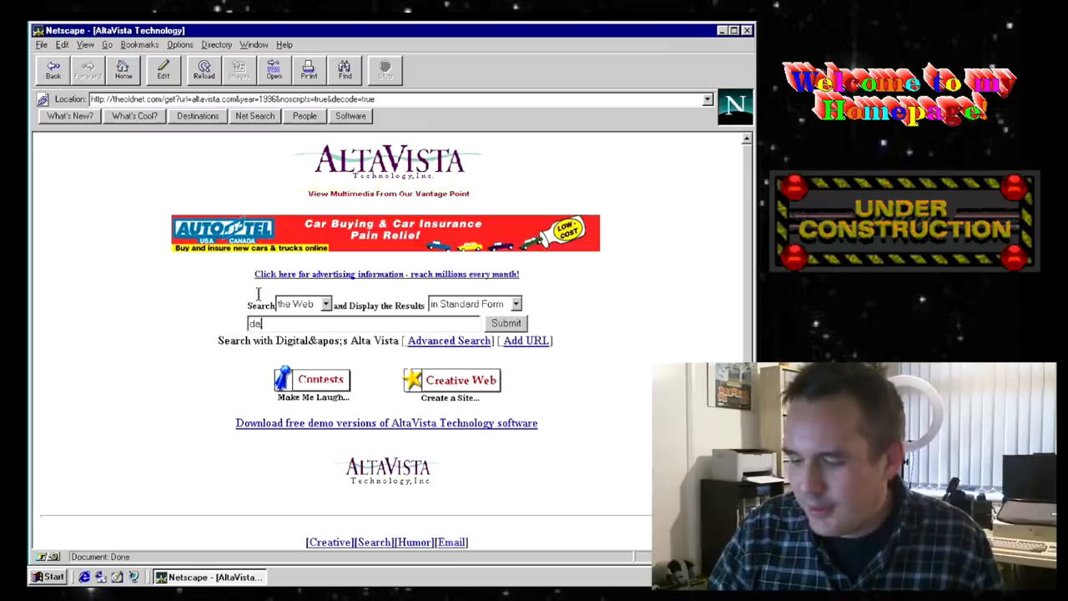
text(an wood)
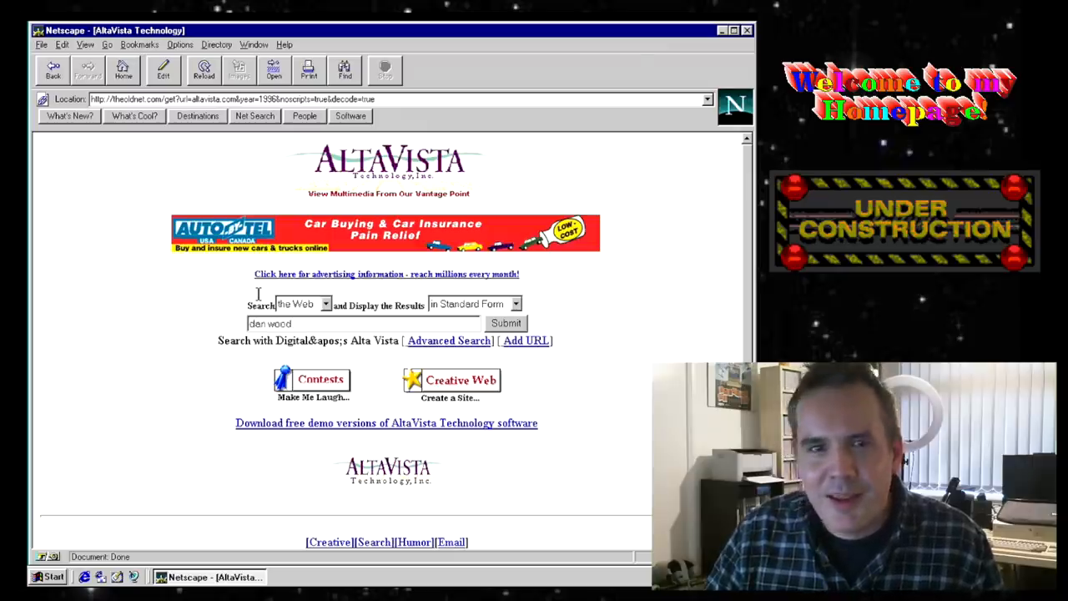
click(506, 323)
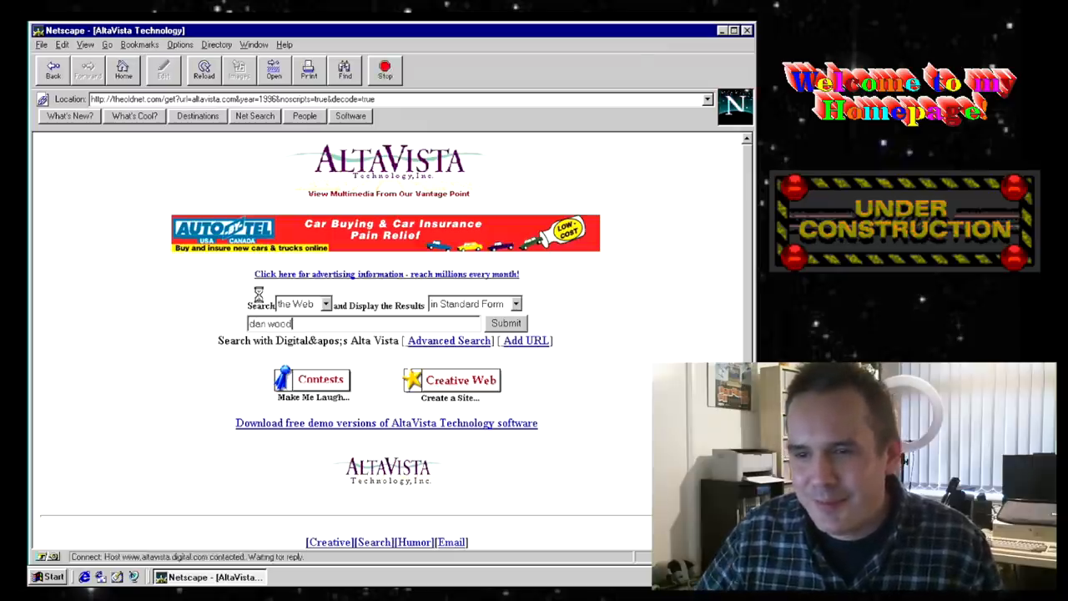
click(506, 324)
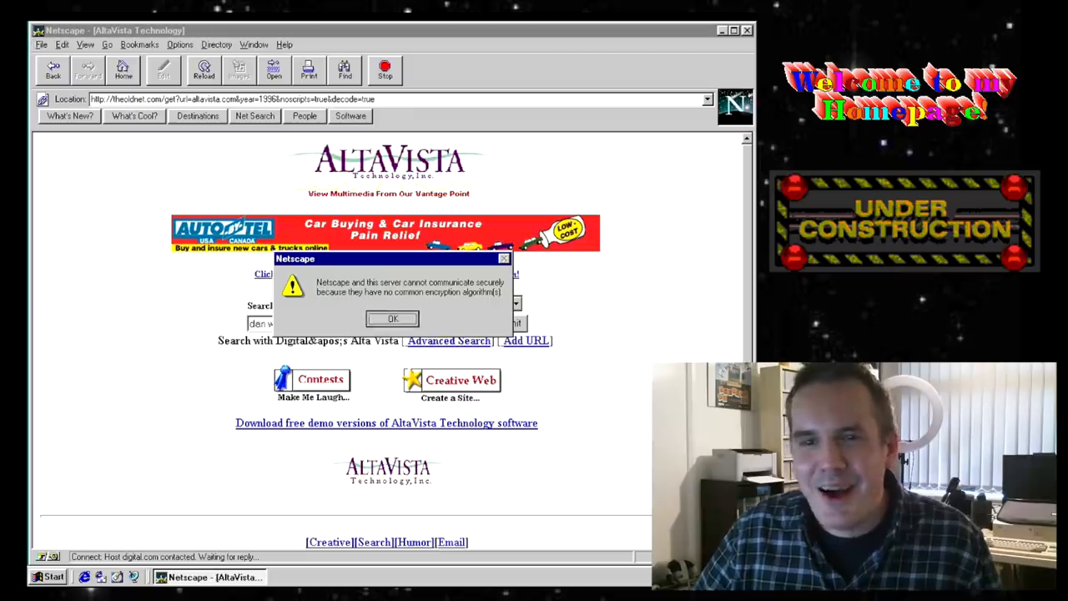
click(391, 317)
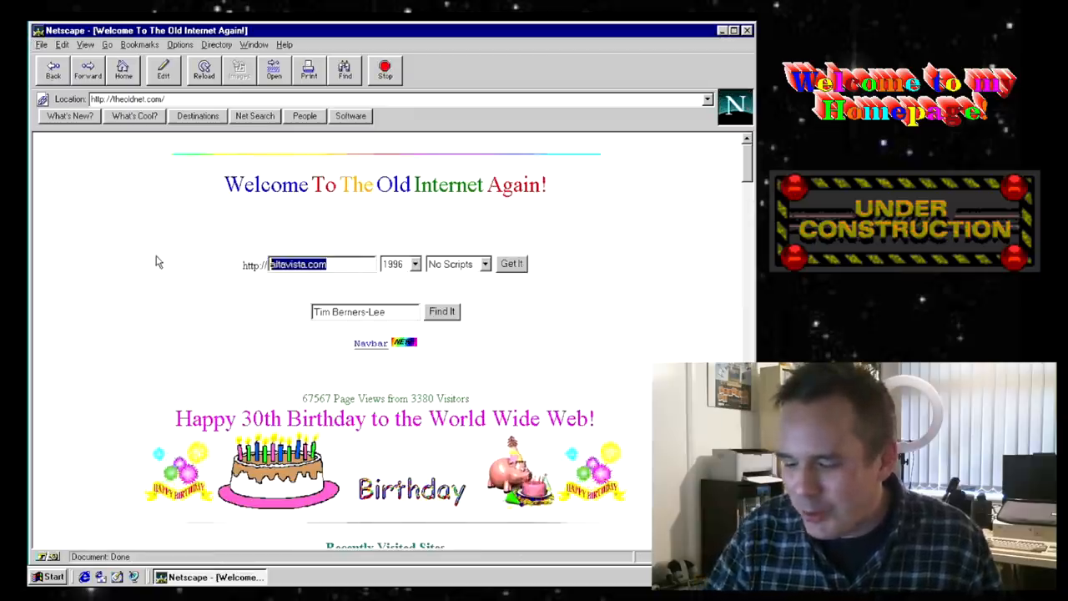
Load the archived 1996 yahoo.com directory from theoldnet.
text(yahoo)
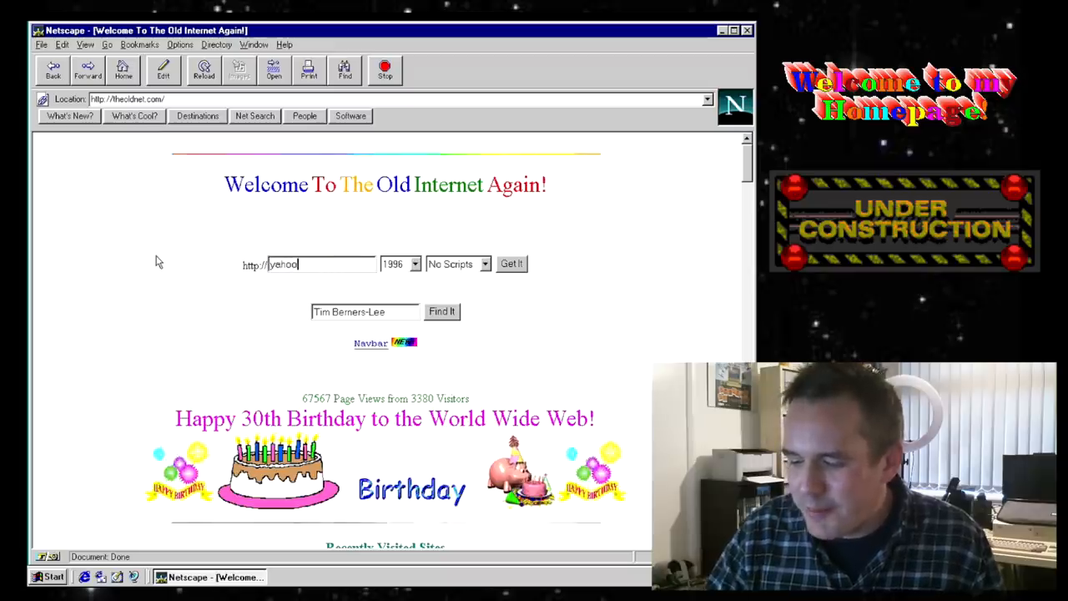
text(.com)
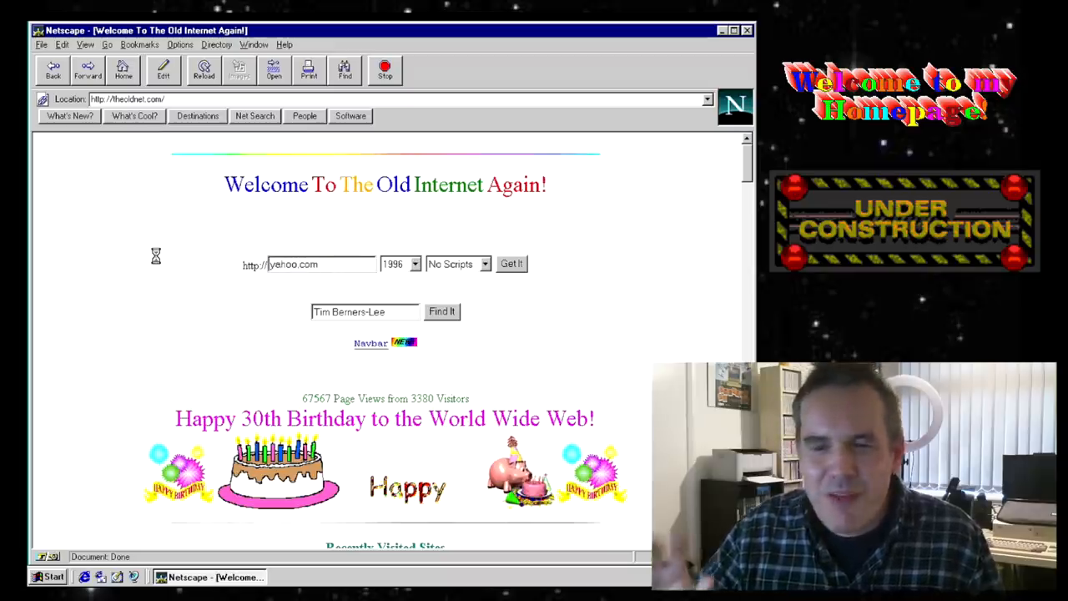
click(511, 264)
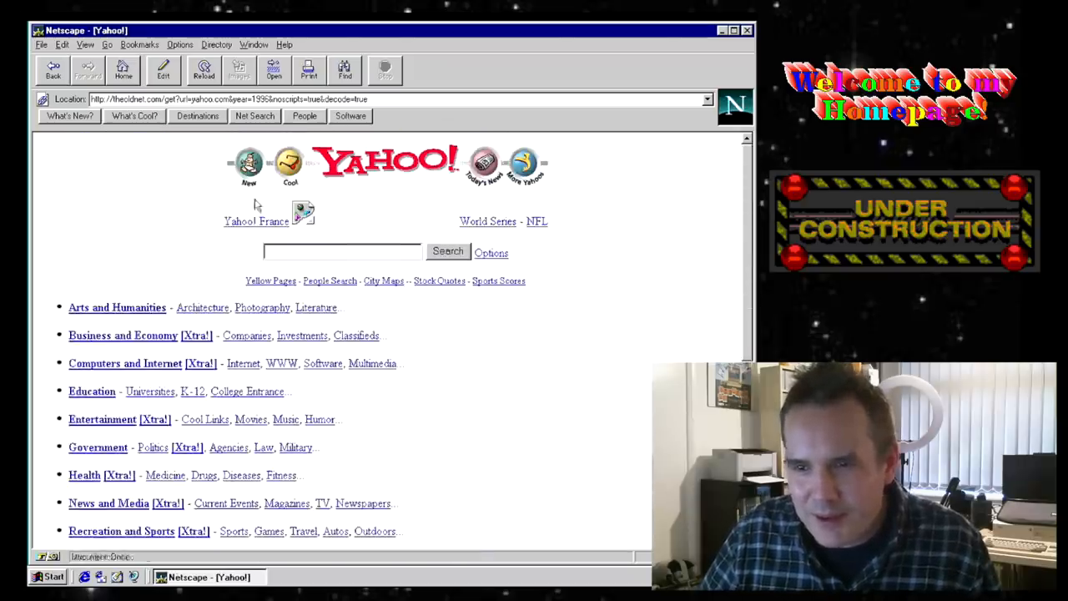
mouse_move(125, 364)
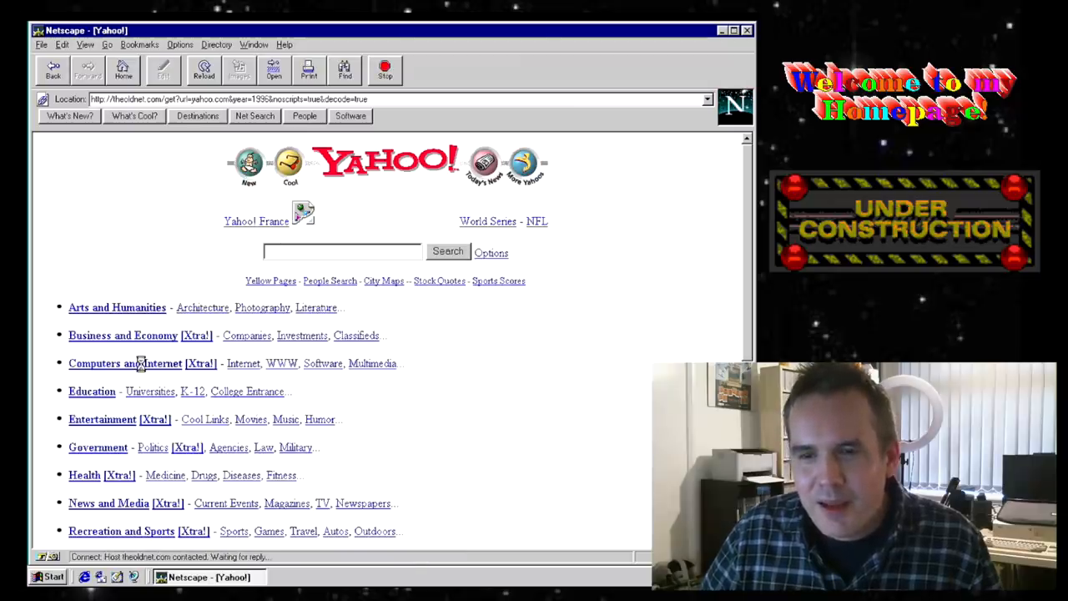
Browse Yahoo's Computers and Internet category down through its computer magazines listing.
click(125, 364)
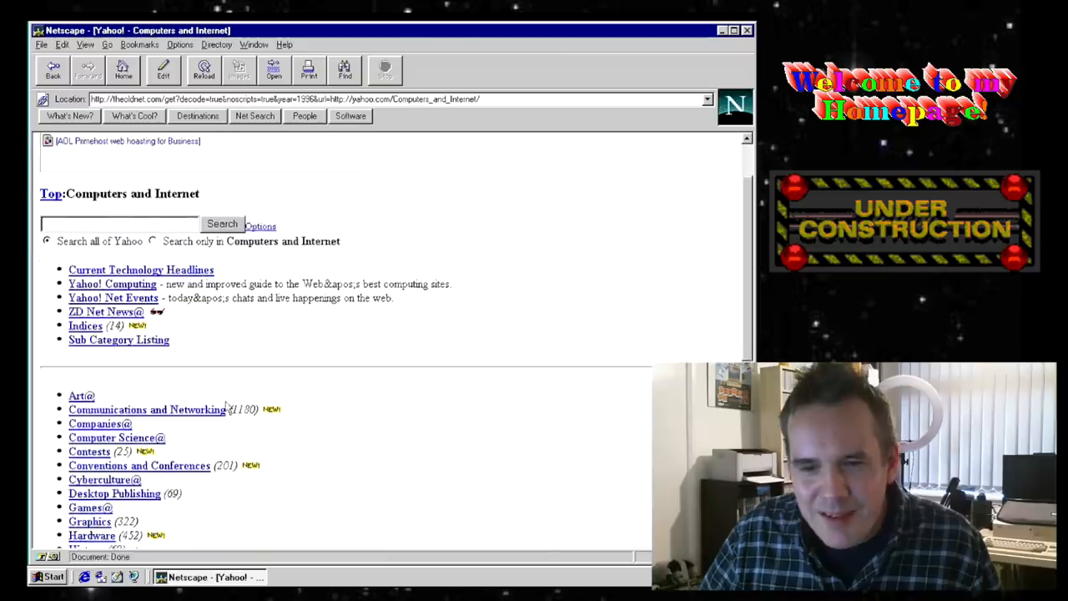
scroll(down, 3)
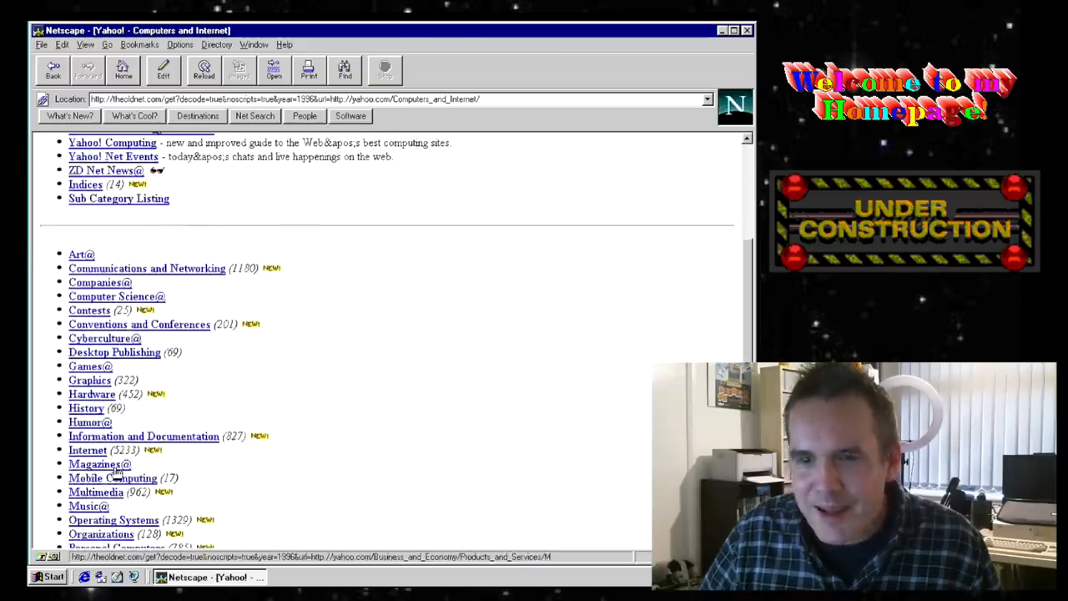
click(114, 477)
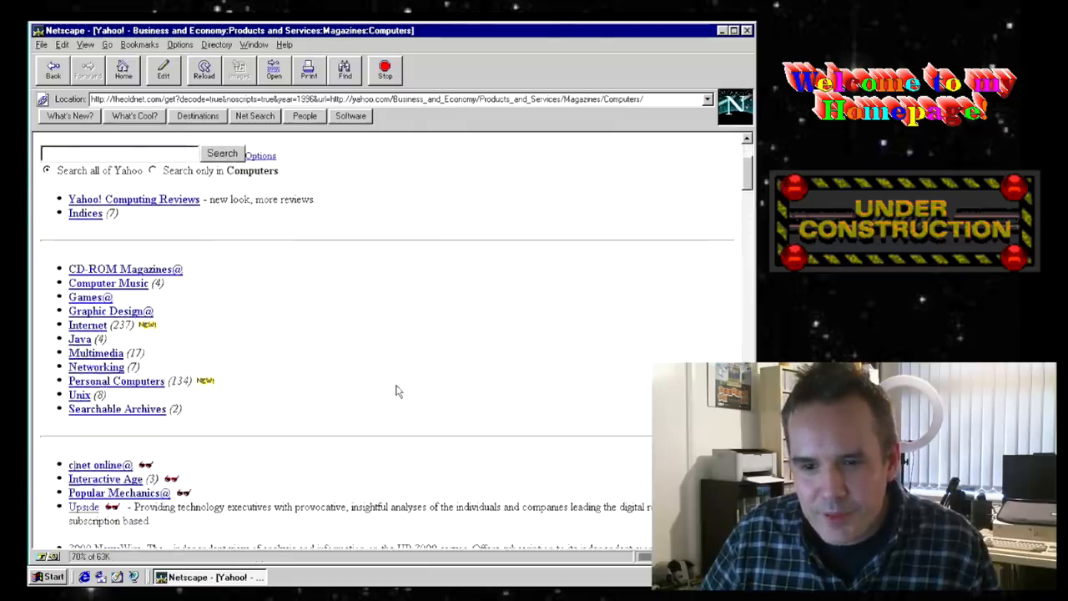
scroll(down, 3)
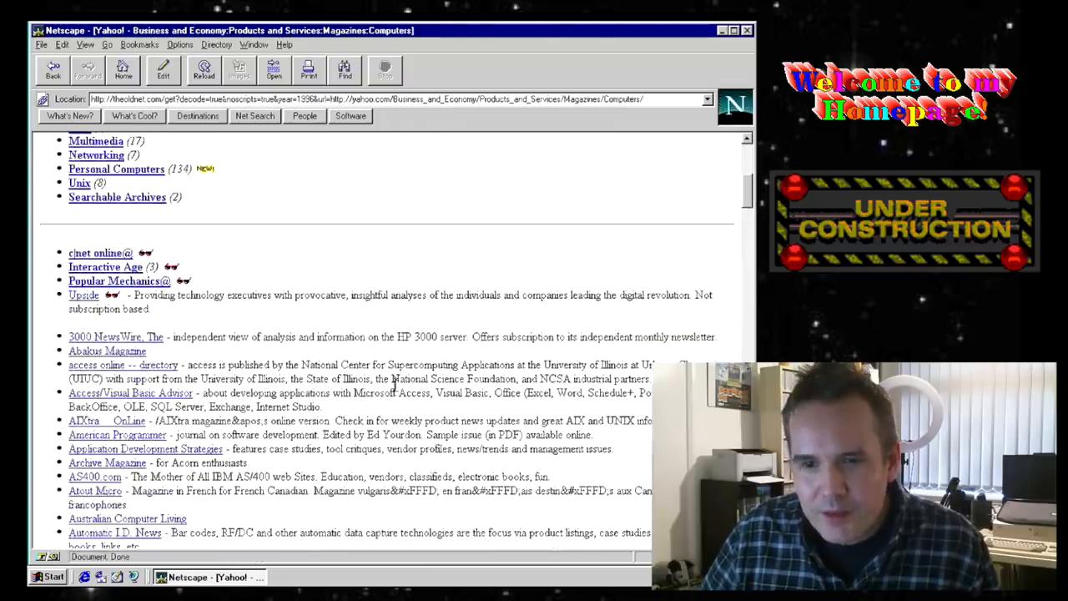
scroll(down, 3)
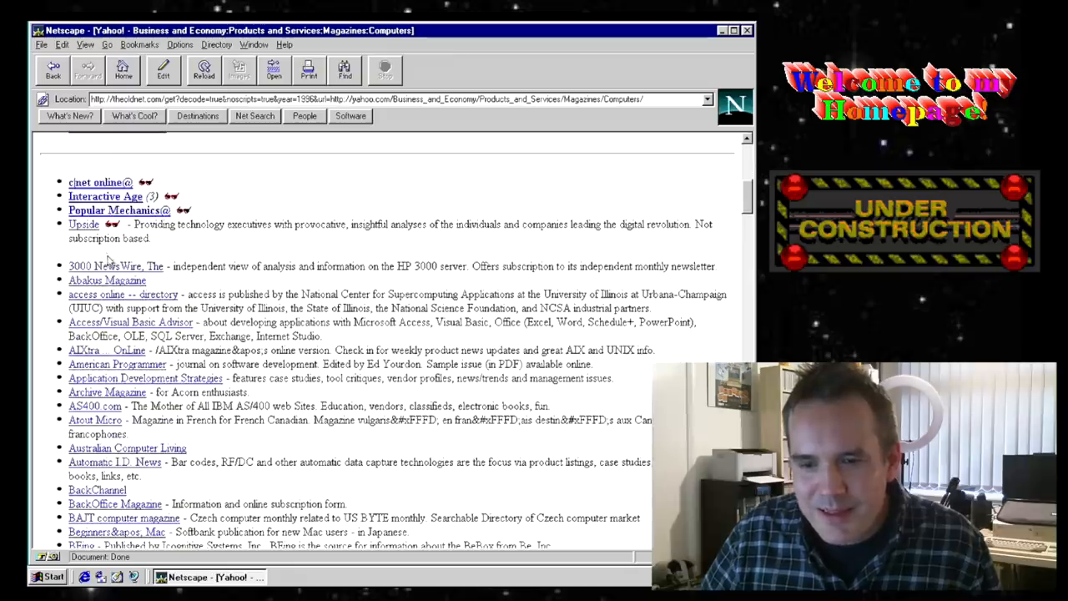
scroll(down, 3)
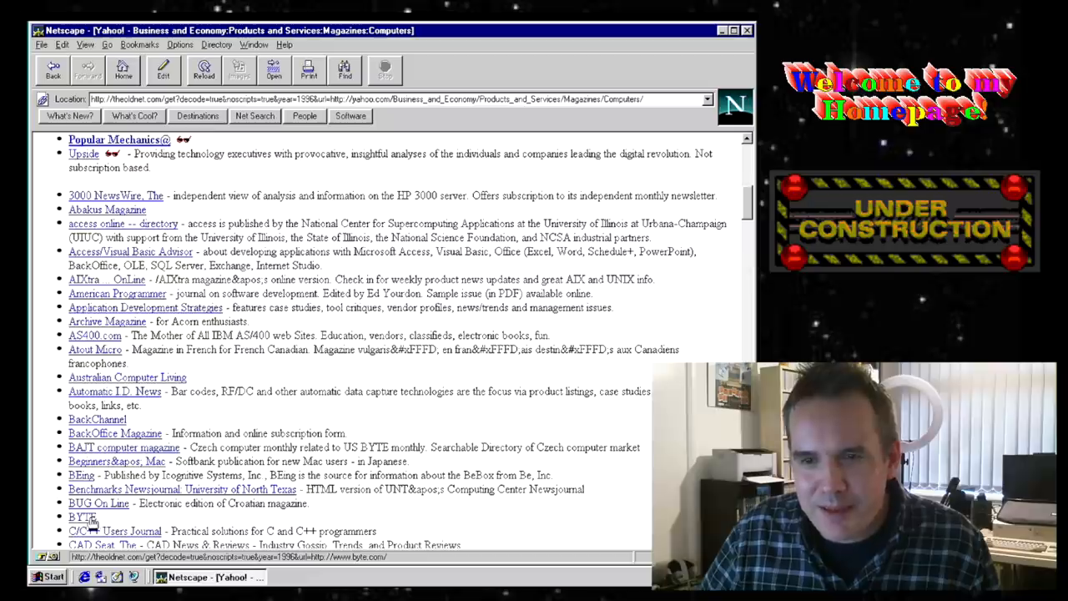
Follow the BYTE link to BYTE Magazine's archived home page with its October 3-D cover story.
click(76, 517)
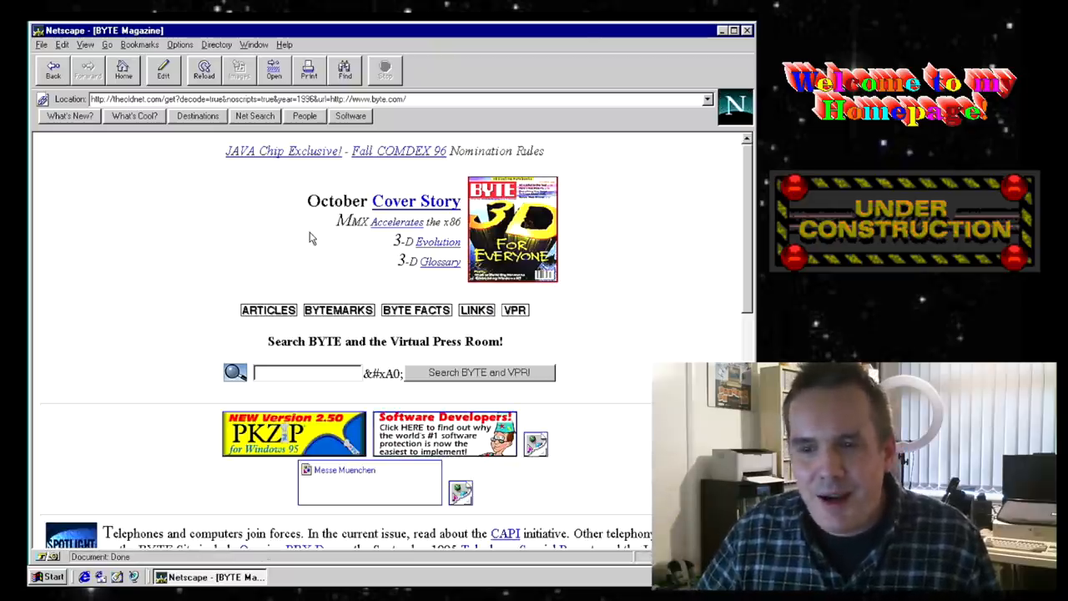
scroll(down, 3)
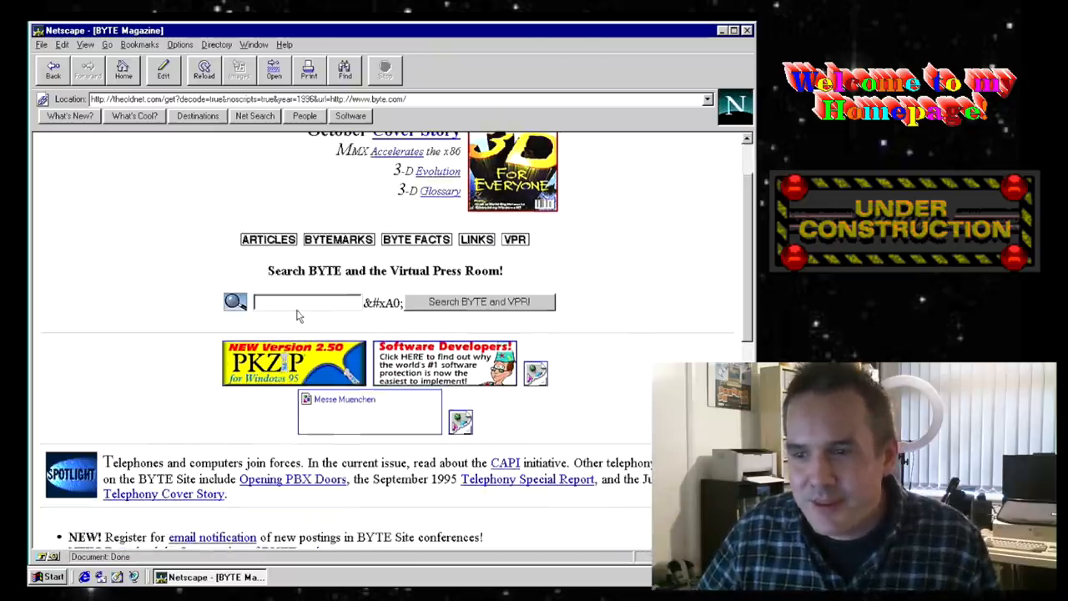
scroll(down, 3)
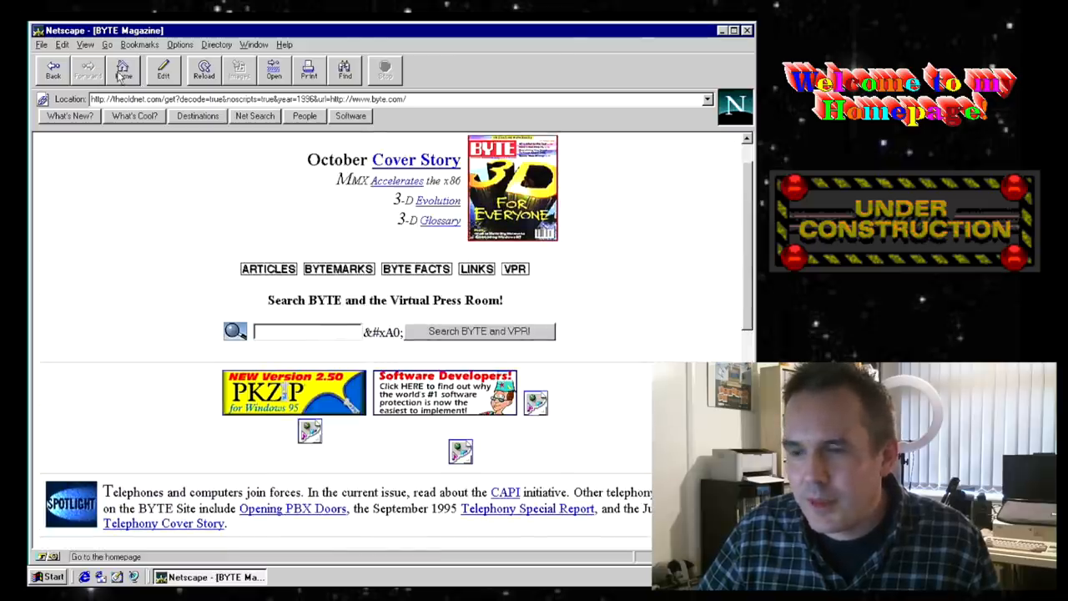
From theoldnet home, load boo.com with the archive year set to 2001.
click(124, 70)
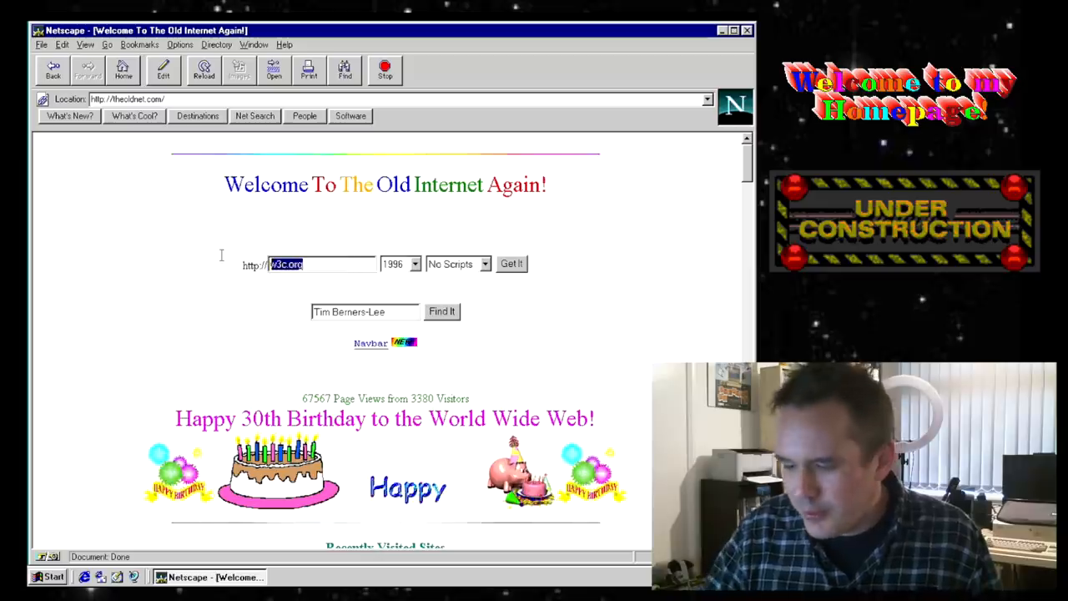
text(boo.com)
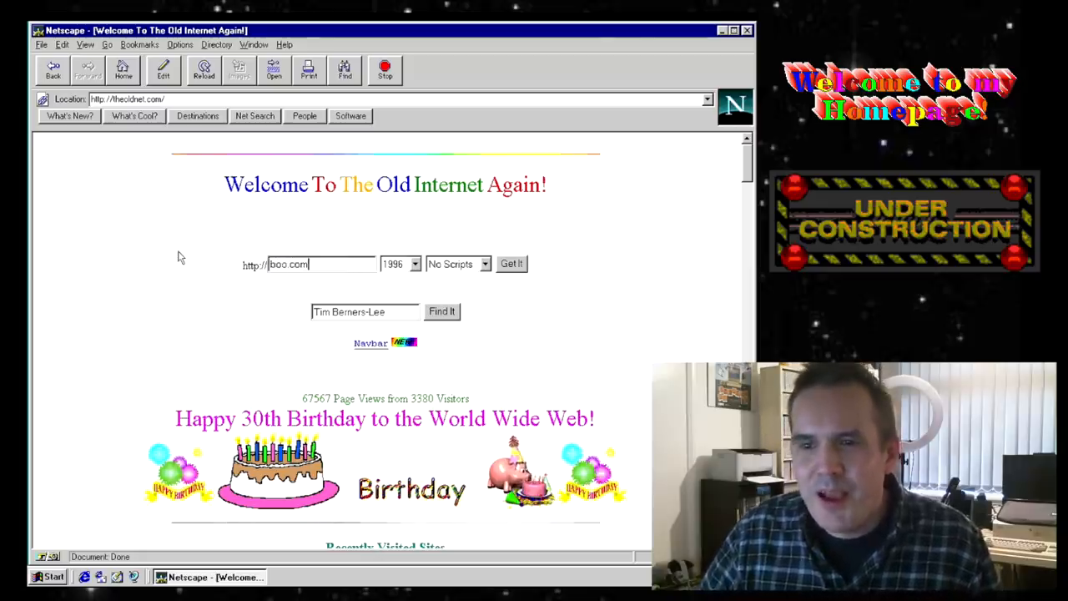
click(414, 263)
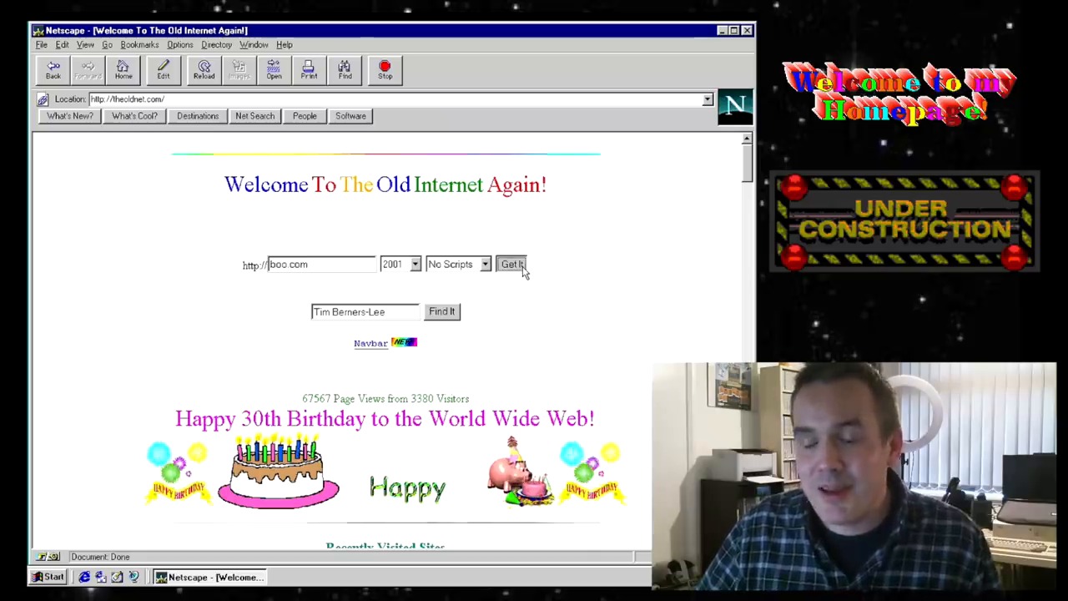
click(511, 264)
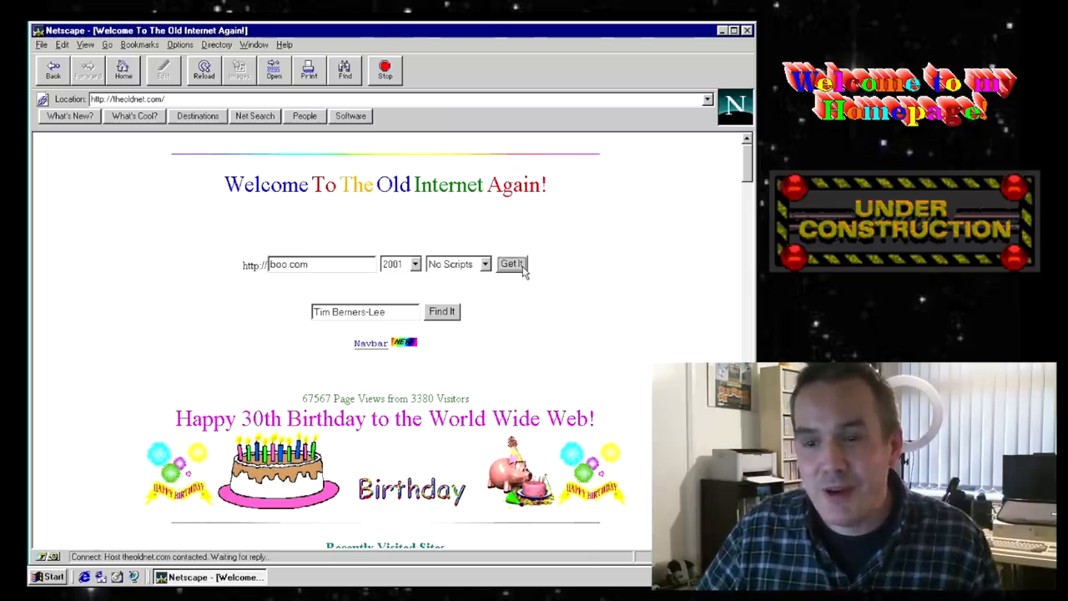
click(511, 263)
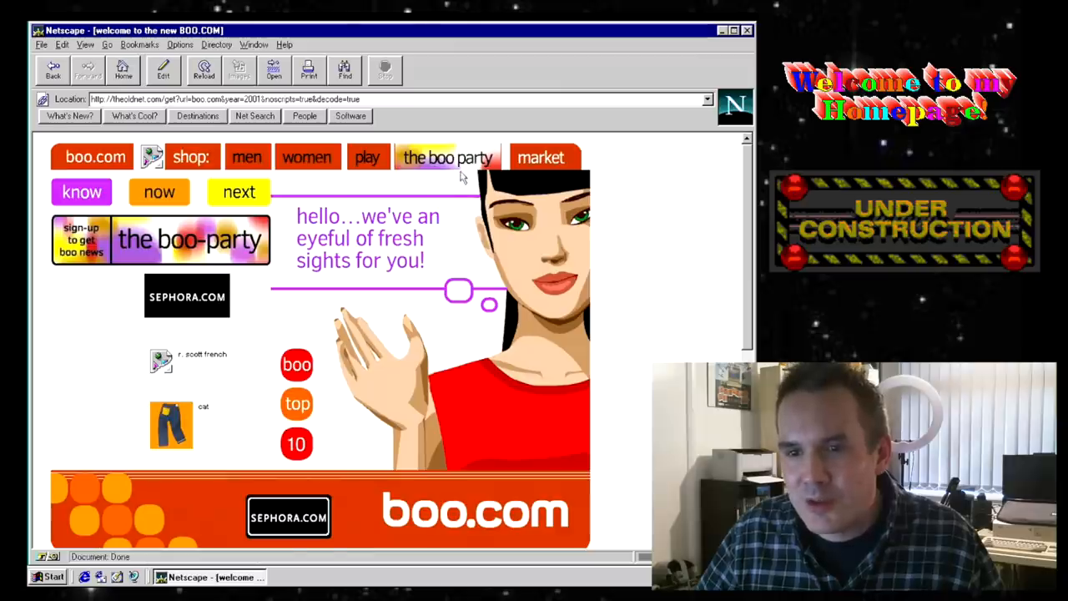
Head to boo.com's men's department page.
click(241, 192)
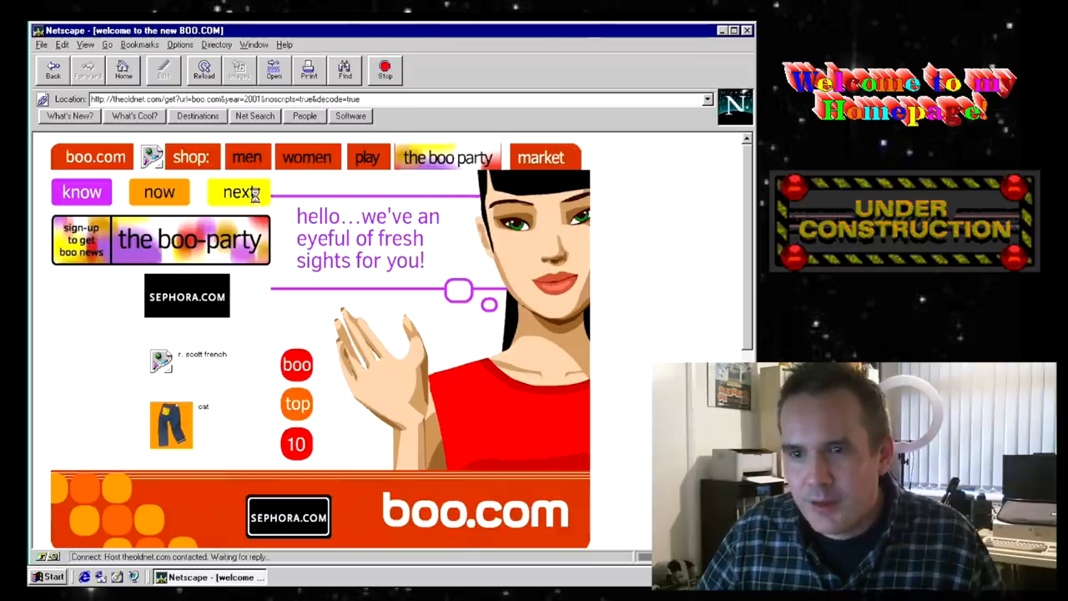
click(247, 157)
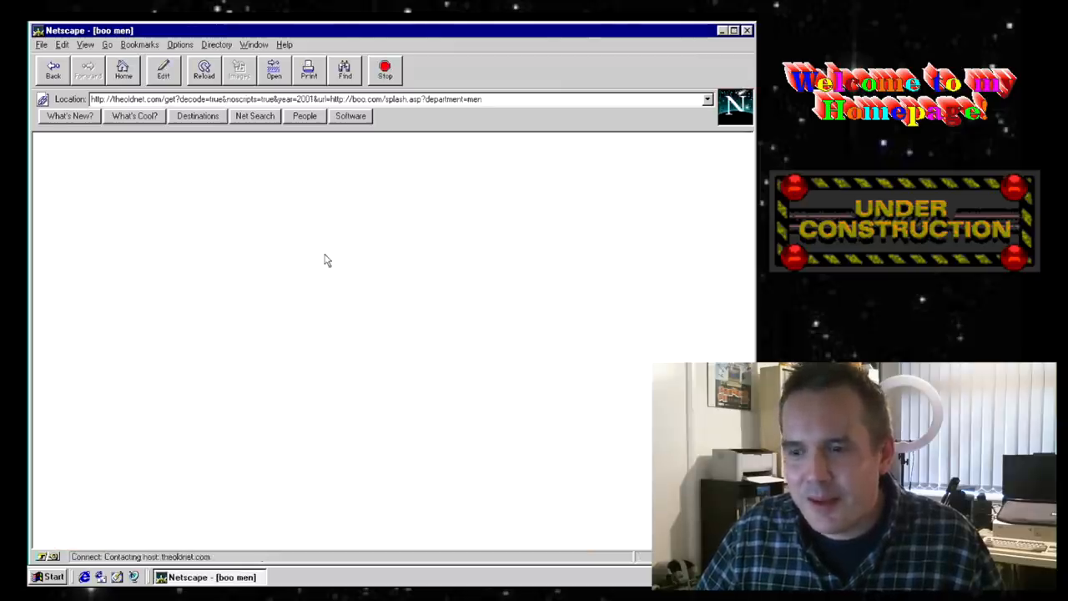
mouse_move(164, 242)
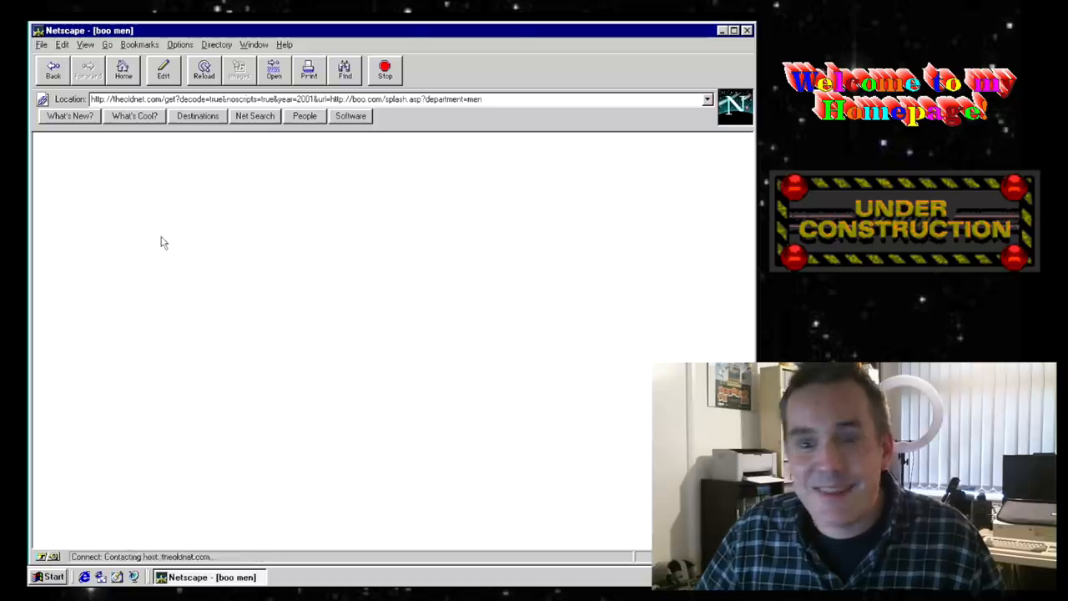